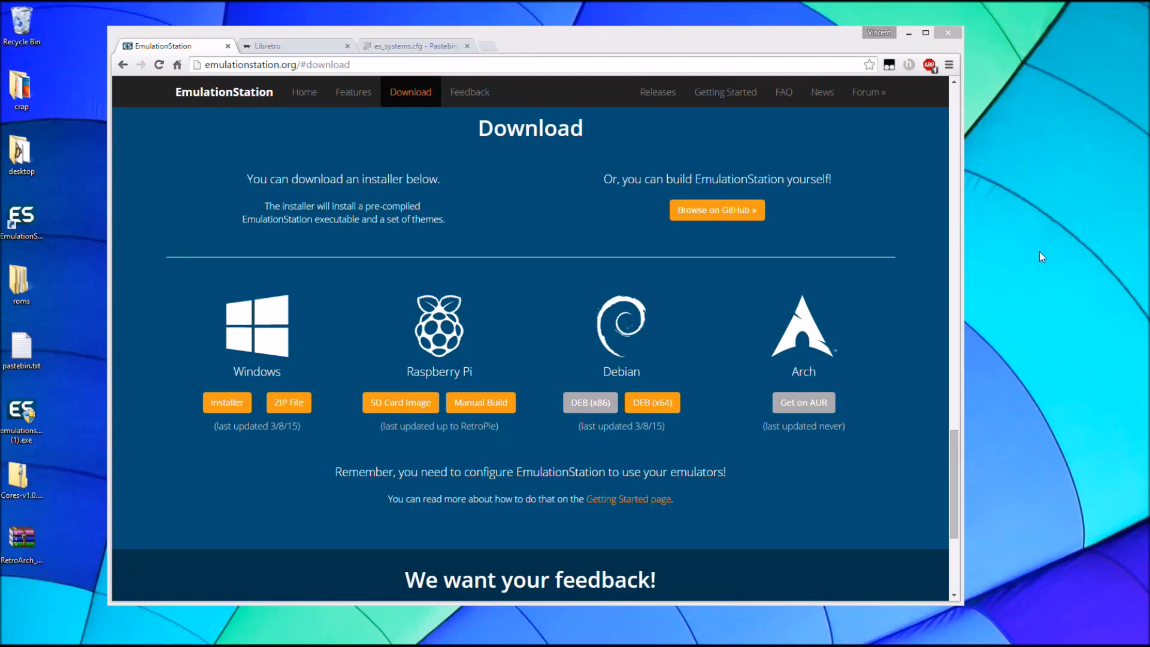
mouse_move(986, 54)
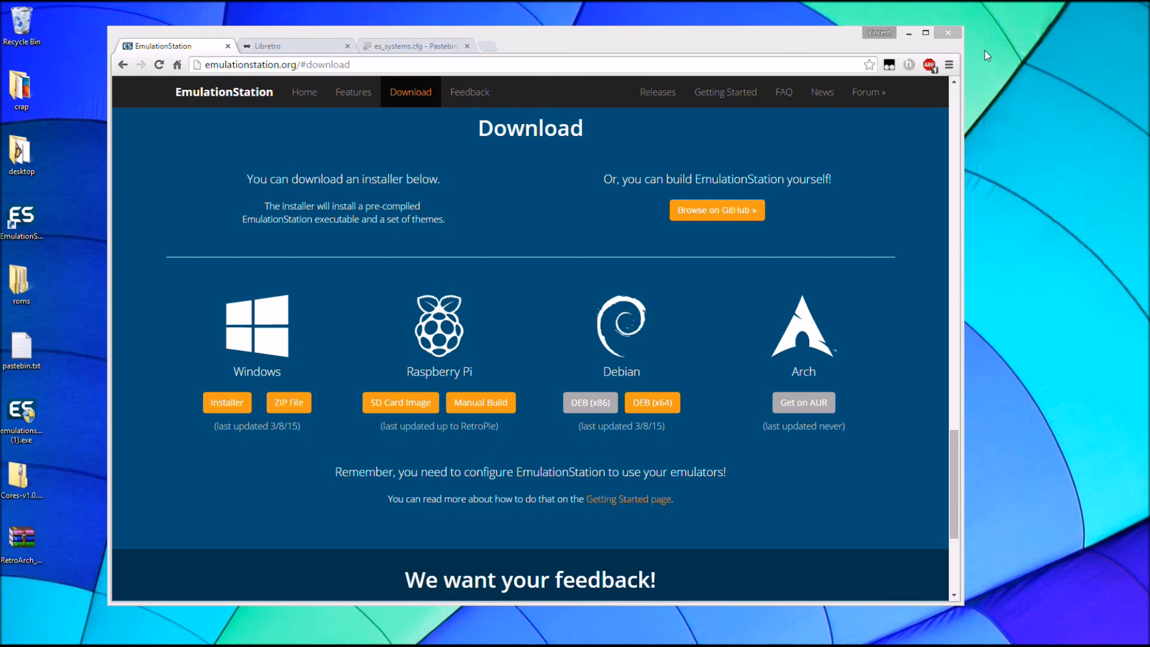
mouse_move(284, 45)
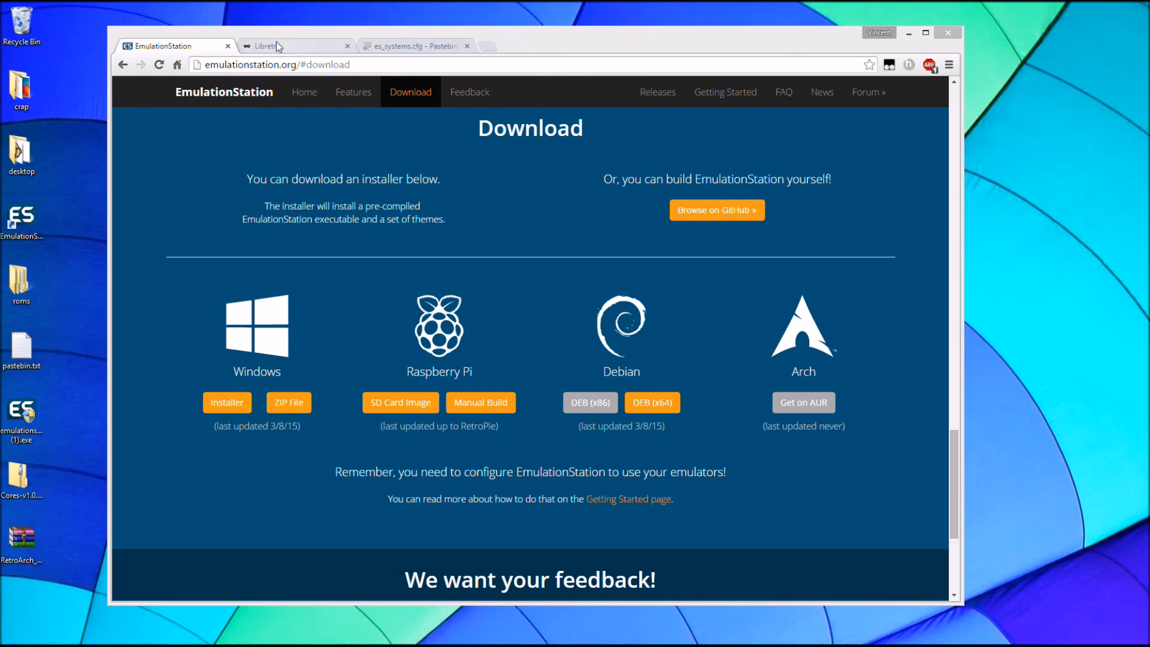
mouse_move(278, 49)
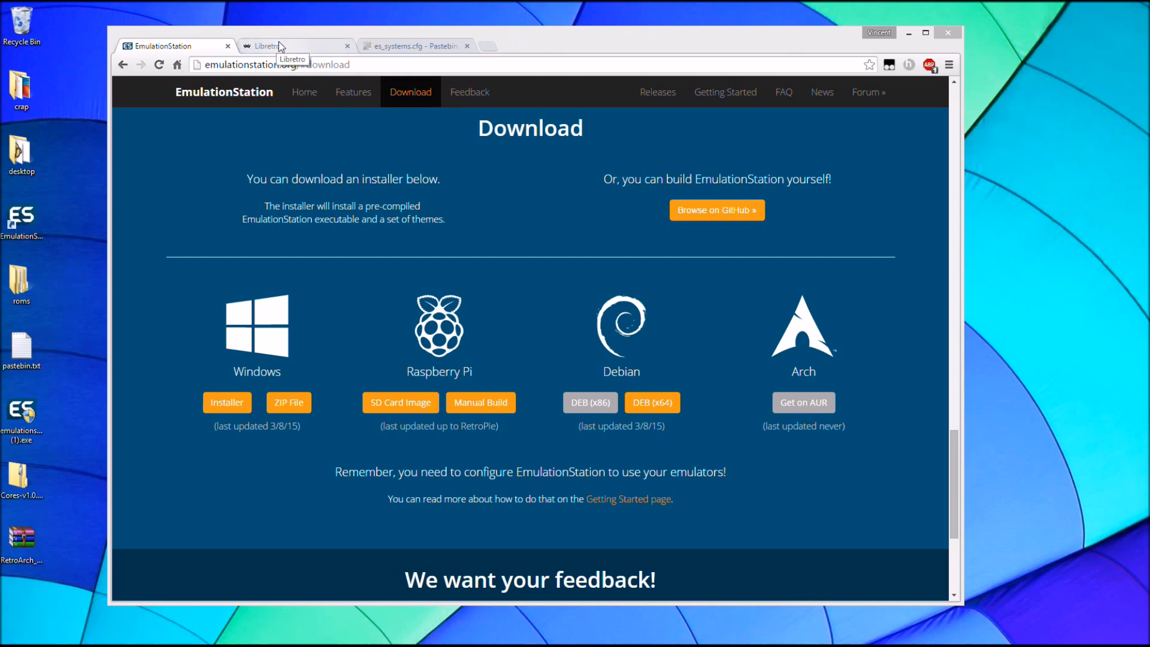
mouse_move(301, 48)
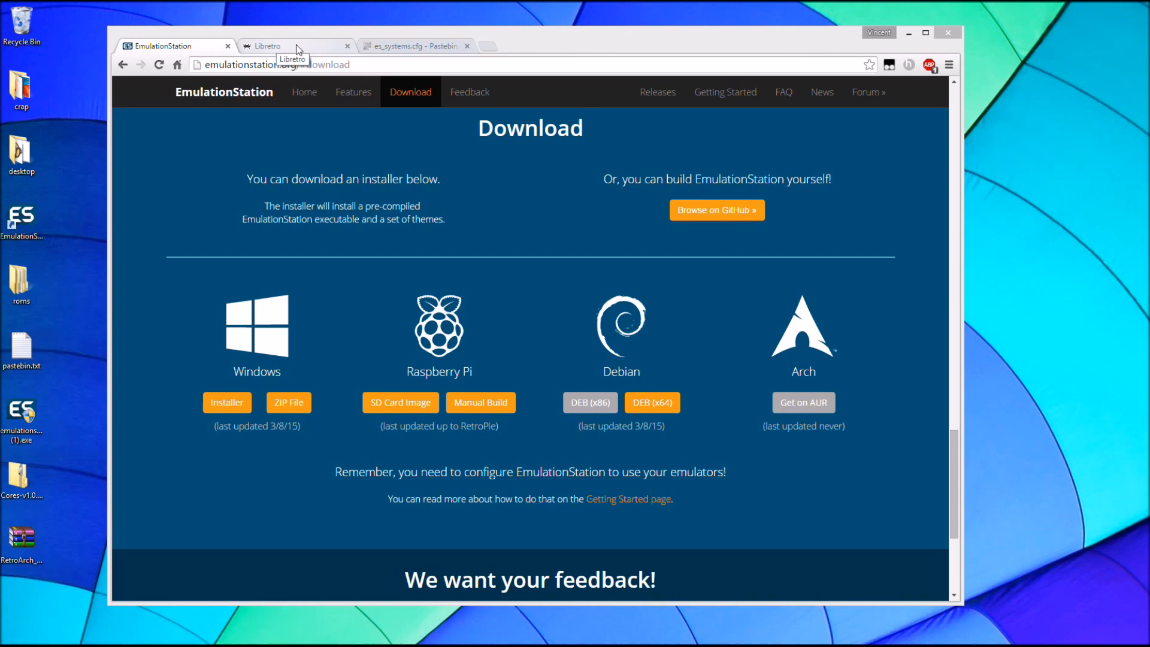
mouse_move(314, 45)
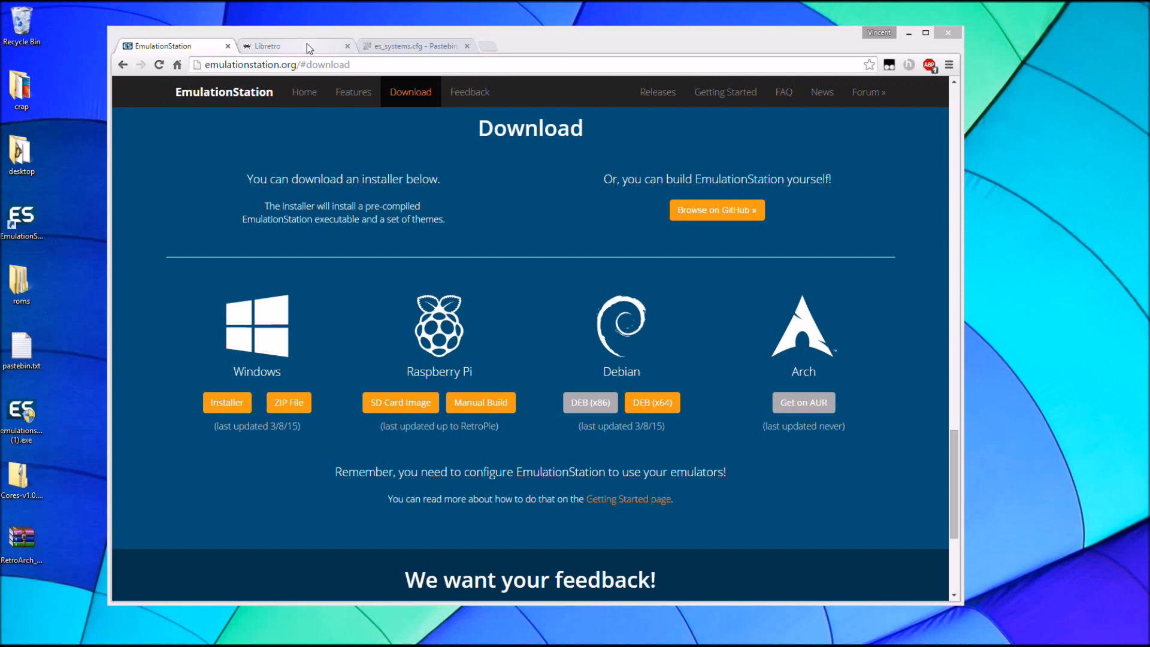
mouse_move(311, 107)
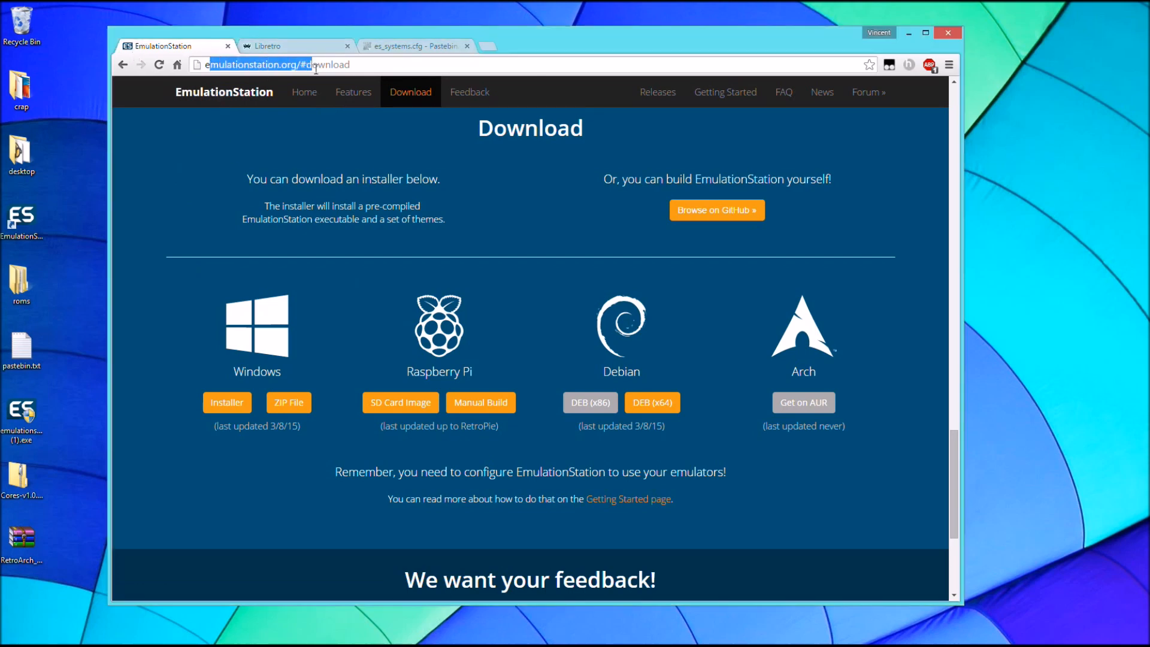
mouse_move(244, 405)
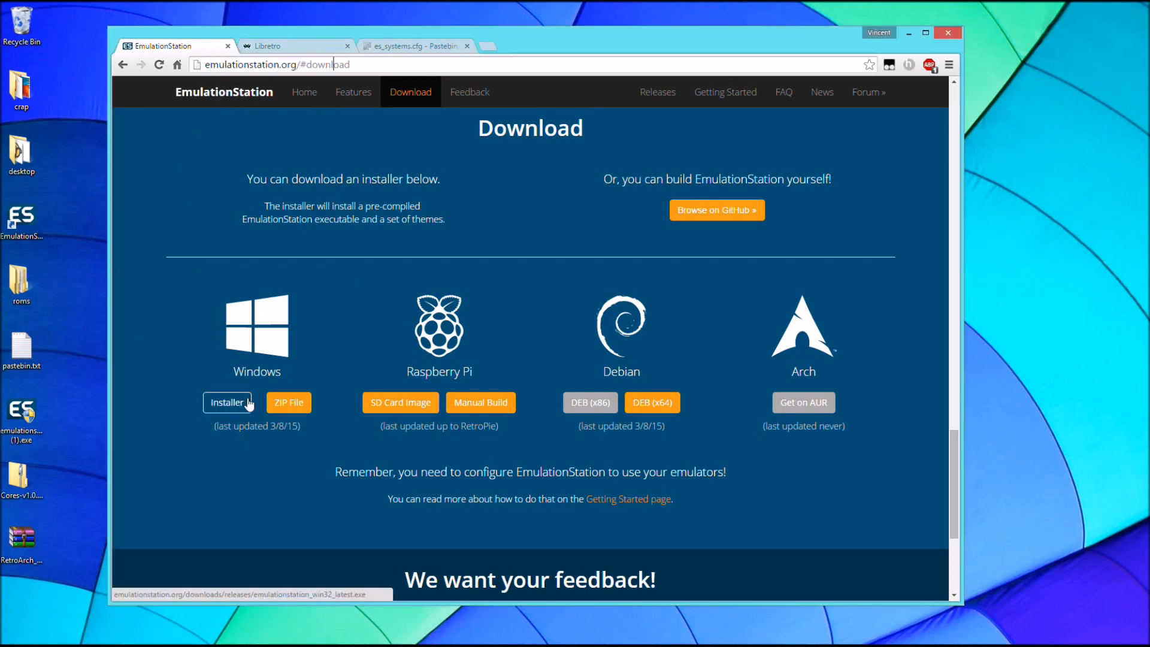
Run the EmulationStation installer with the license accepted and default components and location.
left_click(227, 403)
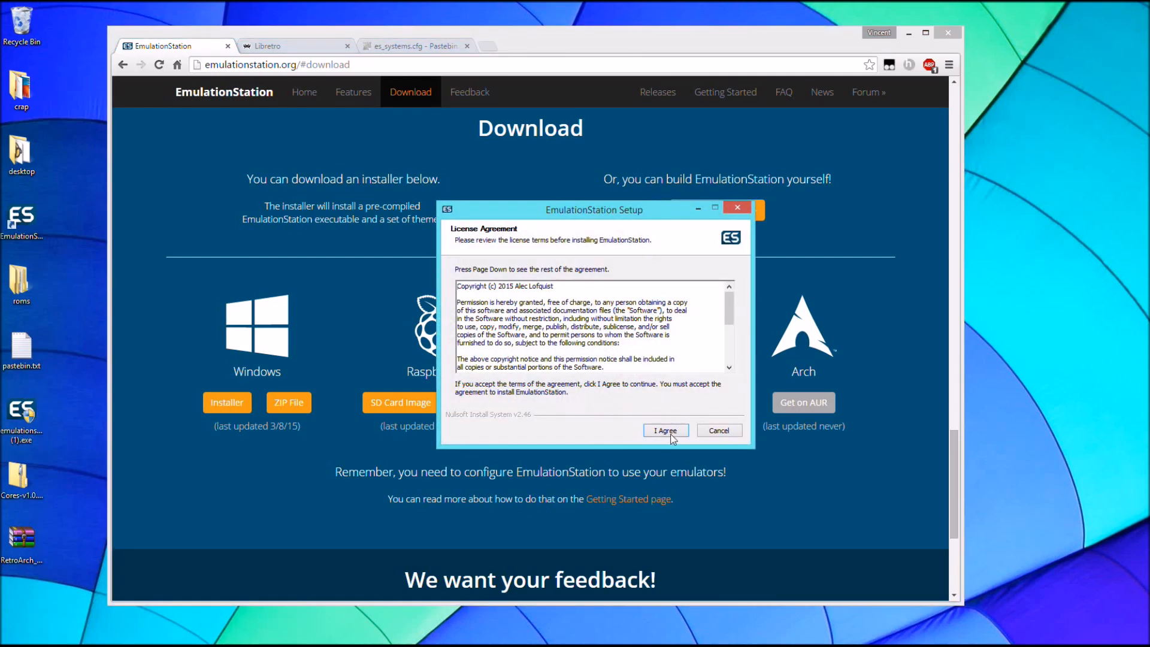
left_click(665, 430)
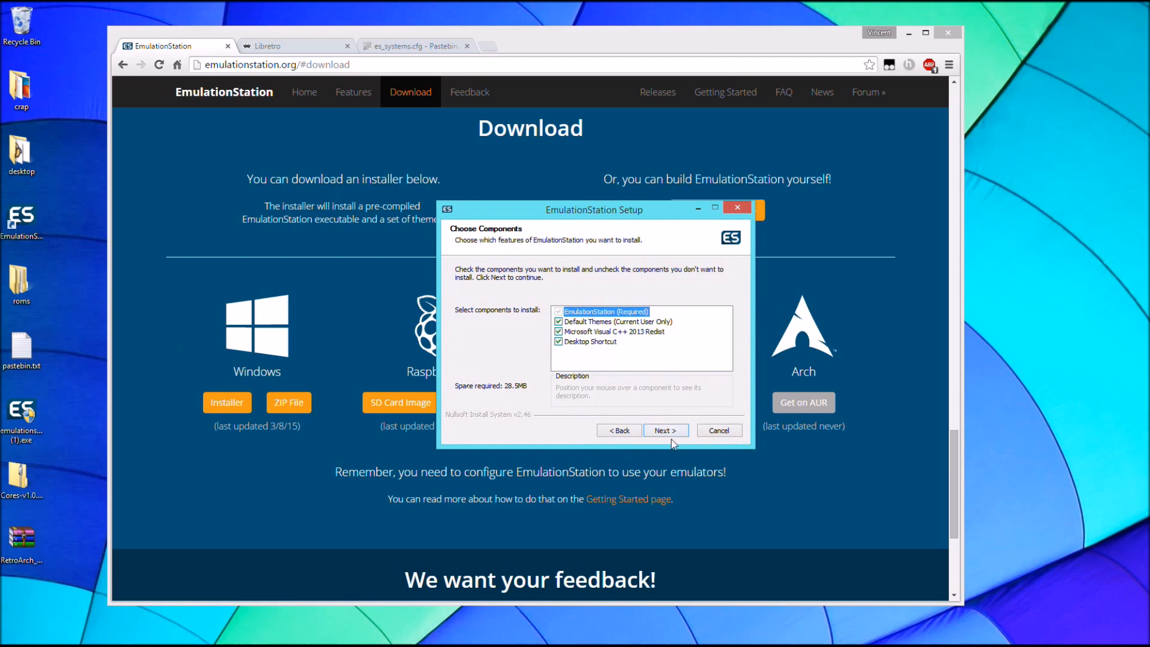
left_click(665, 430)
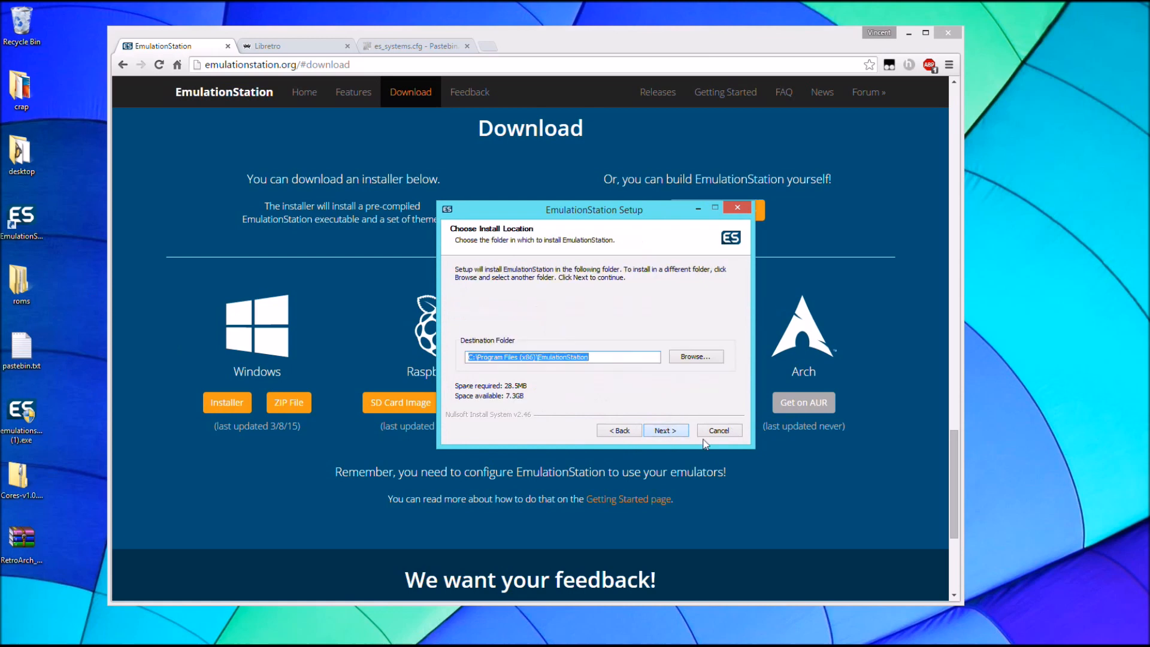
left_click(665, 430)
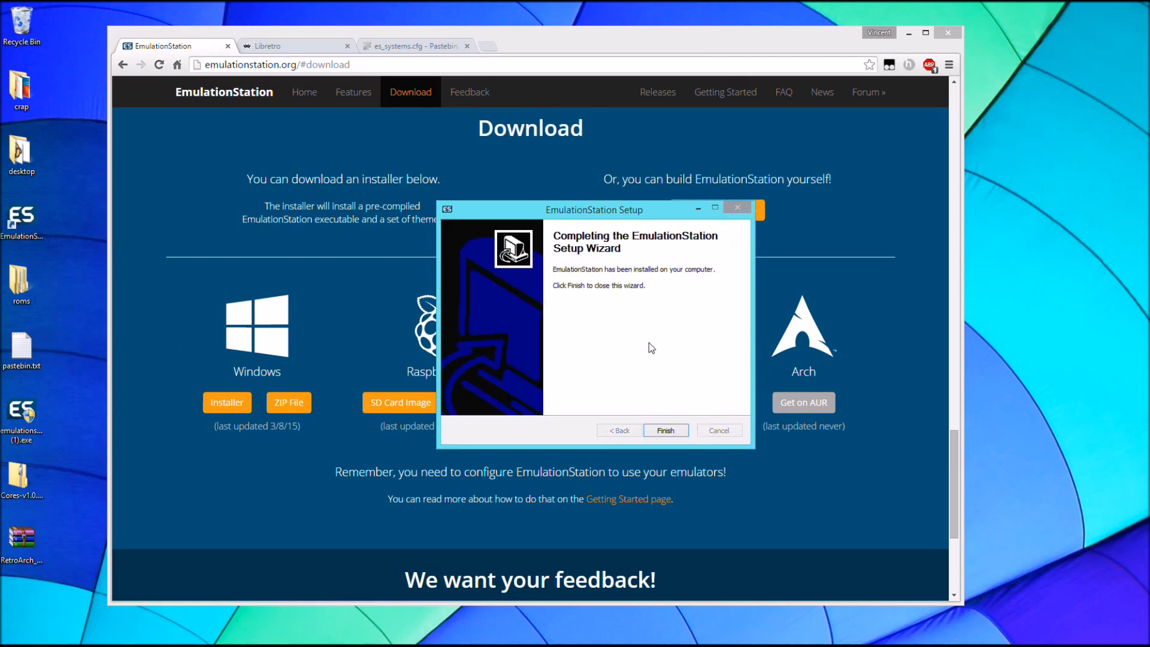
left_click(665, 430)
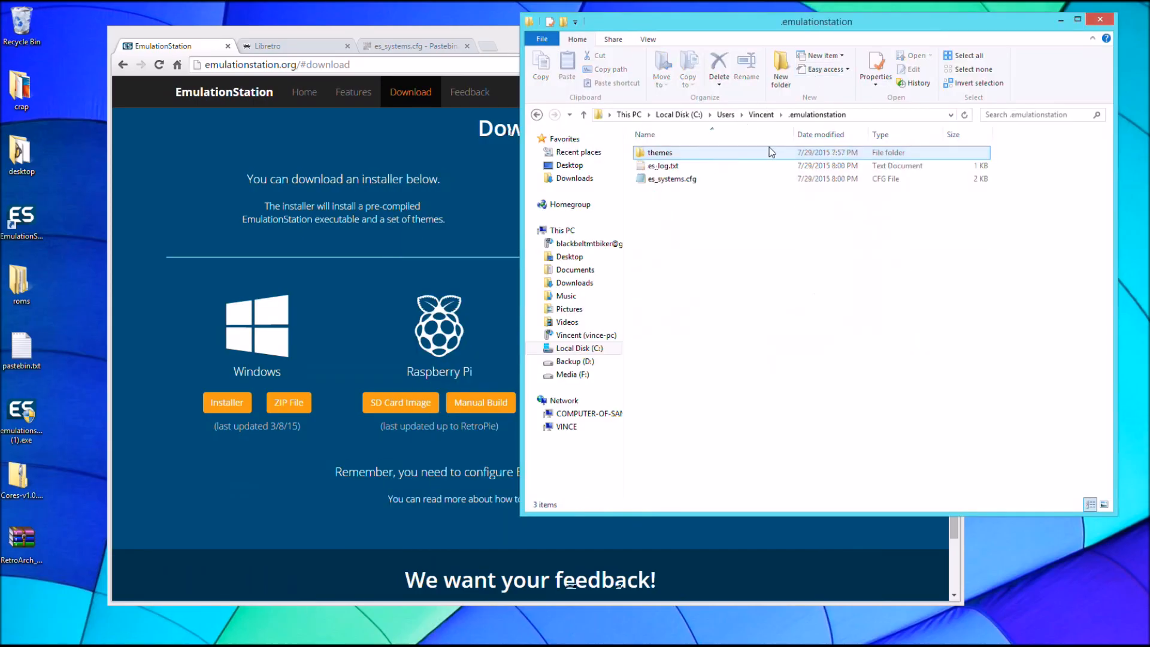
Open es_systems.cfg in Notepad and scroll the Pastebin paste to its raw data.
double_click(673, 178)
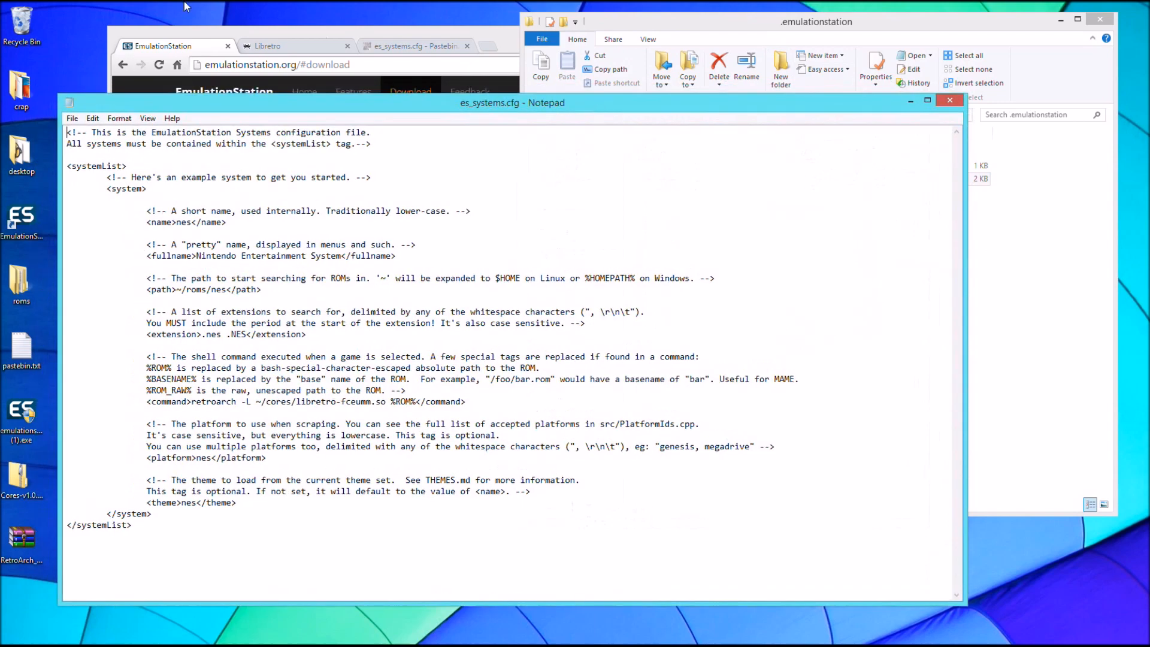
left_click(414, 46)
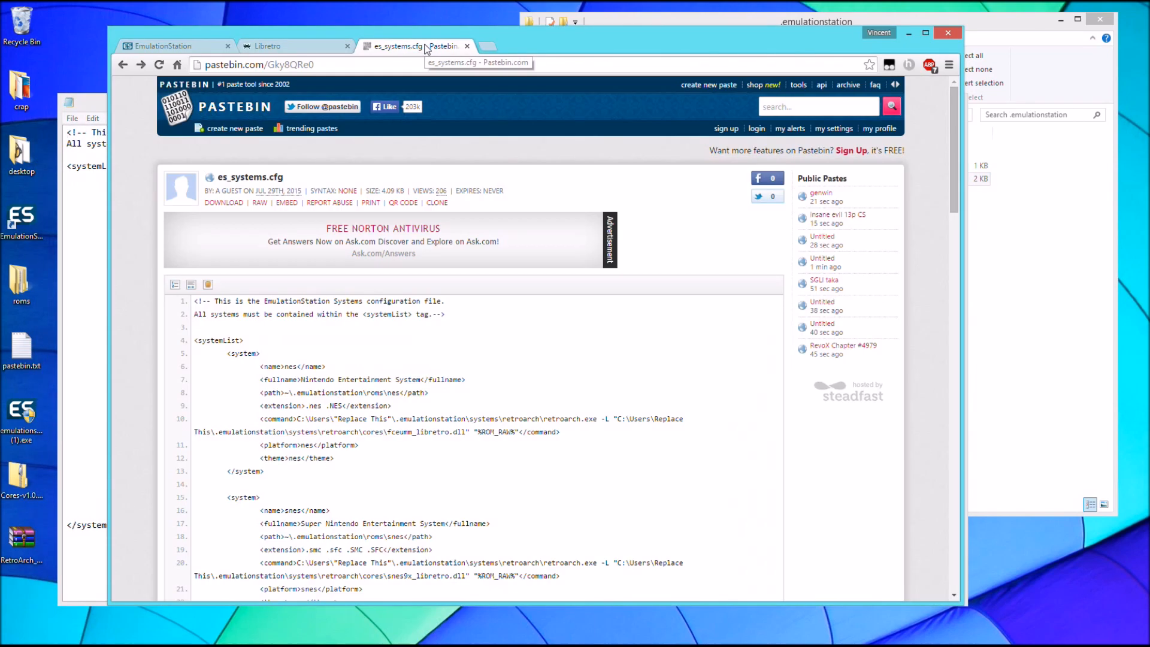
scroll("down", 3)
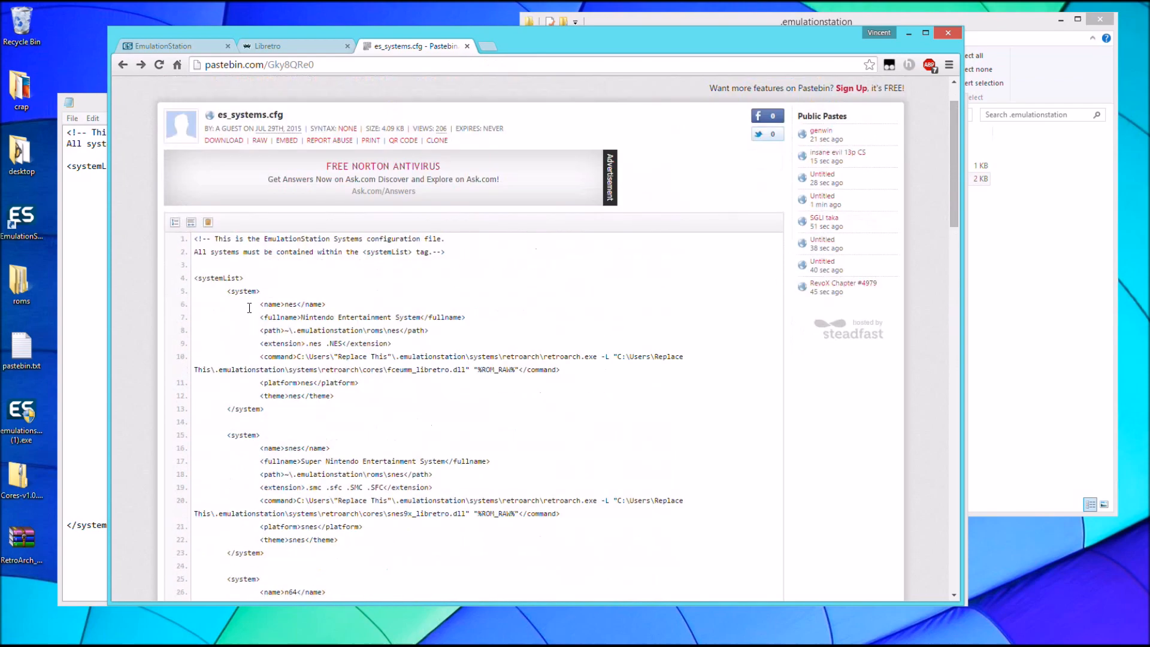
scroll("down", 3)
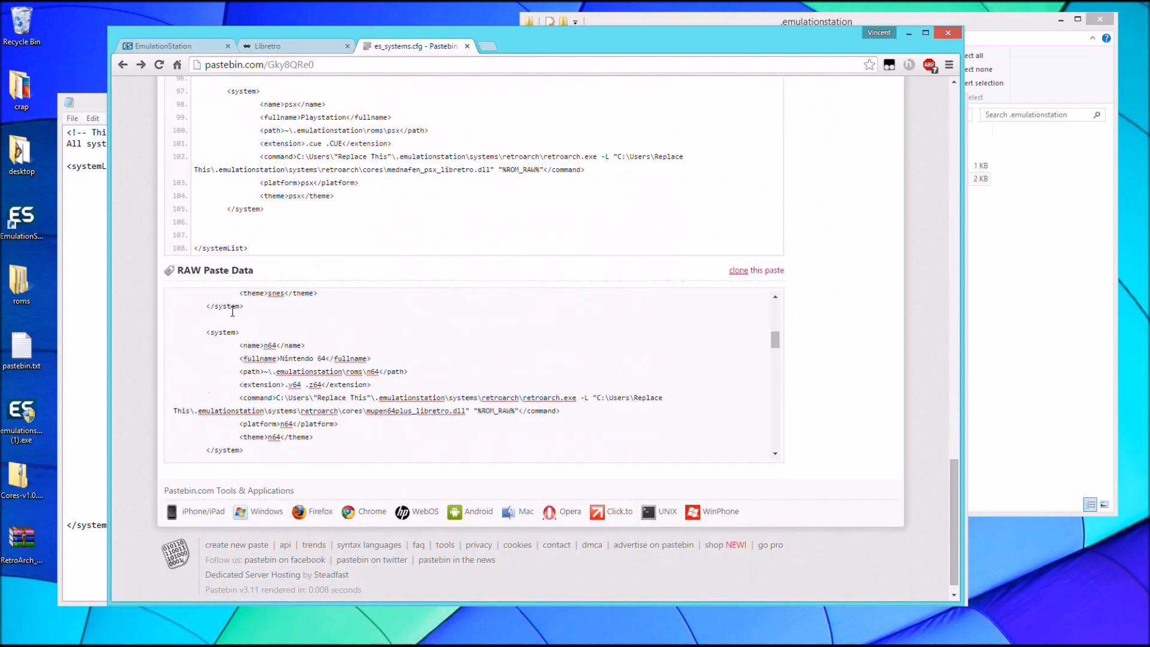
scroll("up", 3)
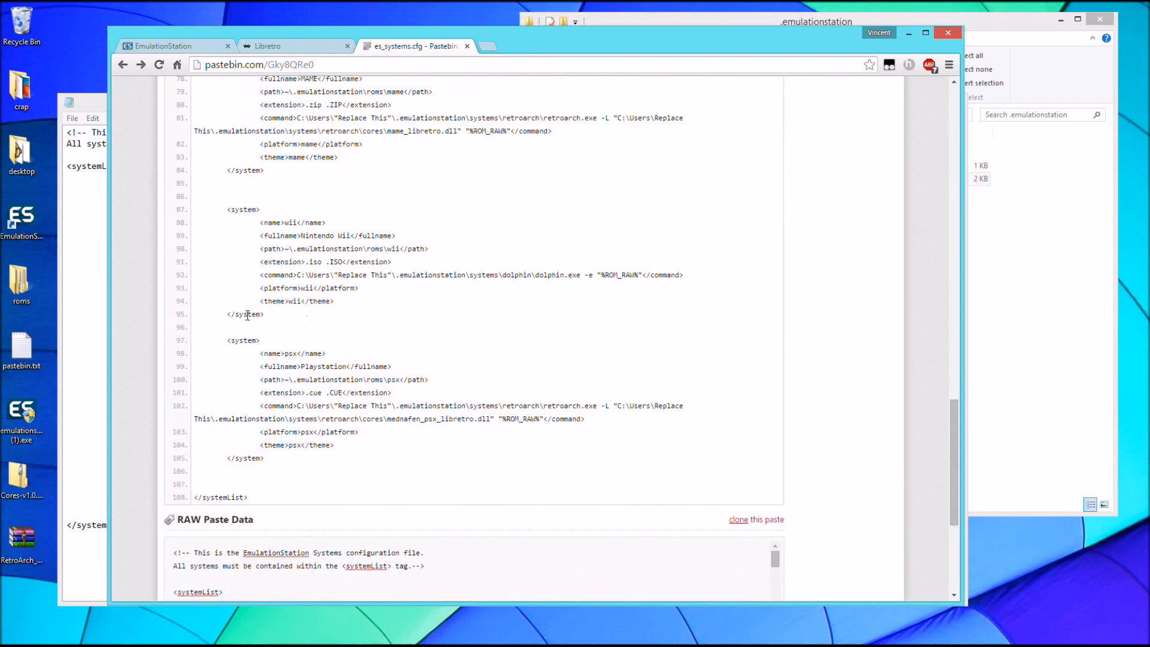
scroll("down", 3)
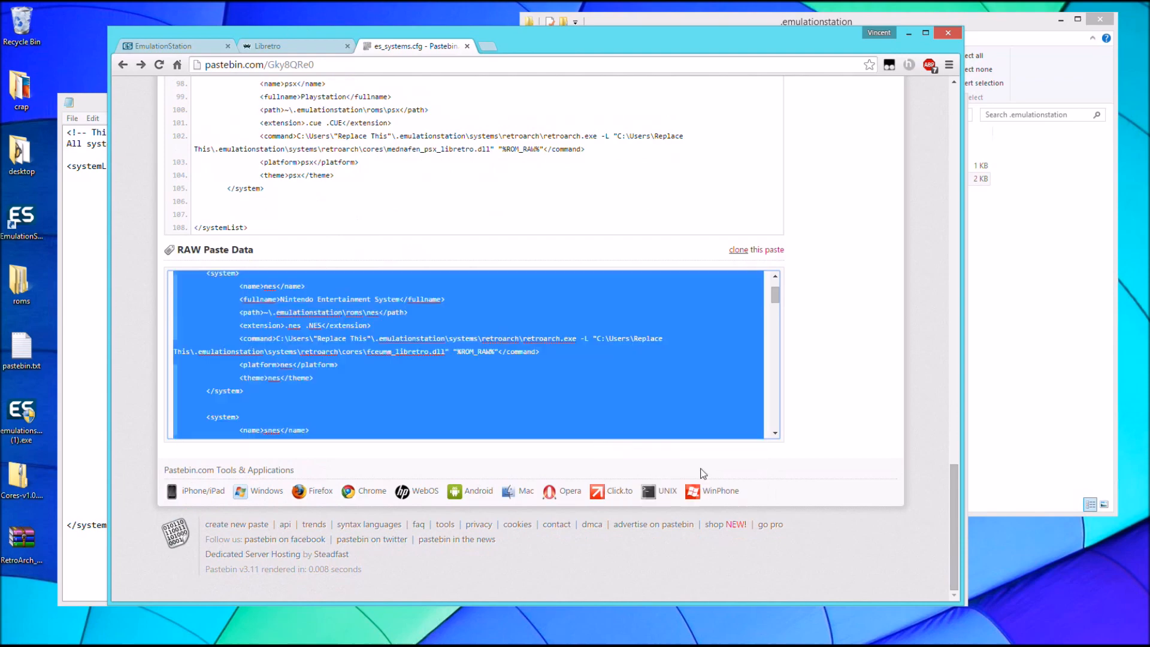
mouse_move(9, 194)
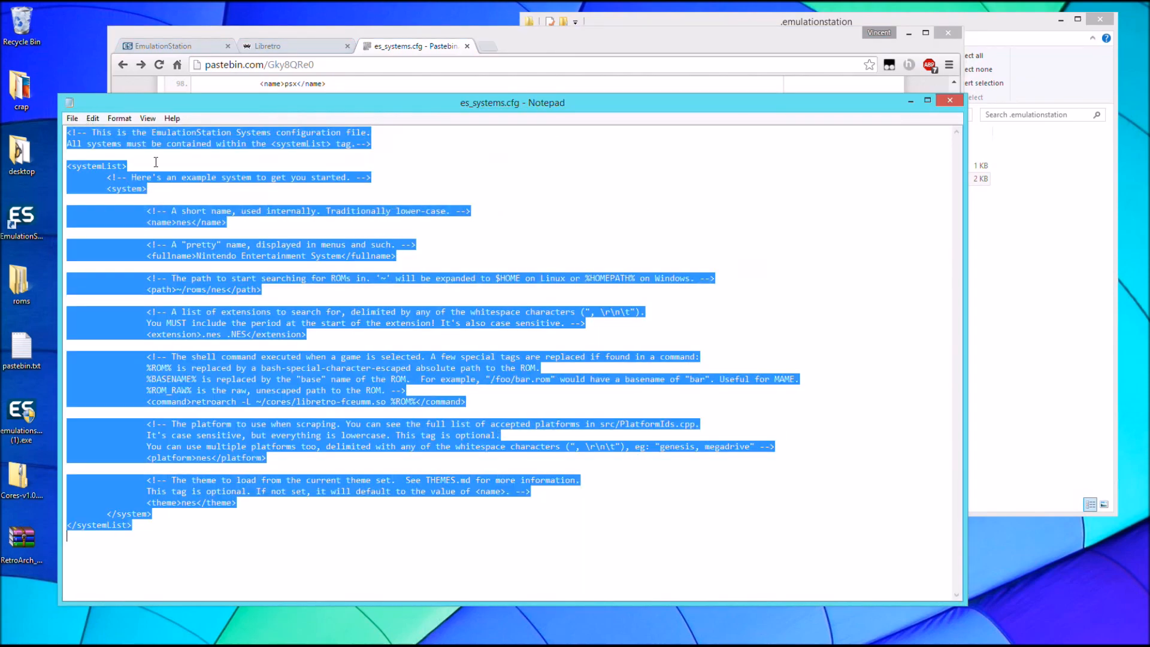
Replace every 'Replace This' placeholder in es_systems.cfg with 'Vincent'.
scroll("down", 3)
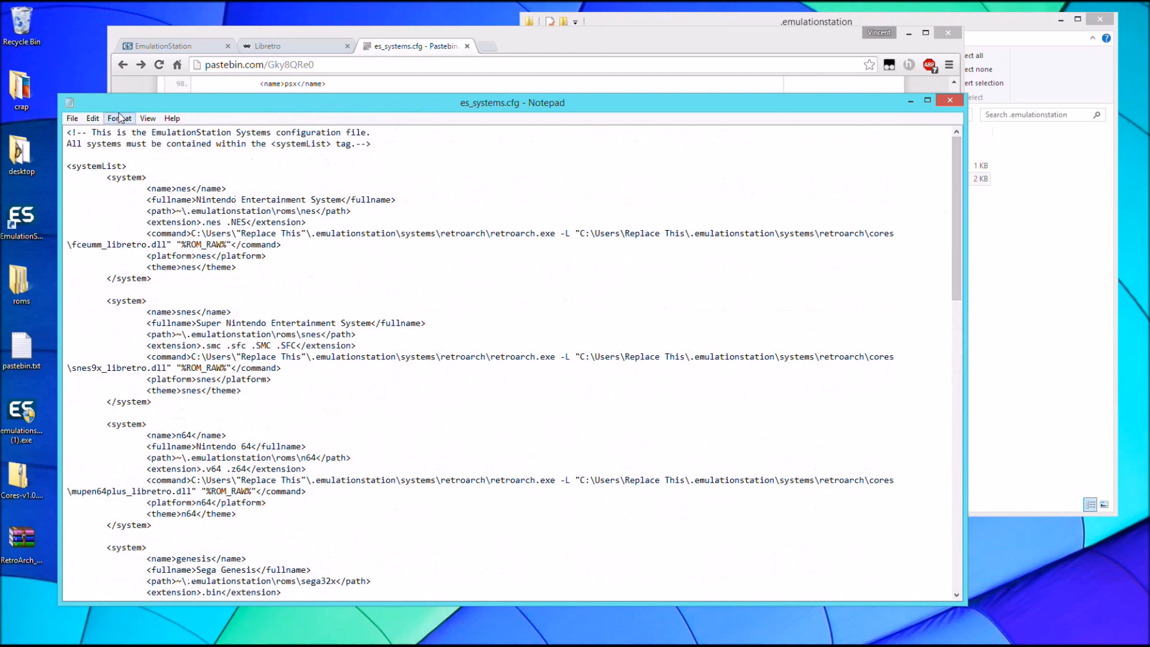
left_click(92, 118)
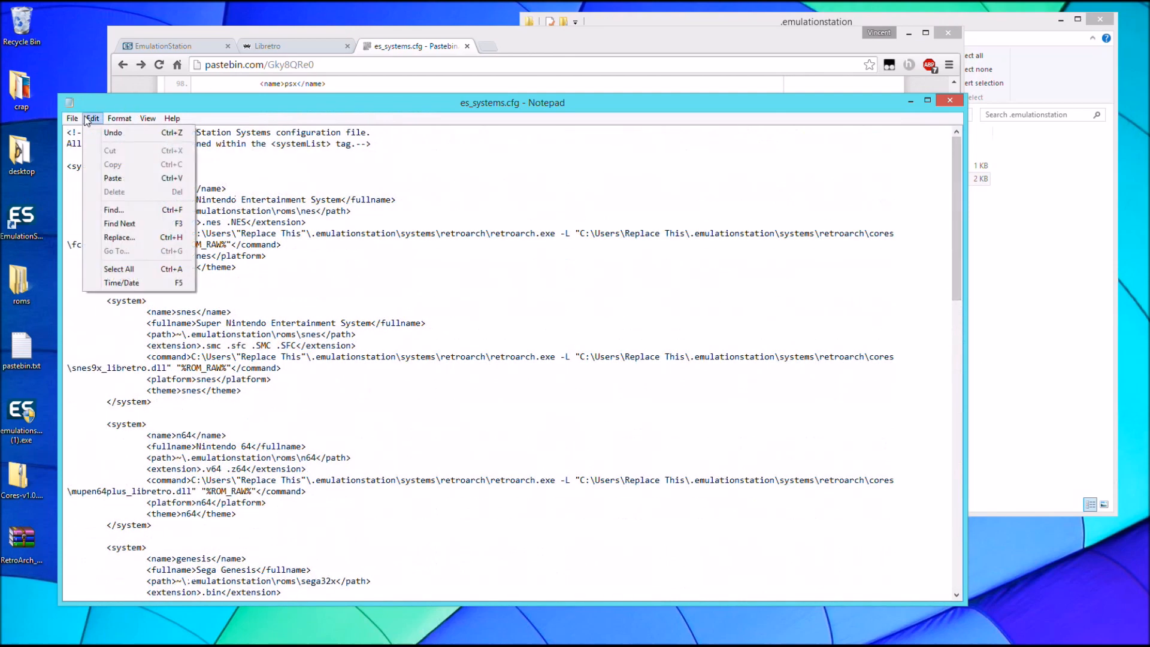
left_click(119, 237)
type("R")
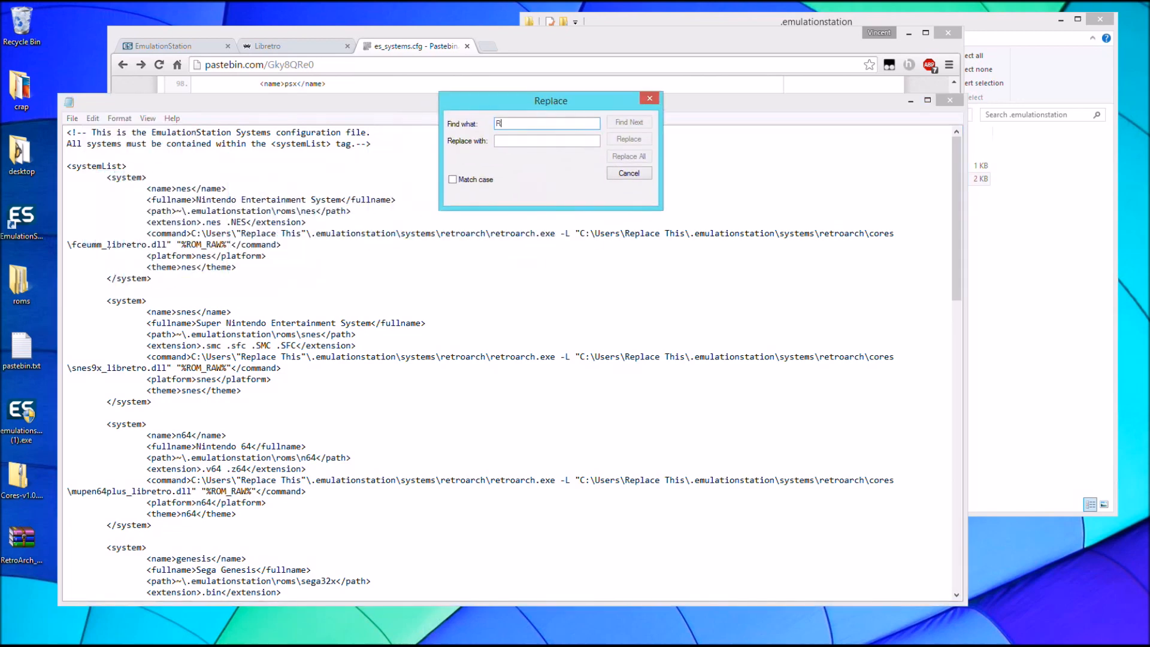
type("eplace This")
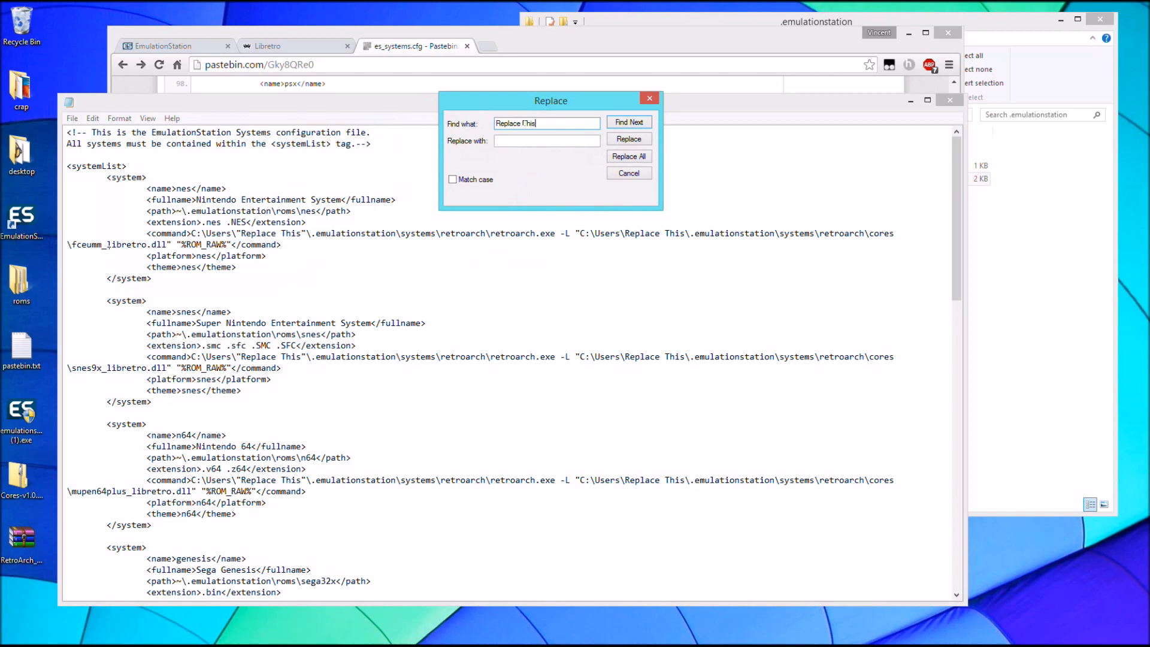
left_click(547, 141)
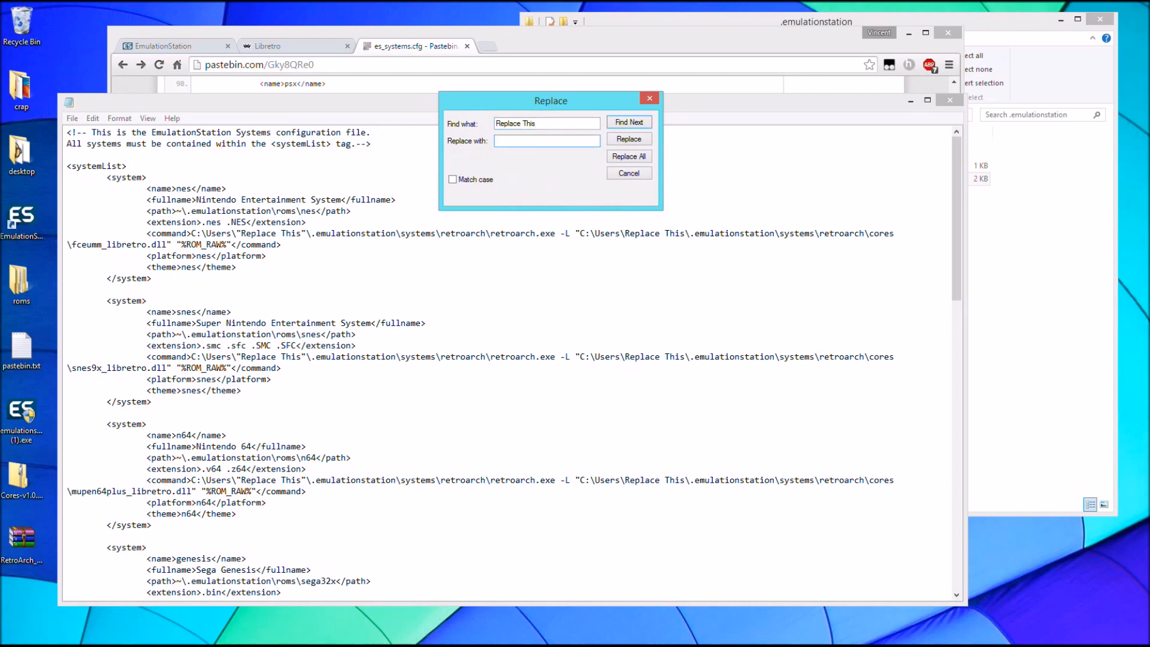
type("Vincv")
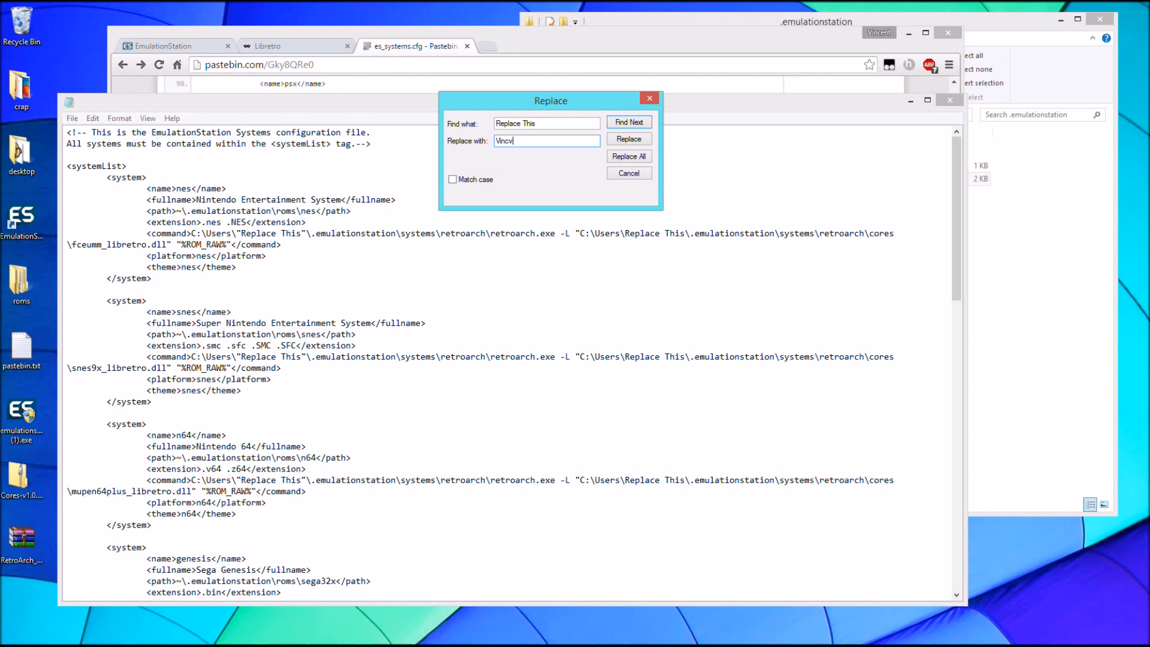
type("Vincent")
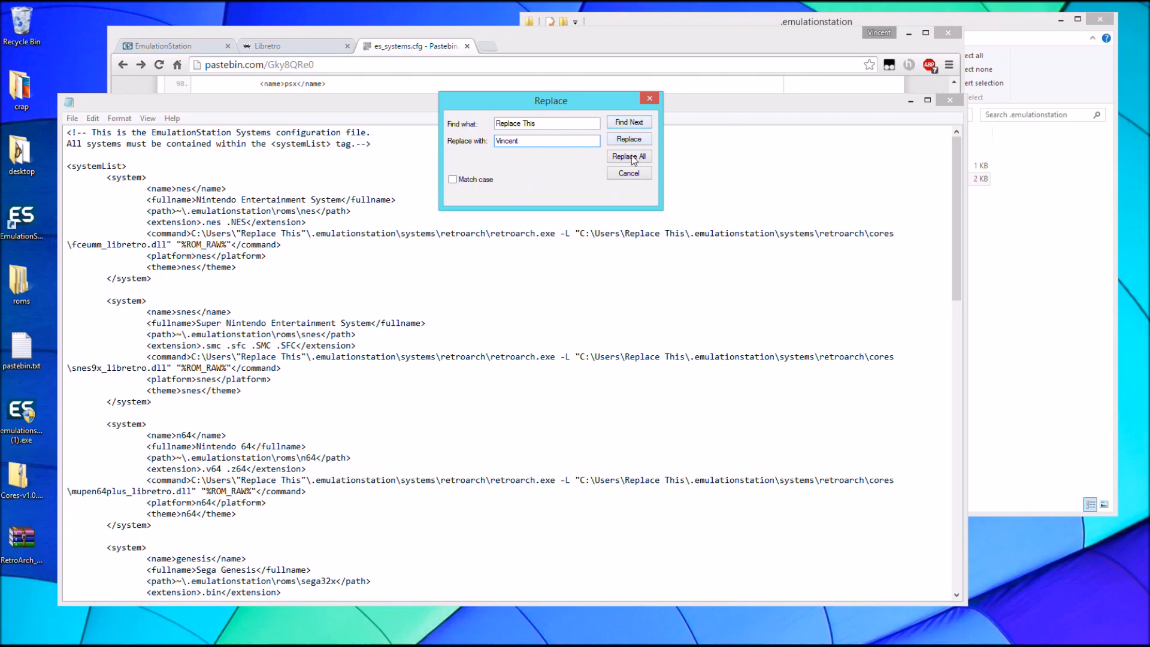
left_click(629, 156)
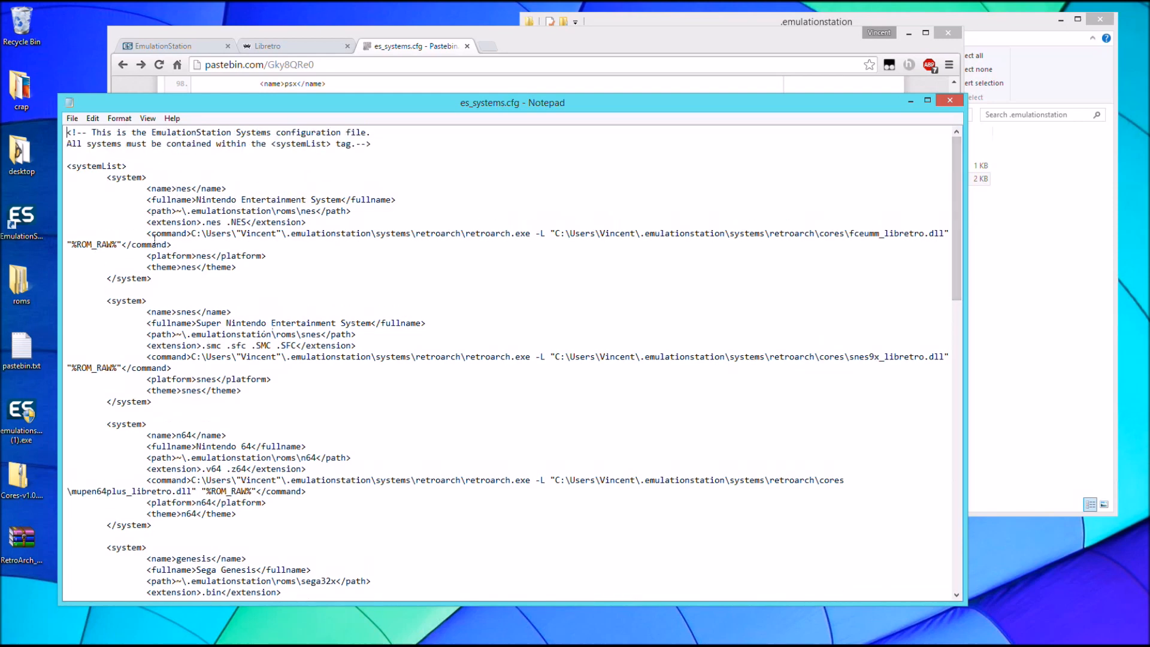
Check that the replaced user name appears in the config's folder paths.
double_click(256, 233)
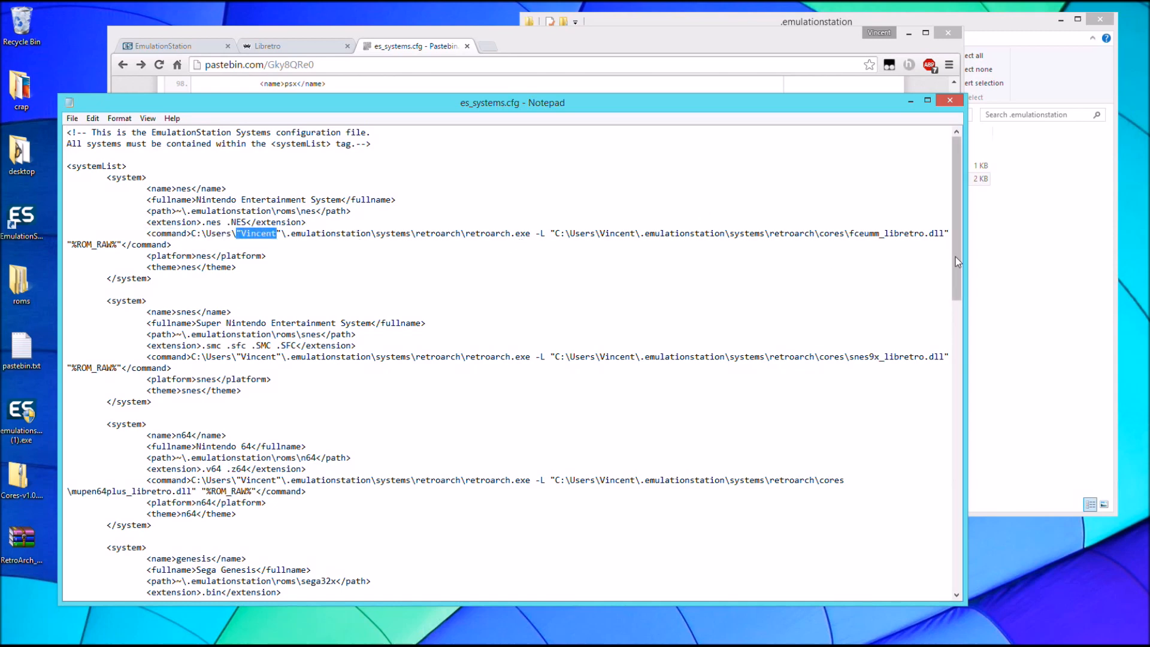
scroll("down", 3)
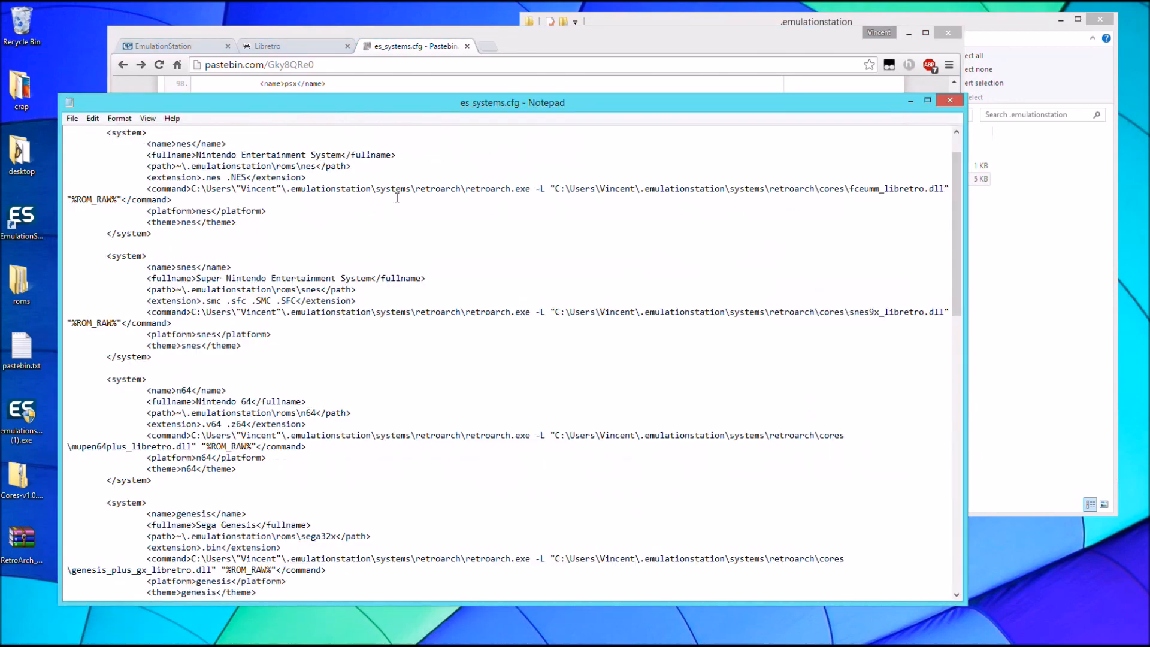
left_click(950, 100)
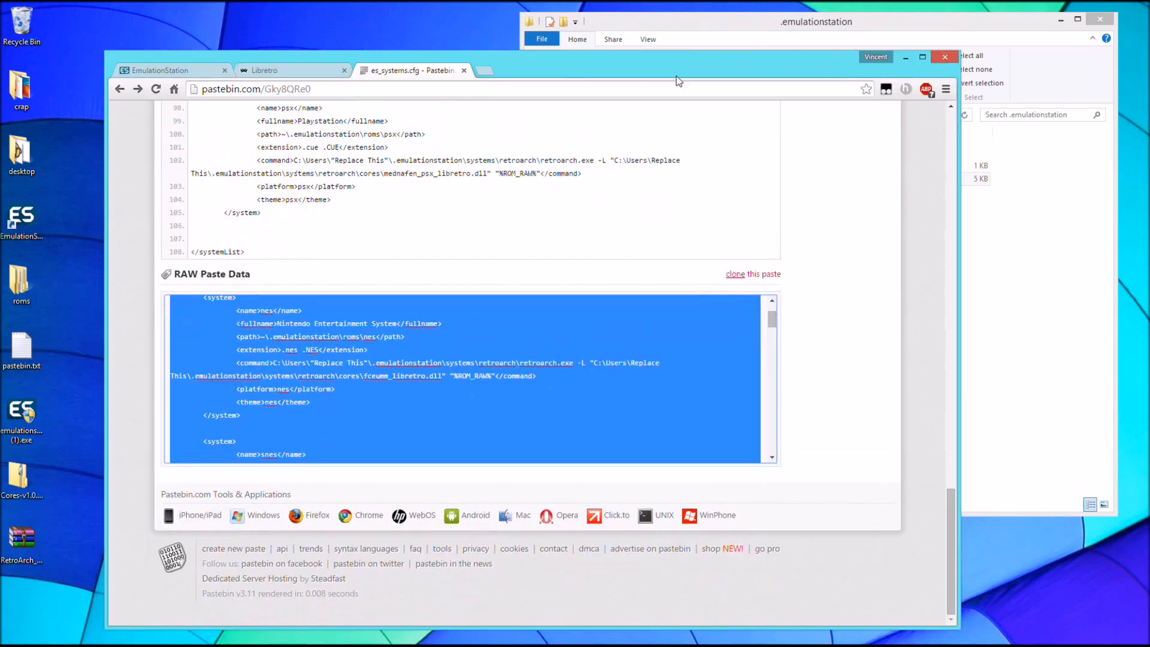
mouse_move(678, 63)
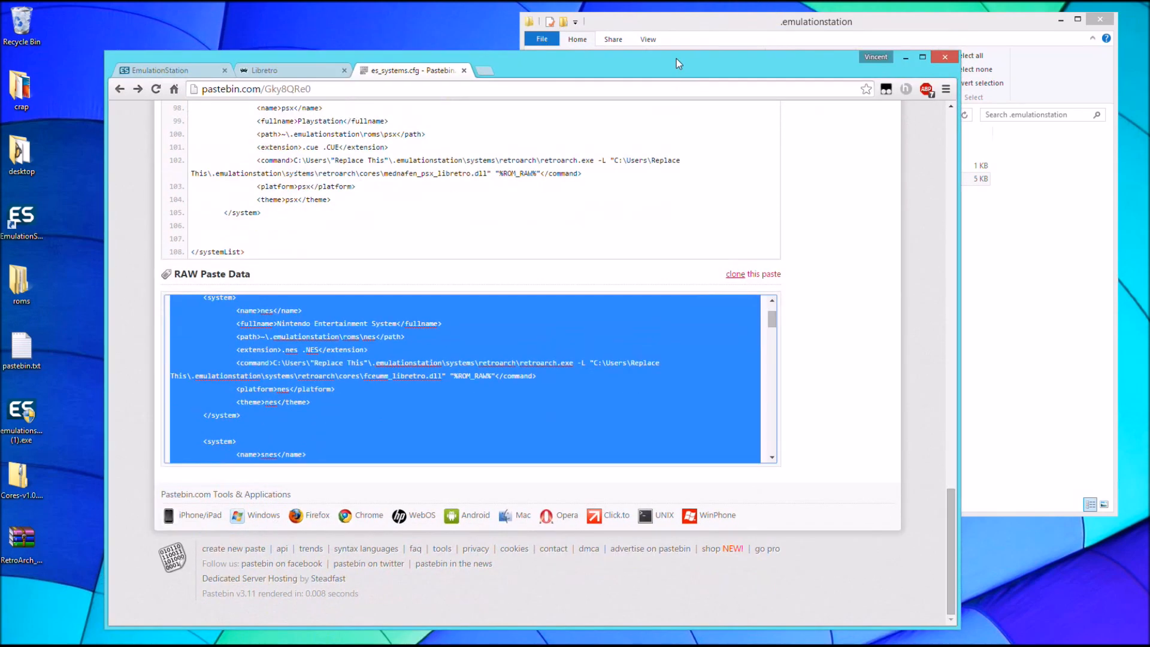
mouse_move(293, 74)
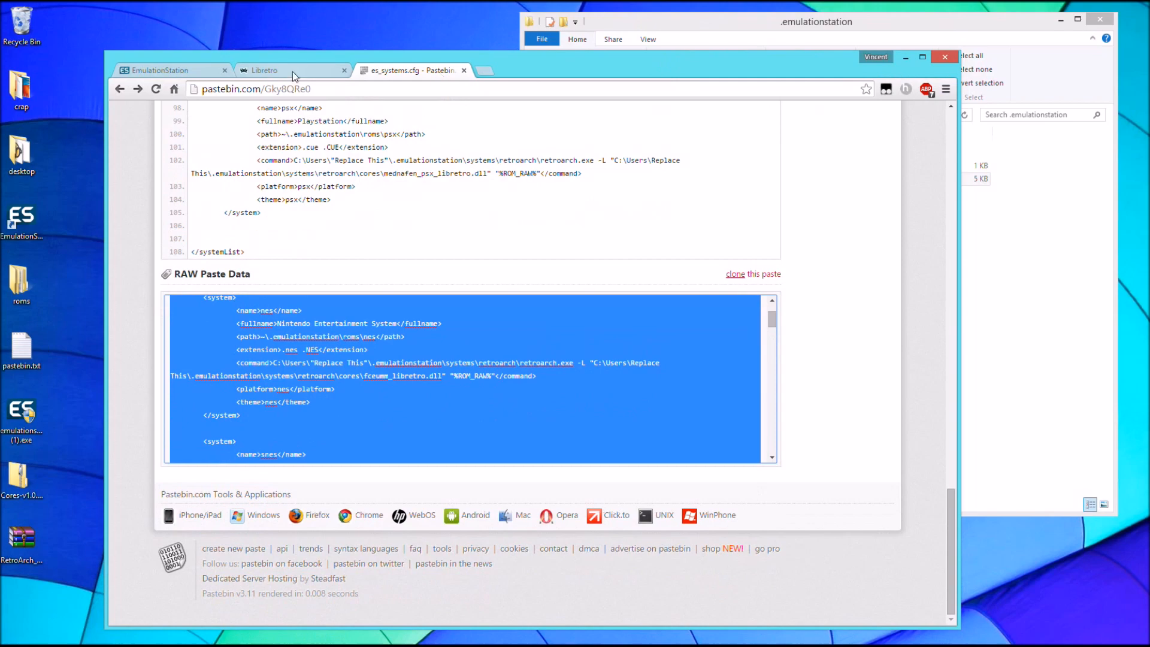
Browse buildbot.libretro.com into the stable builds and the 1.2.2 release folder.
left_click(275, 70)
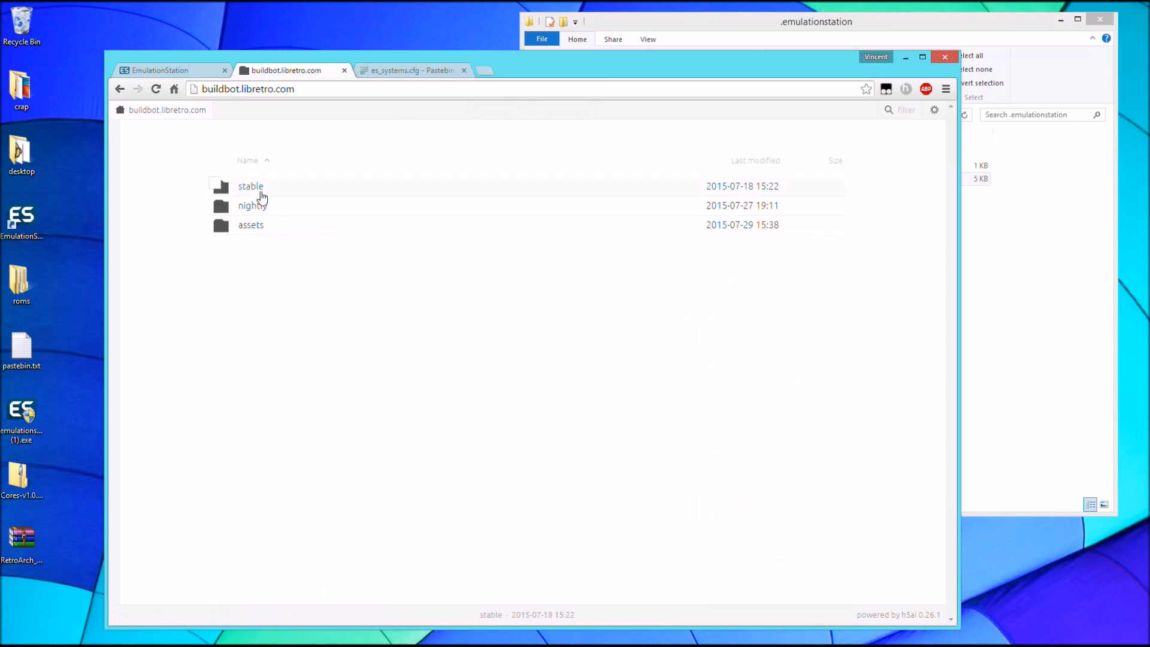
left_click(250, 186)
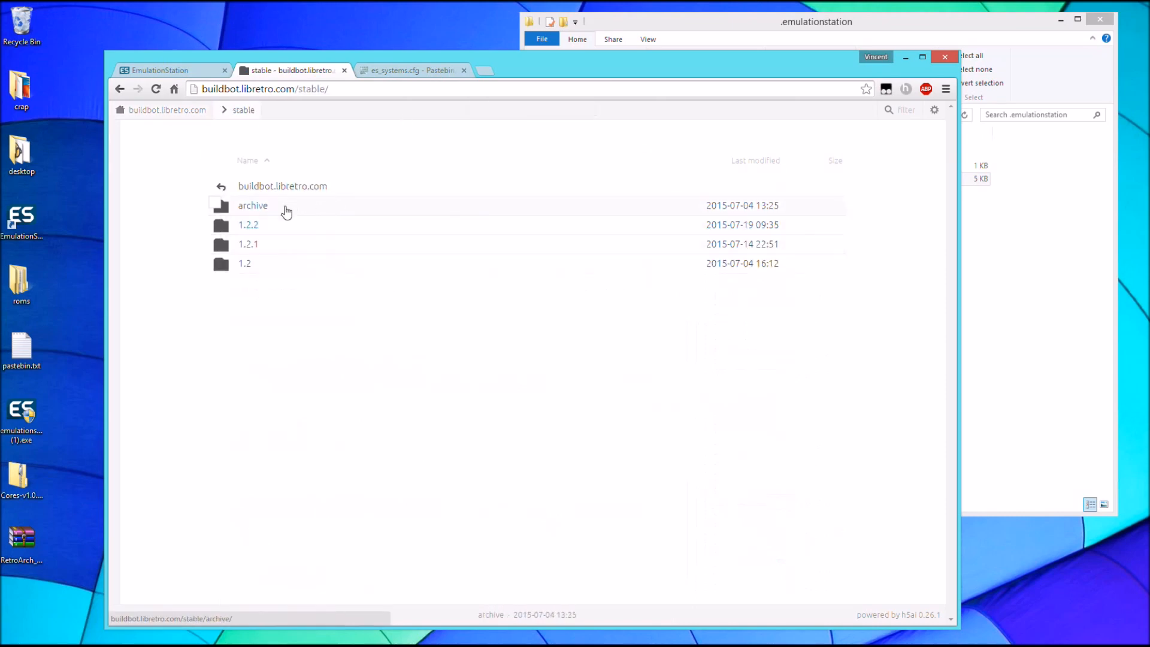
left_click(248, 224)
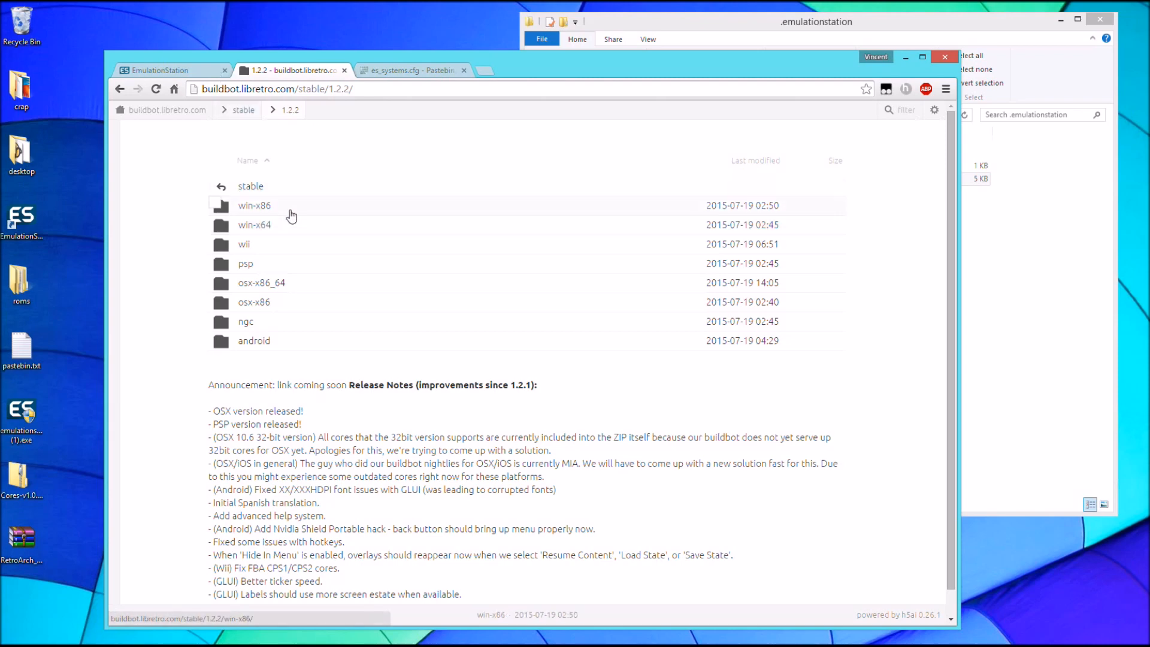
mouse_move(330, 216)
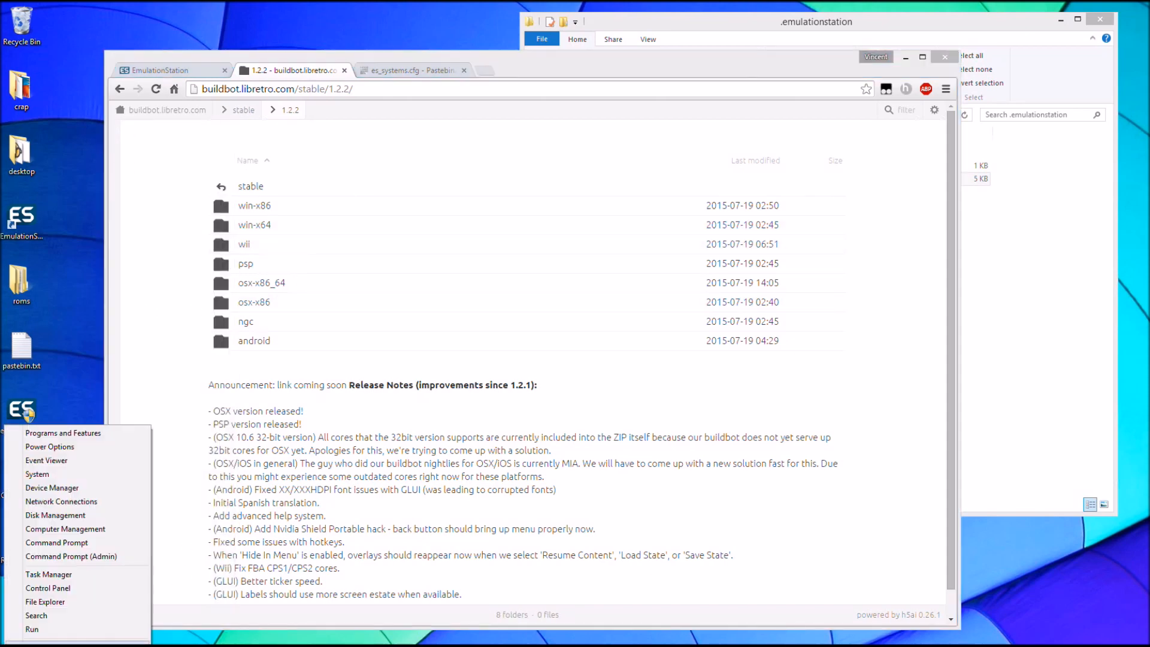
mouse_move(51, 488)
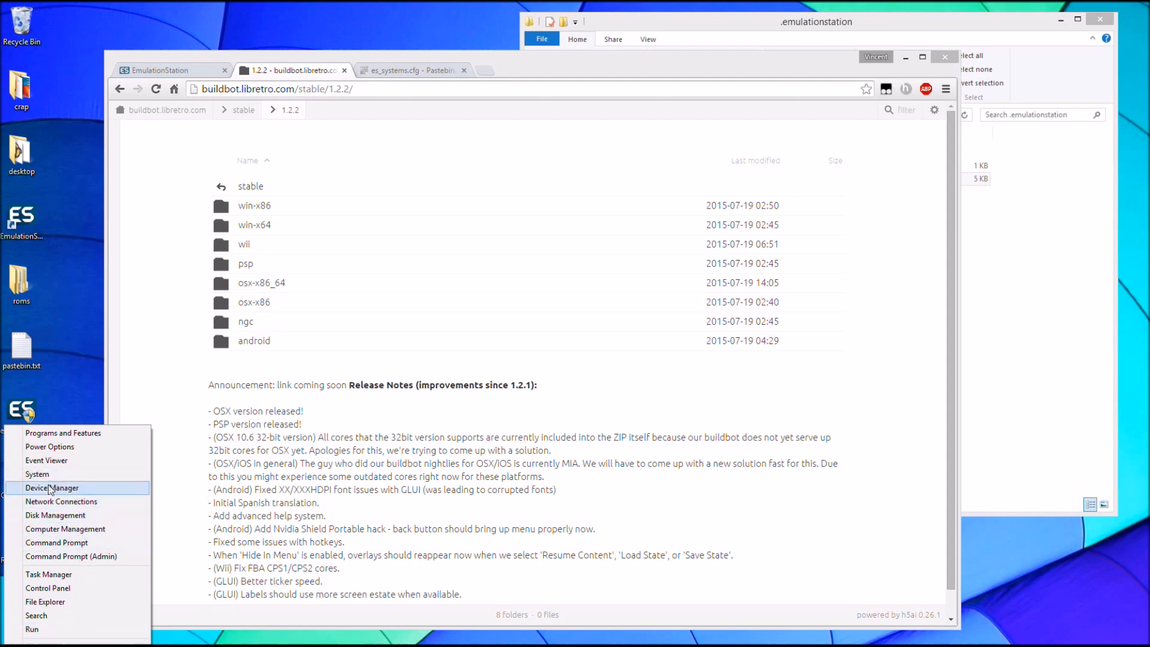
left_click(53, 488)
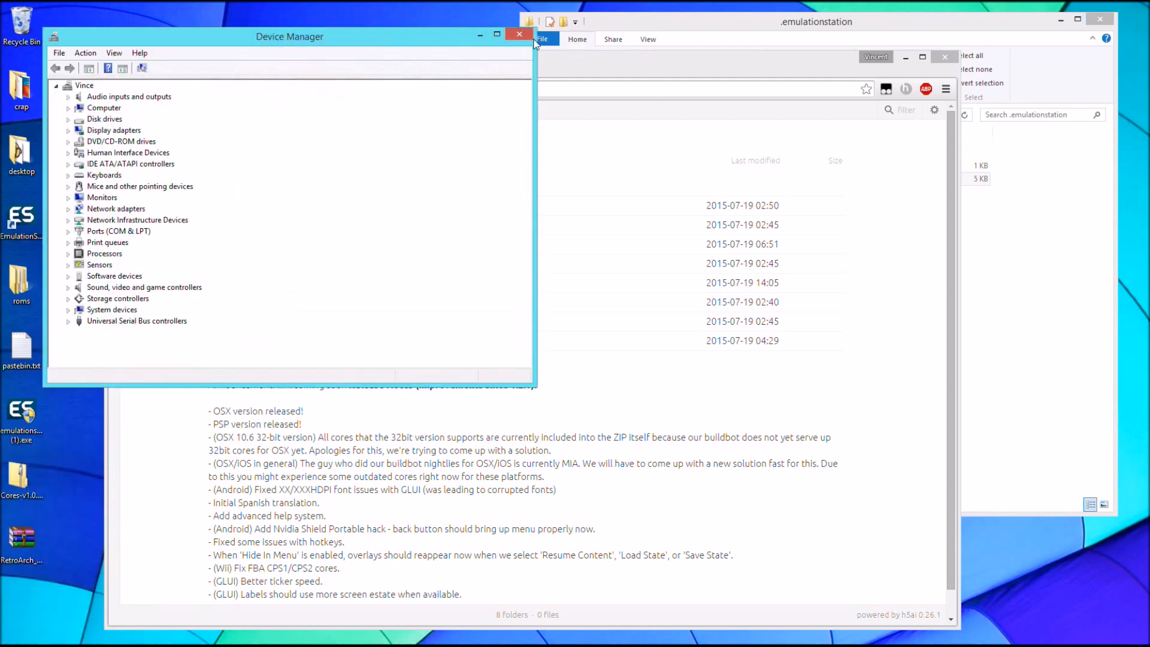
left_click(519, 35)
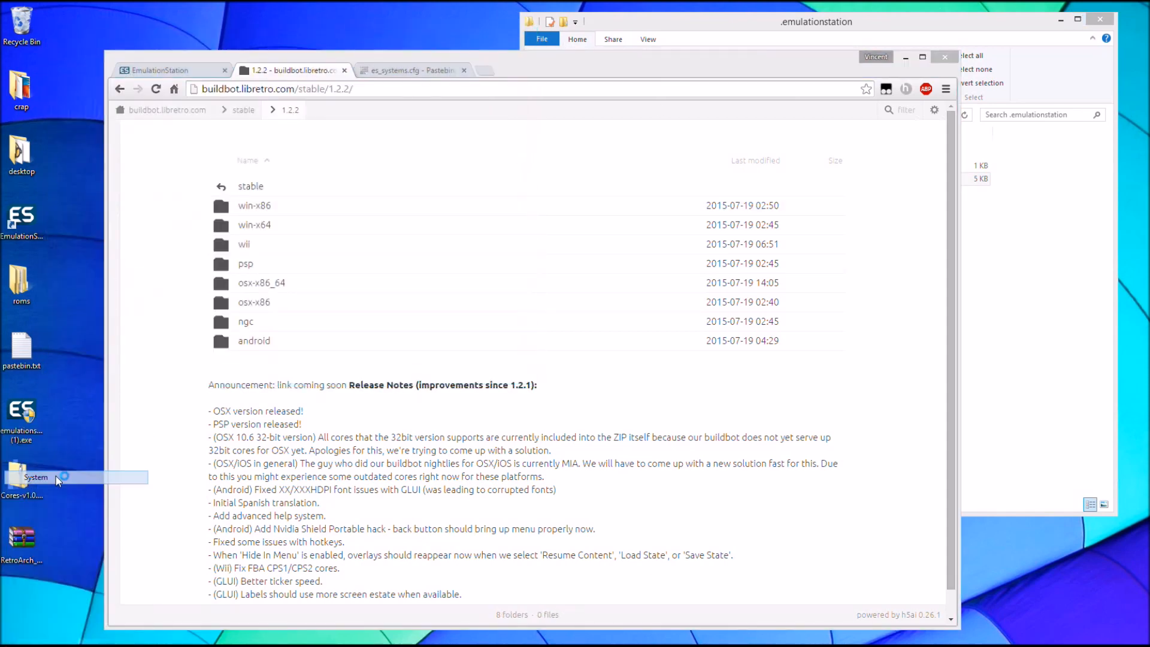
double_click(36, 477)
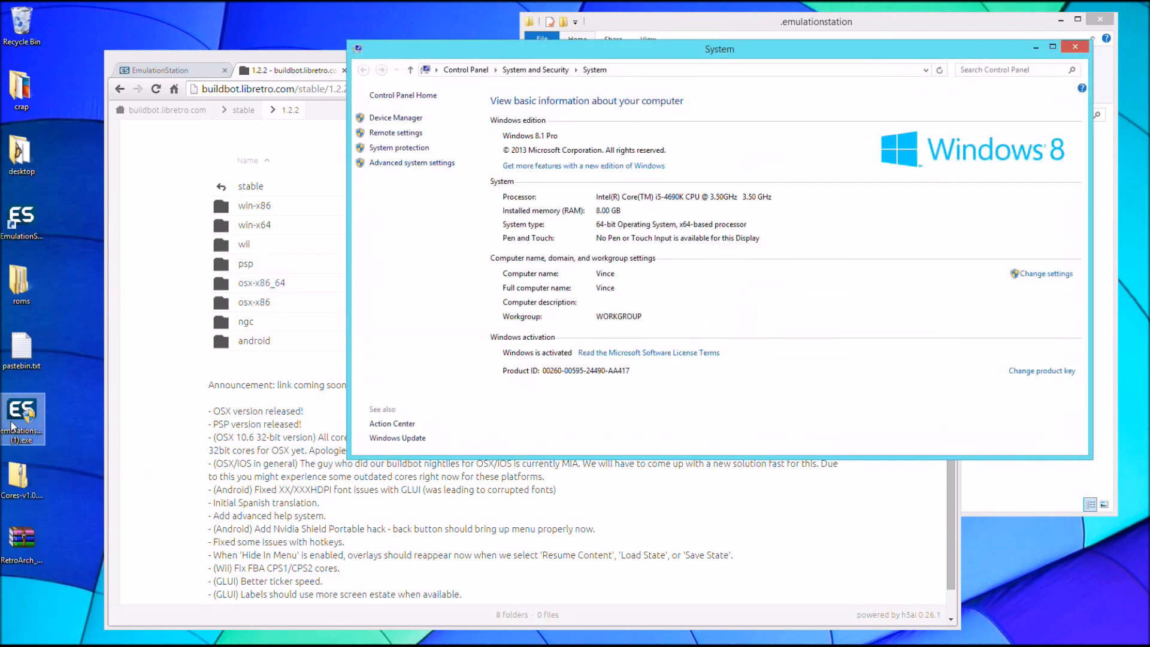
mouse_move(201, 406)
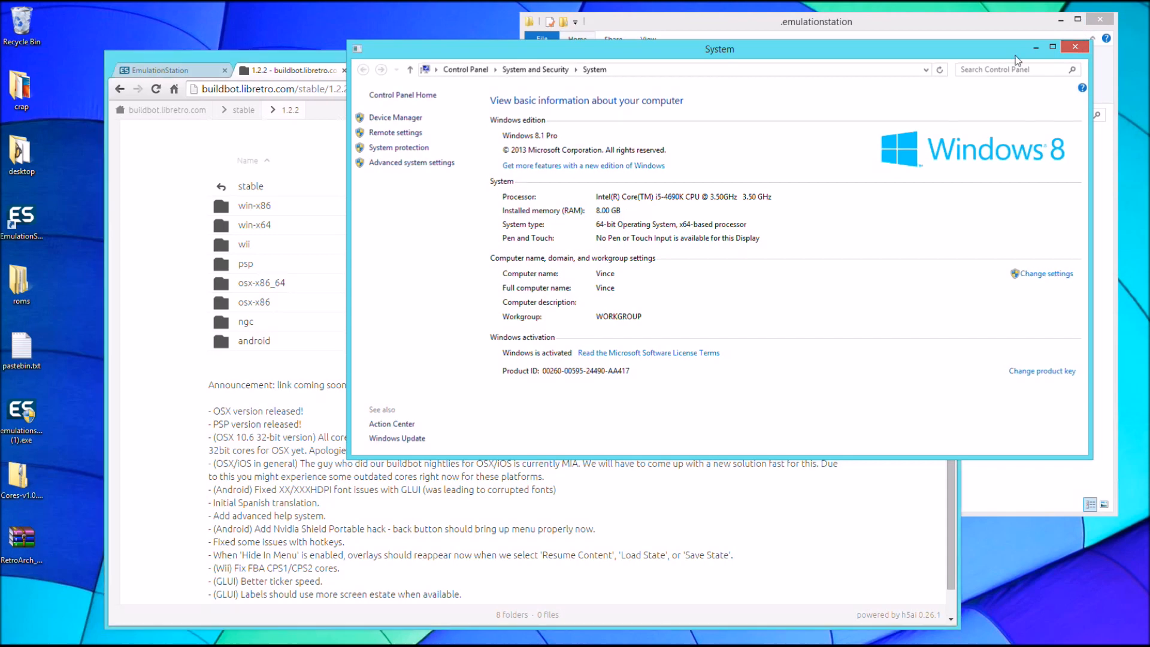
left_click(1074, 46)
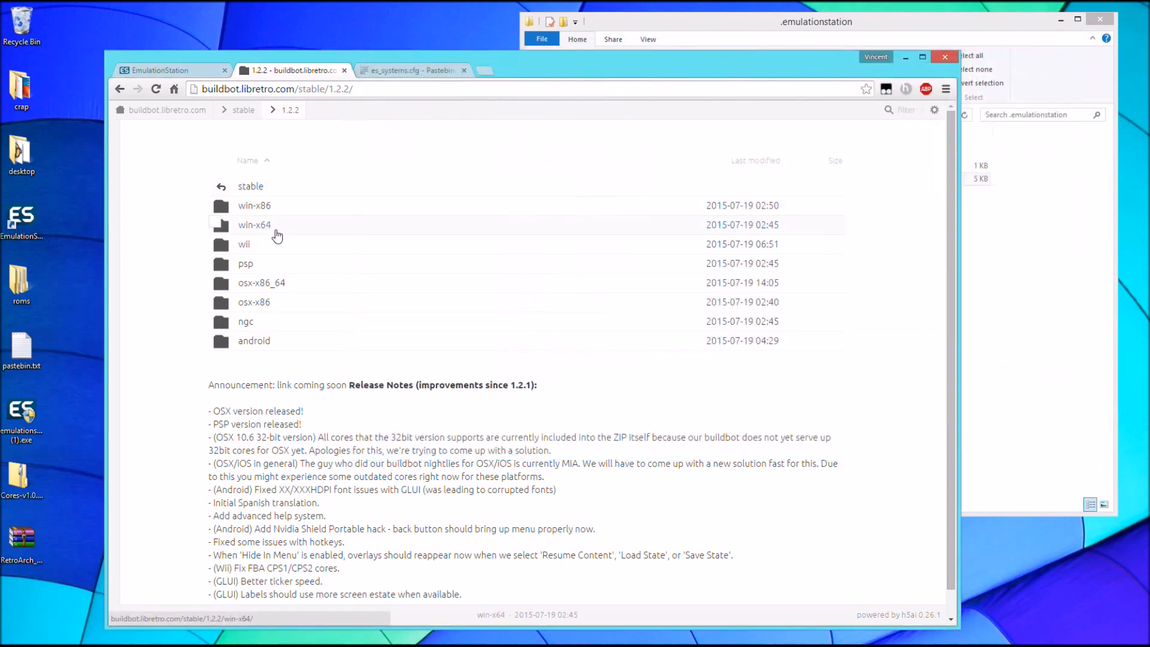
View the win-x64 build folder, then go back up through 1.2.2 to stable.
left_click(254, 225)
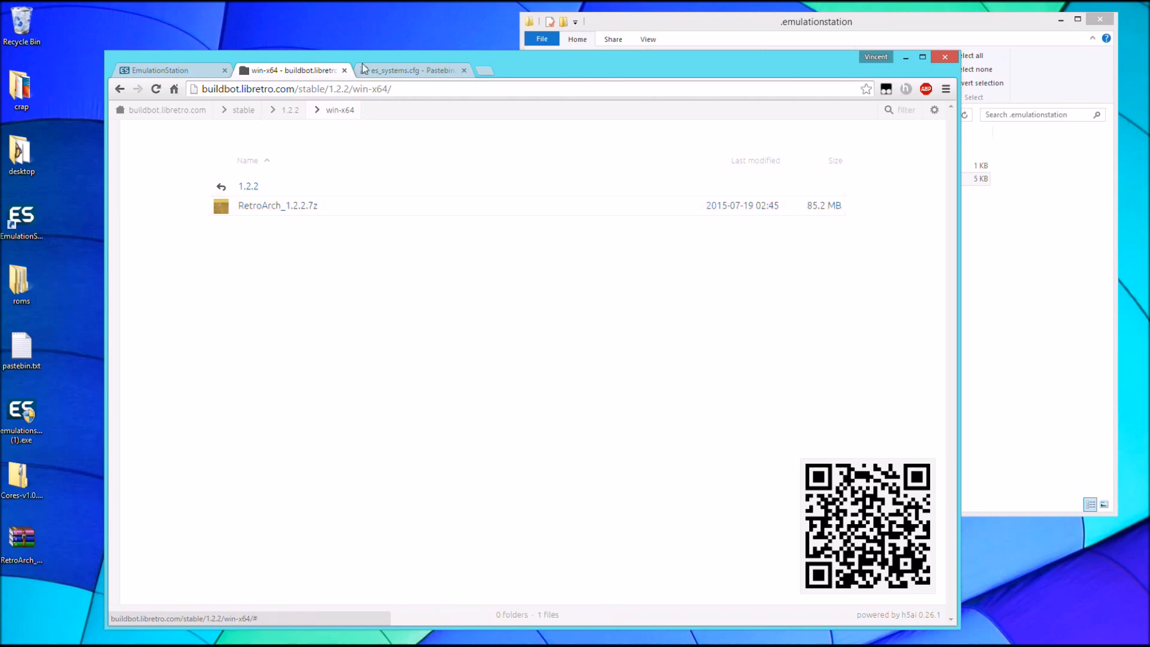
left_click(221, 186)
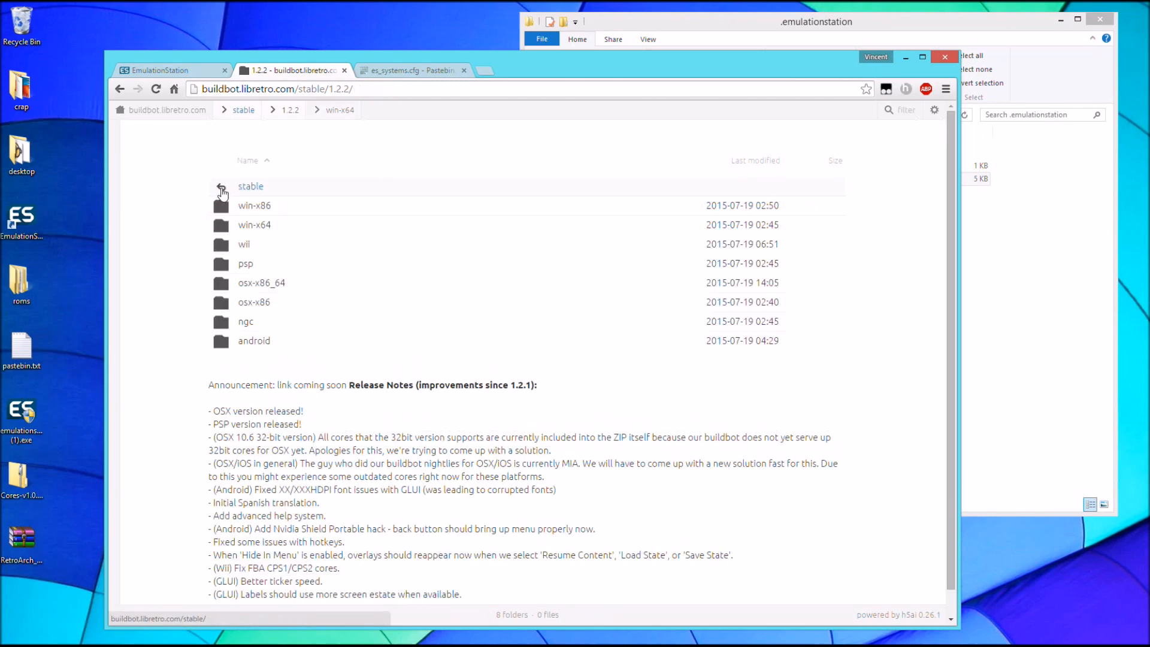
left_click(220, 187)
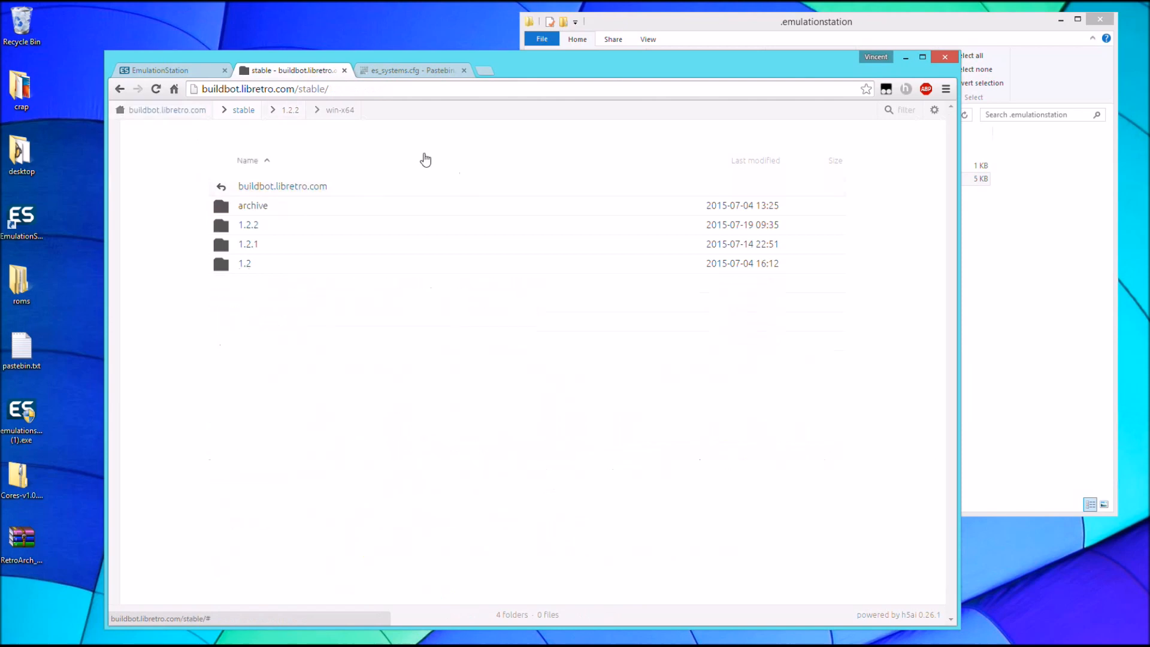
mouse_move(220, 158)
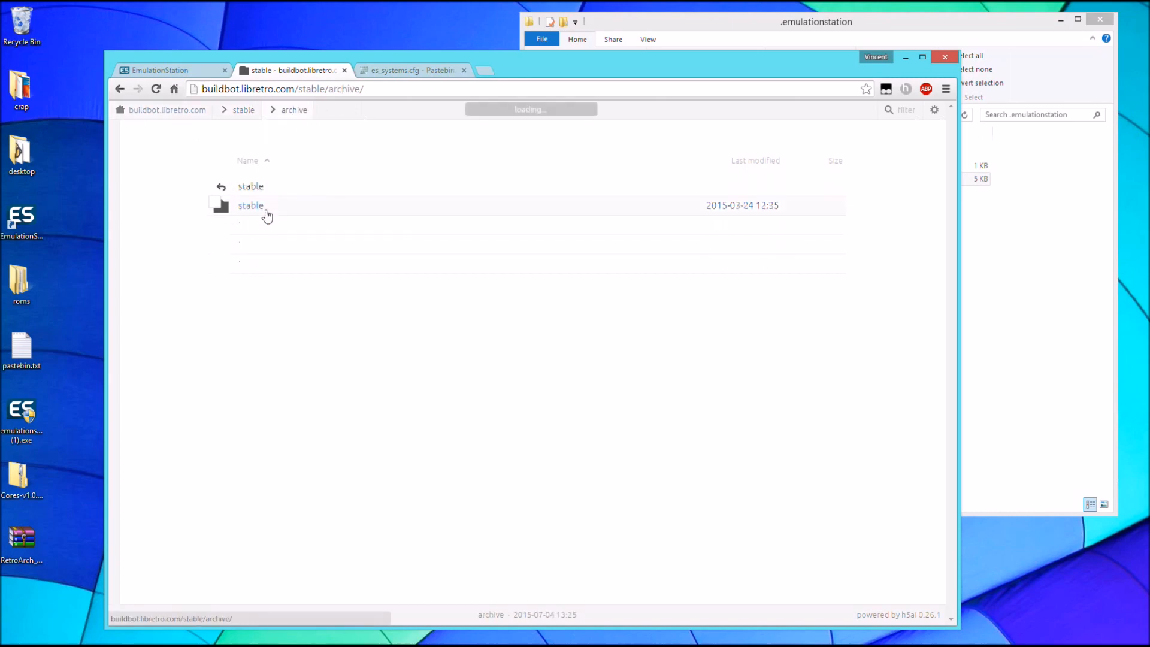
Open the archived stable builds folder, then minimise Chrome to show .emulationstation.
left_click(251, 205)
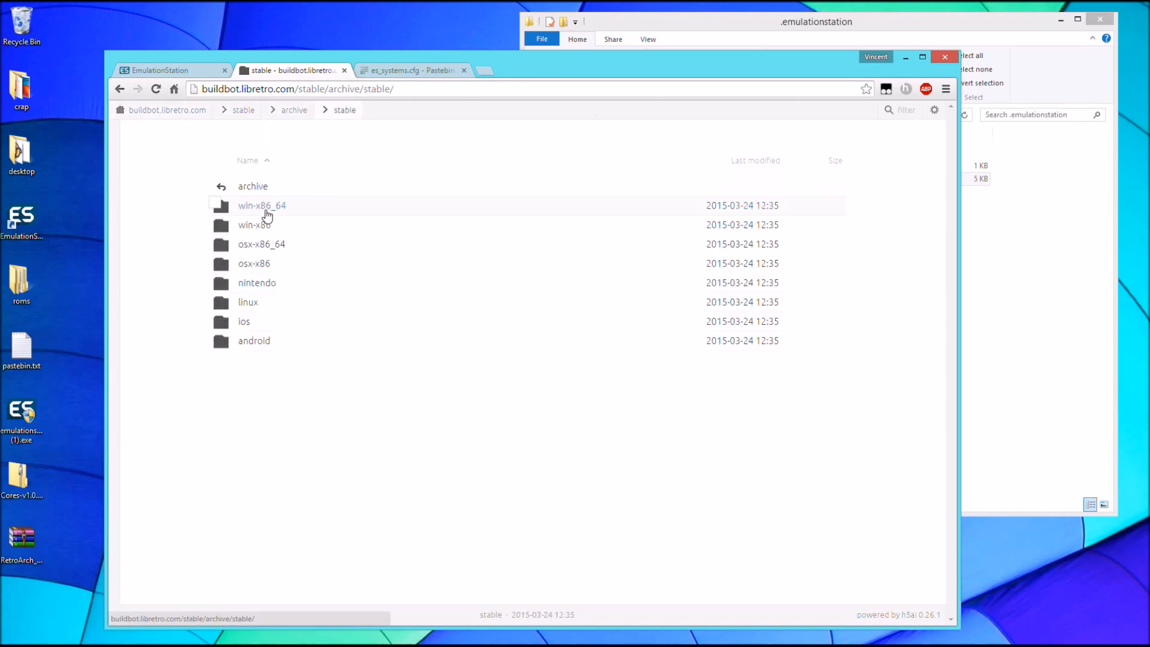
mouse_move(283, 262)
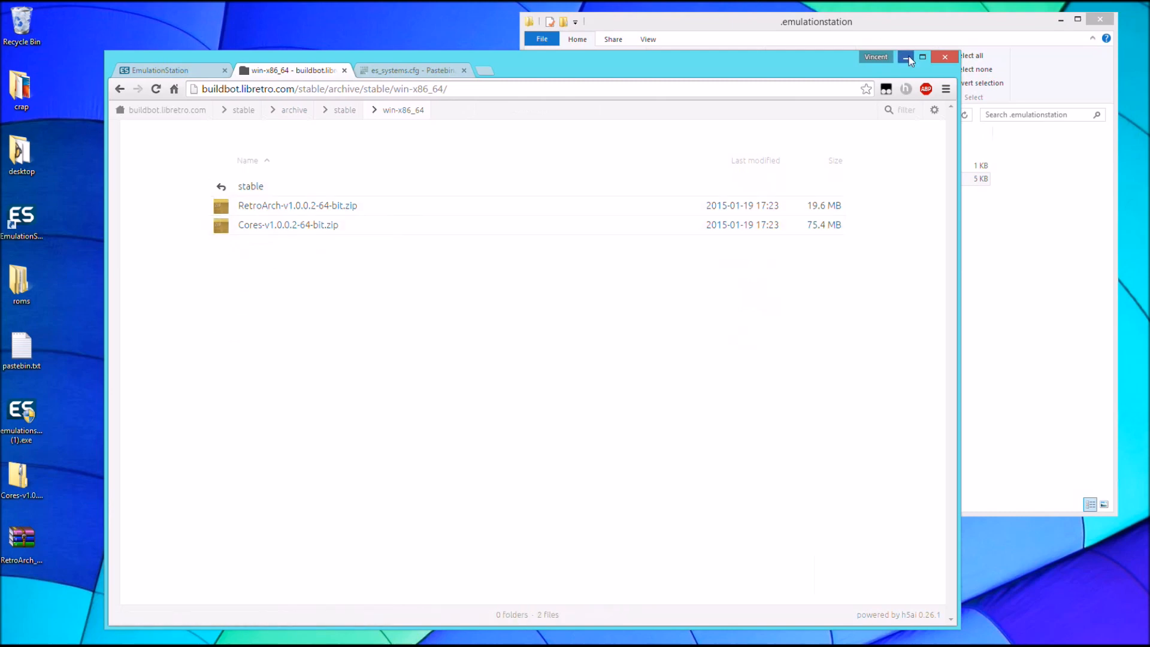
left_click(907, 56)
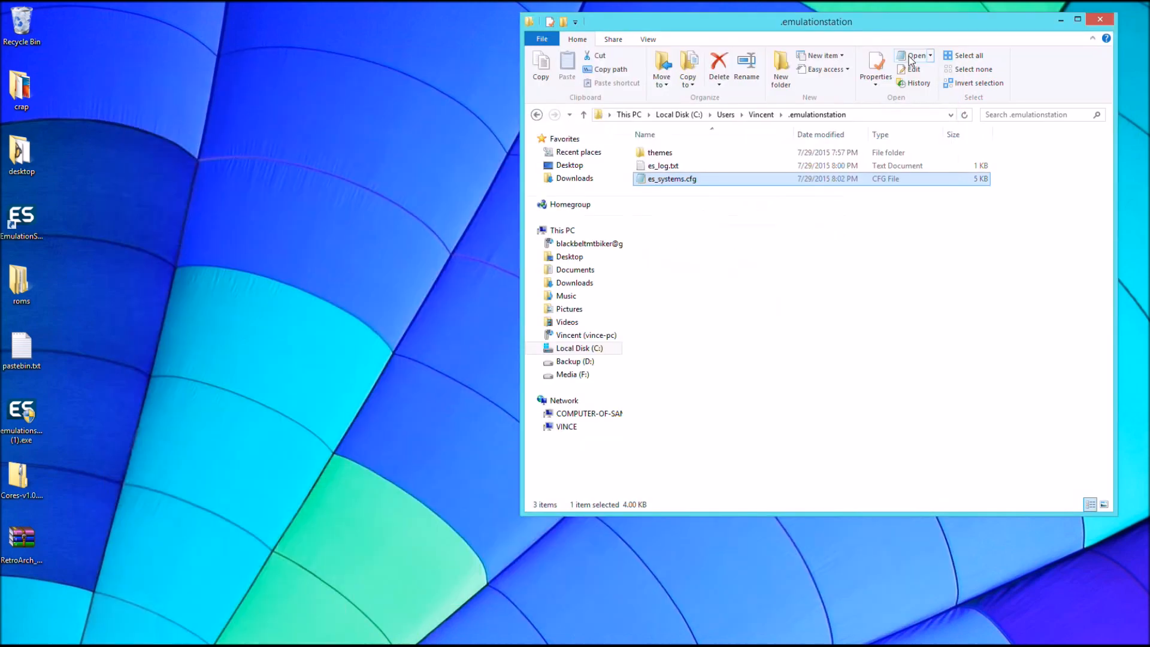
Create a systems folder in .emulationstation with a retroarch folder inside, and open it.
left_click_drag(816, 21, 705, 36)
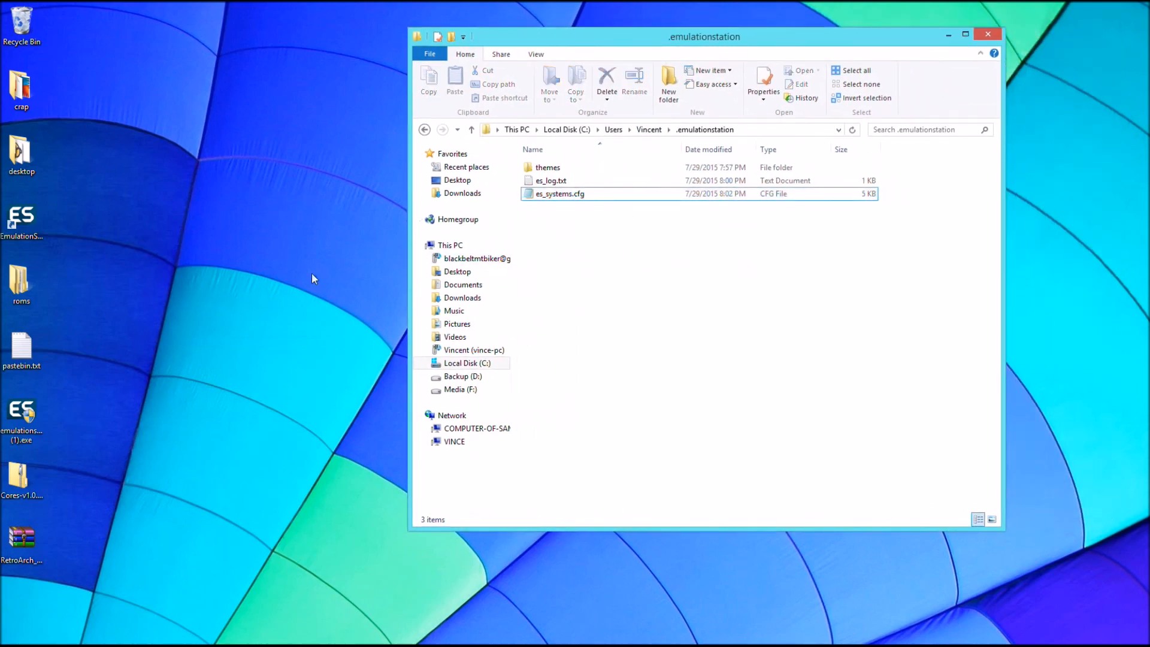
mouse_move(35, 306)
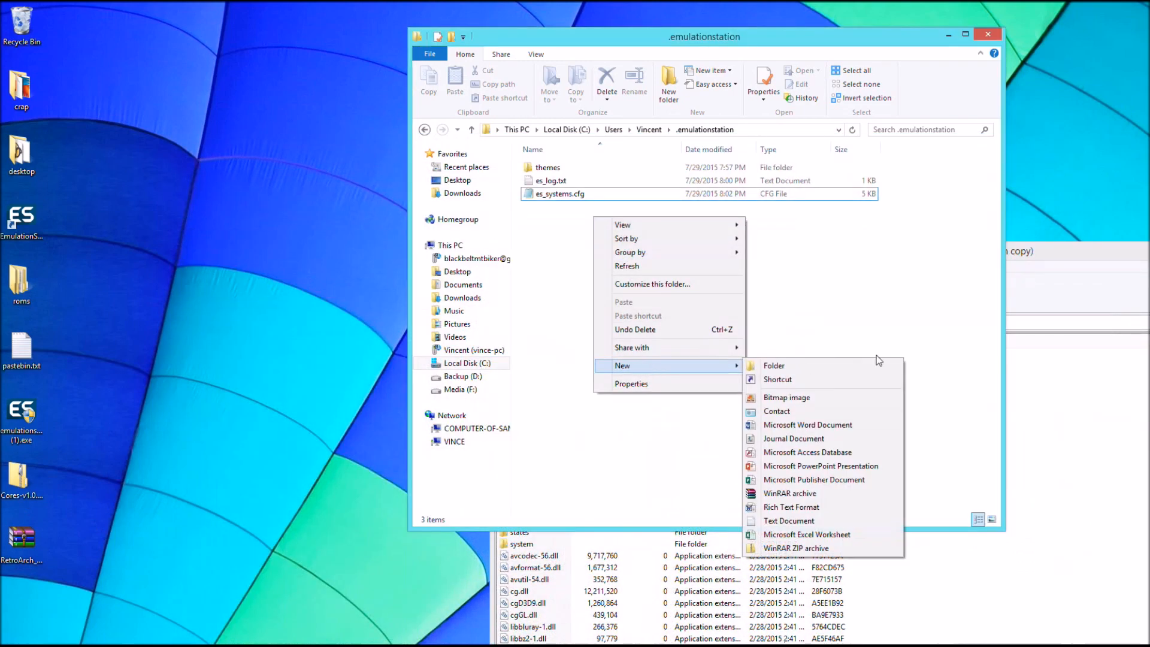
left_click(773, 366)
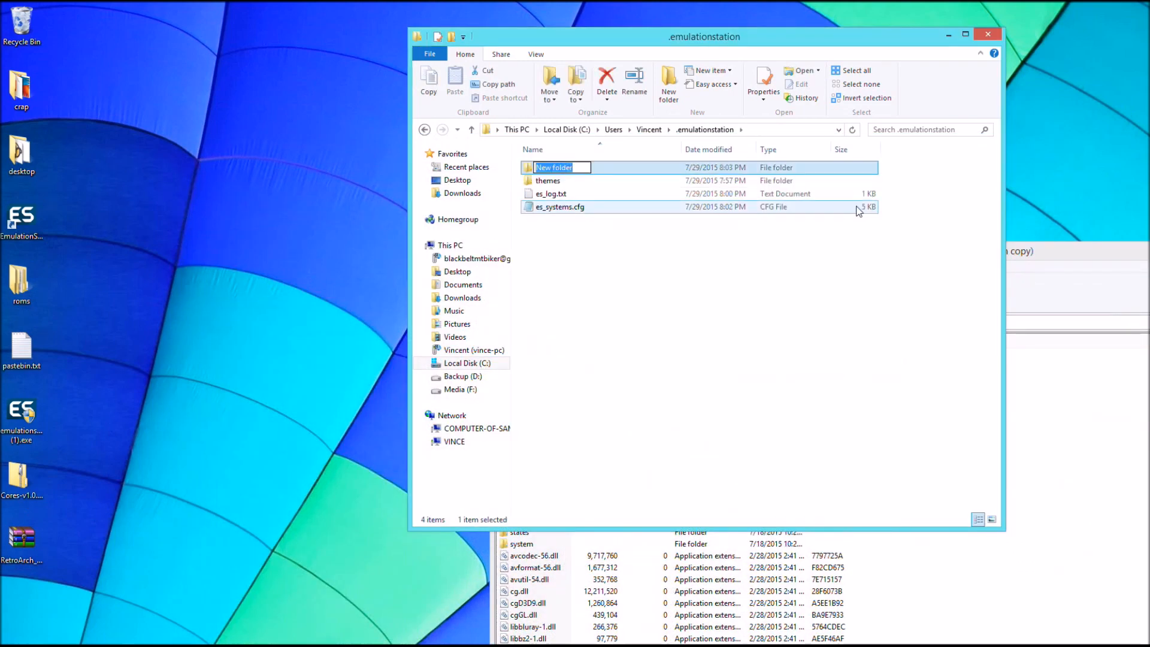
type("systems")
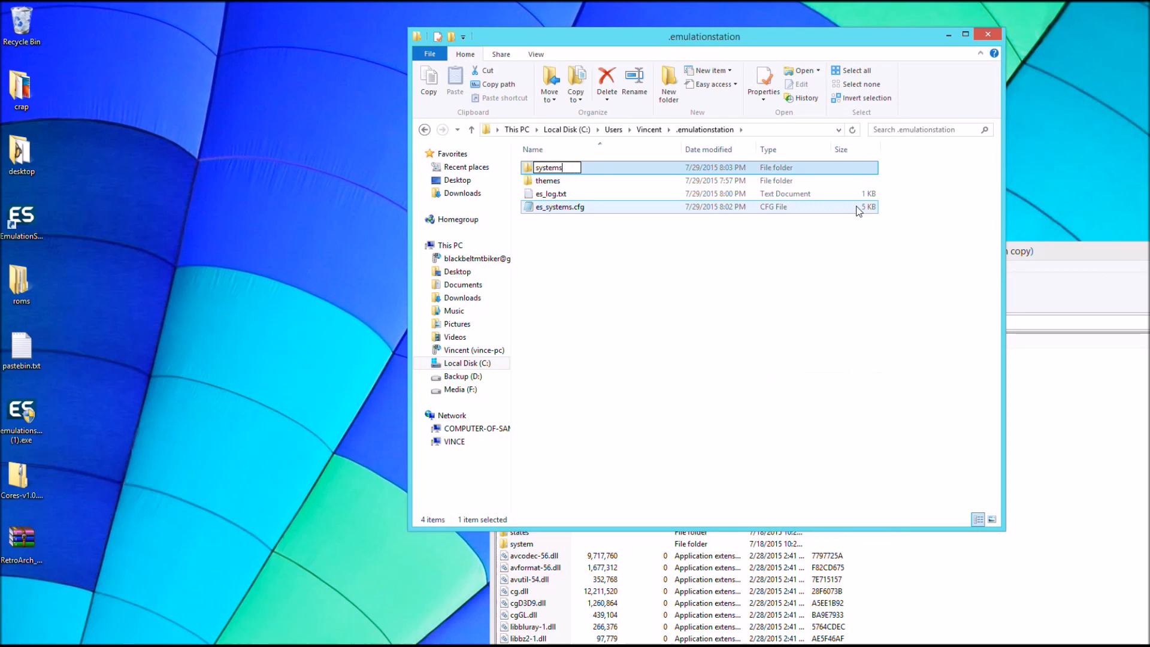
double_click(547, 167)
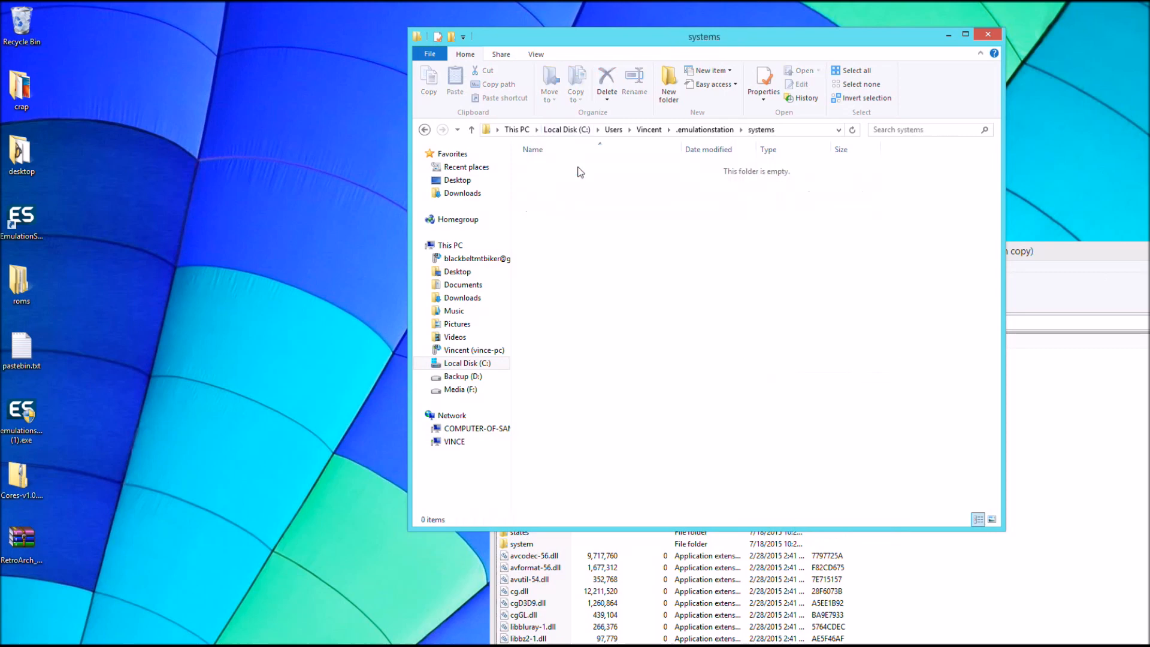
right_click(580, 171)
type("retroarch")
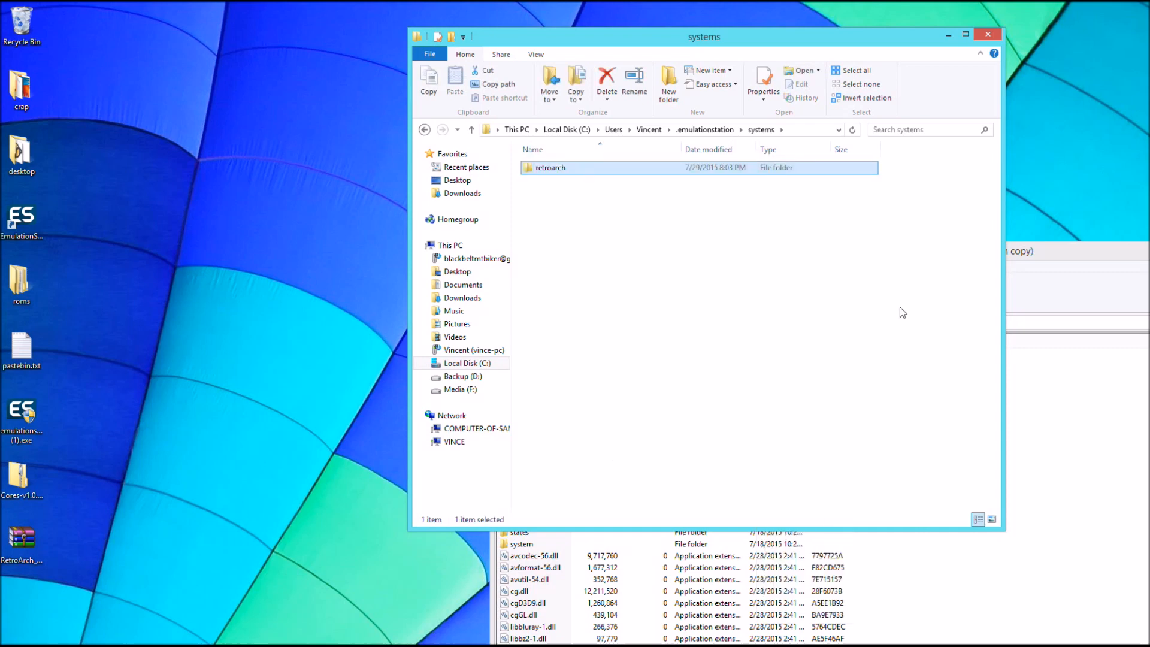
double_click(551, 167)
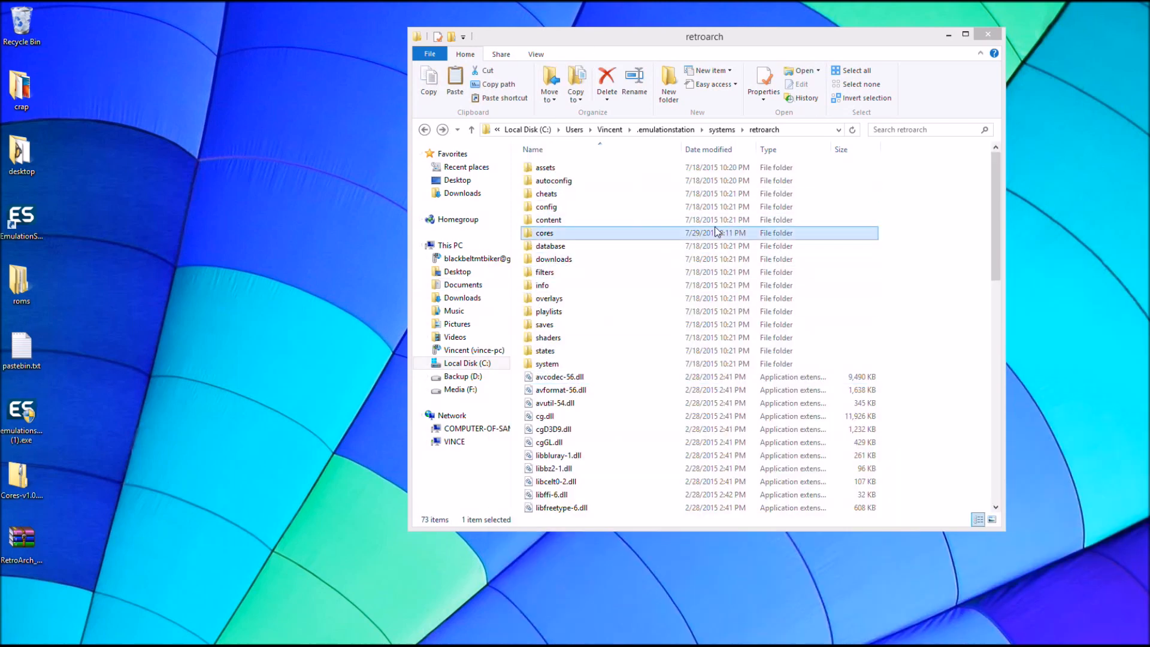
mouse_move(665, 239)
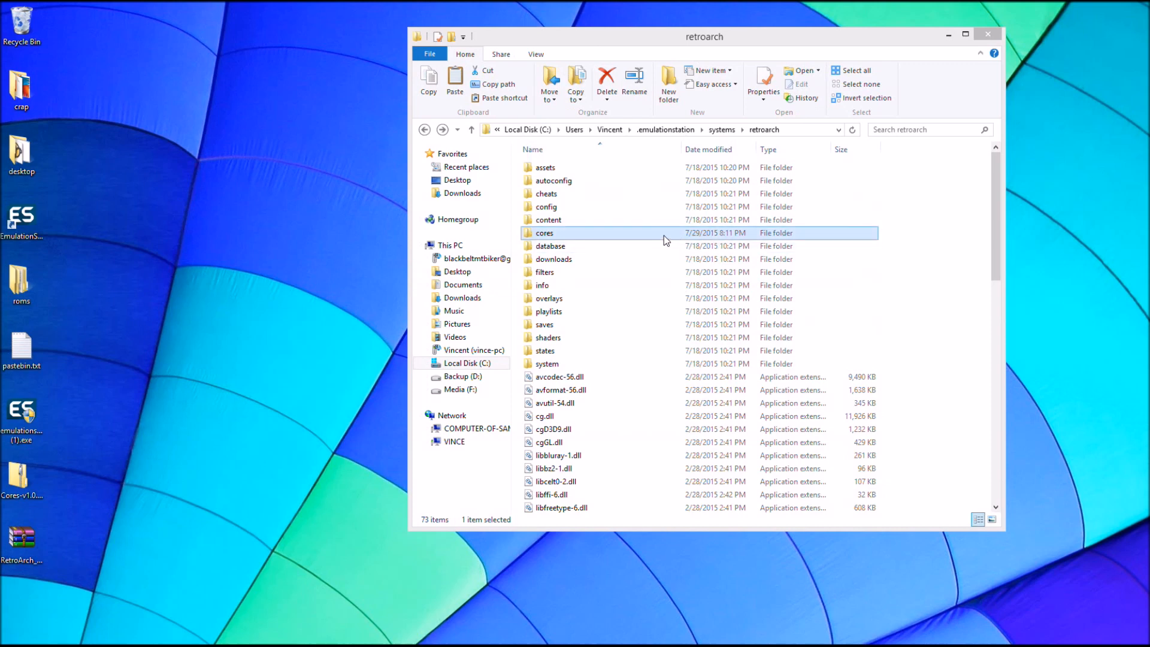
Inspect the retroarch cores folder and retroarch.cfg, then step back a folder.
left_click(550, 246)
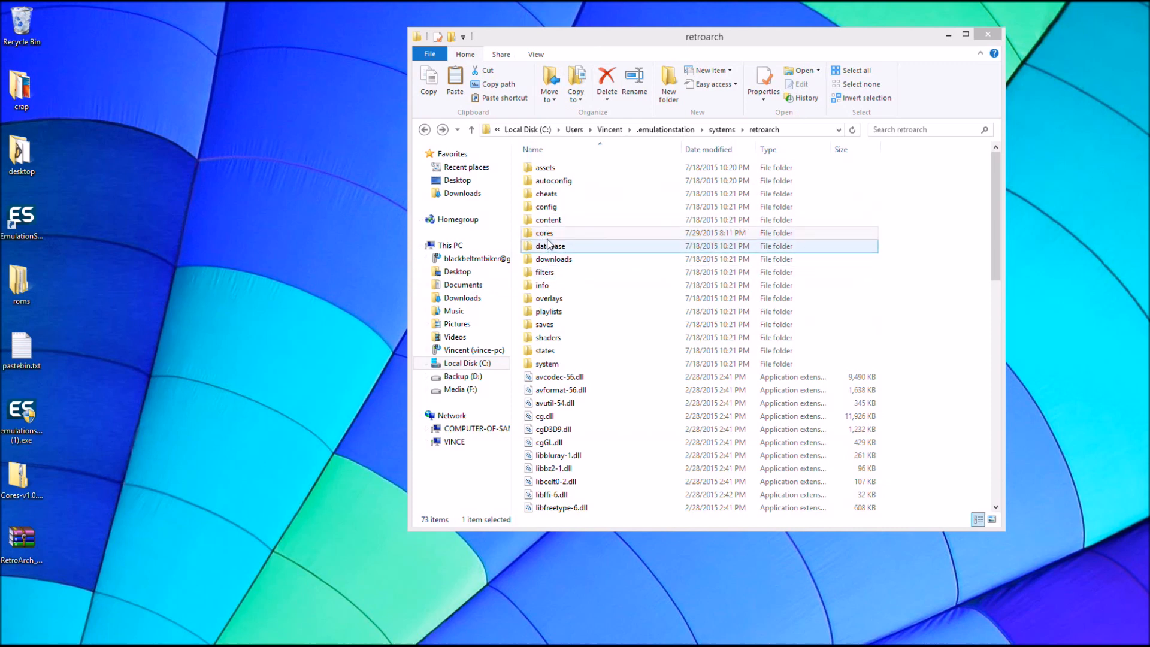
double_click(544, 233)
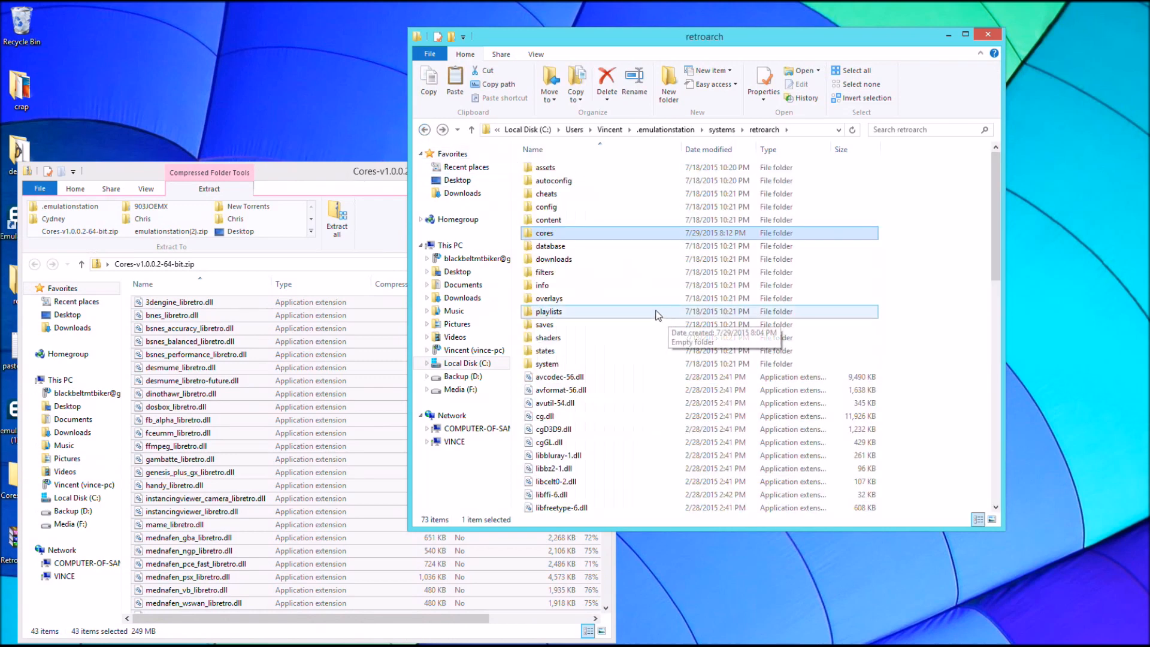
scroll("down", 3)
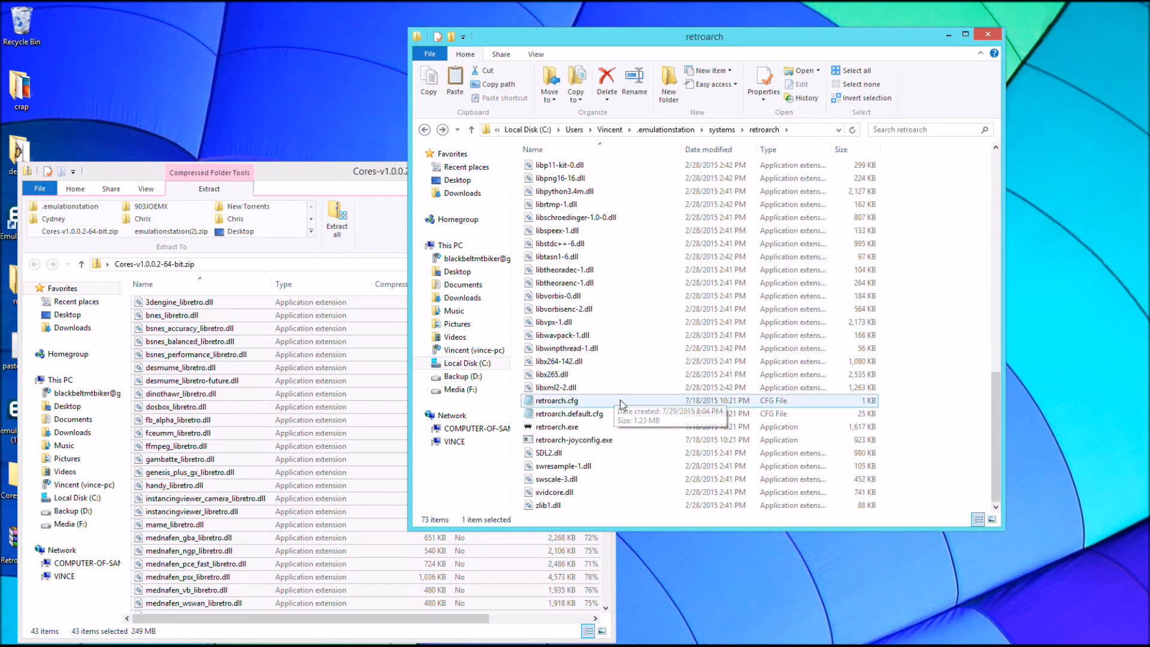
double_click(557, 427)
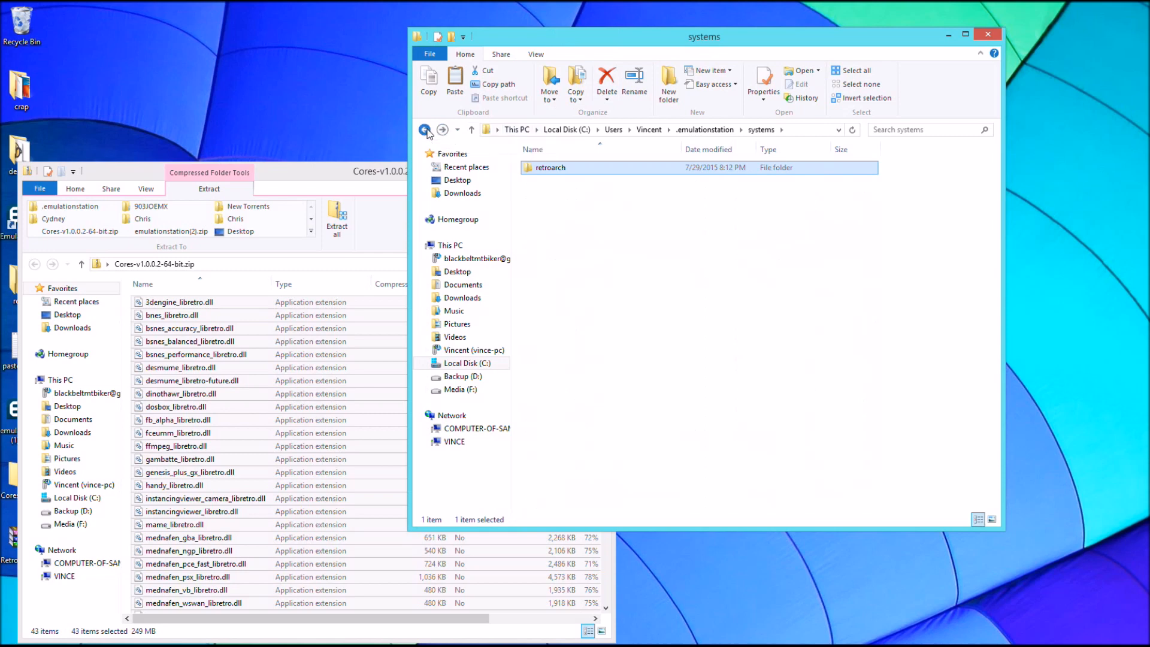
left_click(424, 130)
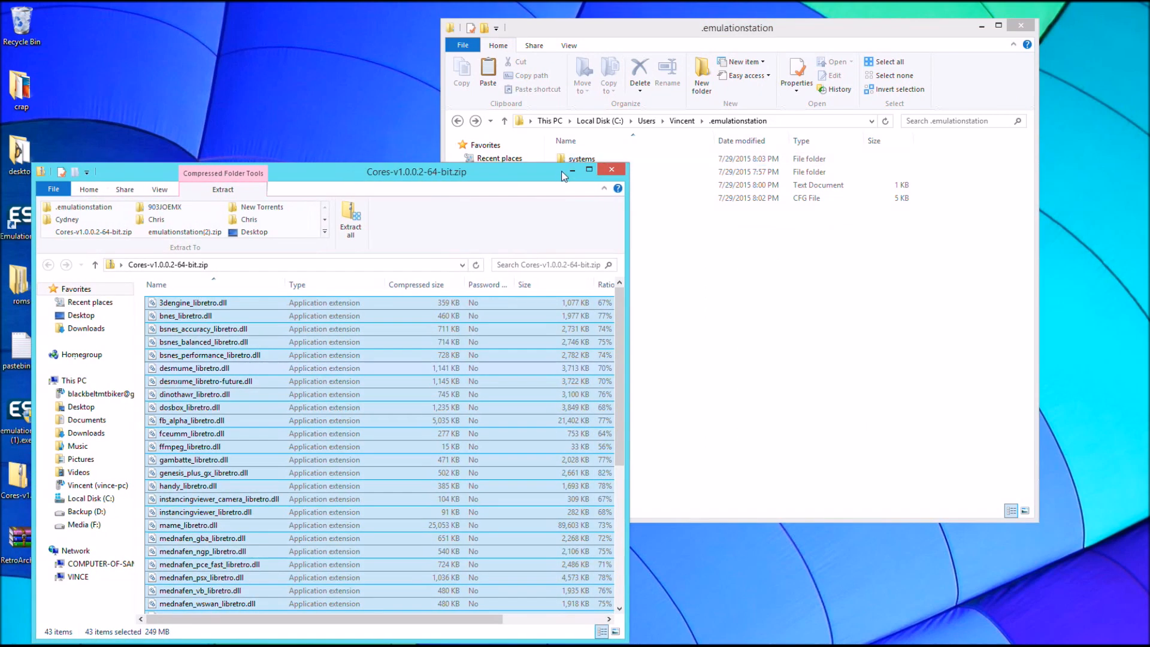
Close the Cores zip, delete the movies folder from roms, and open es_systems.cfg.
left_click(611, 169)
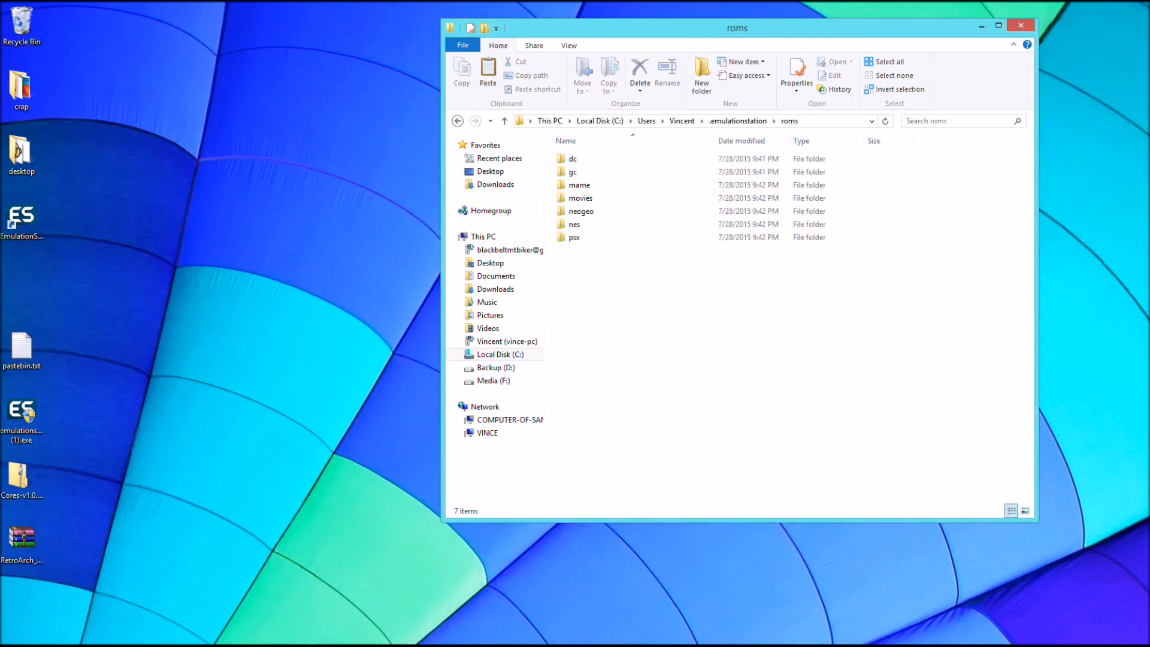
left_click(573, 159)
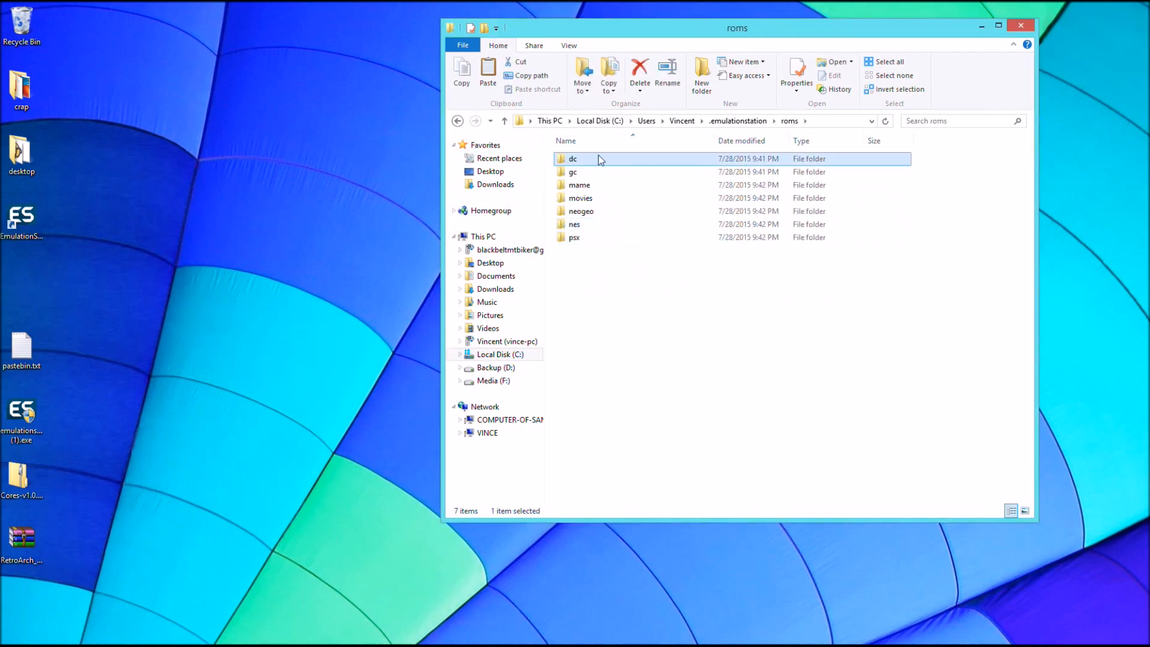
left_click(581, 198)
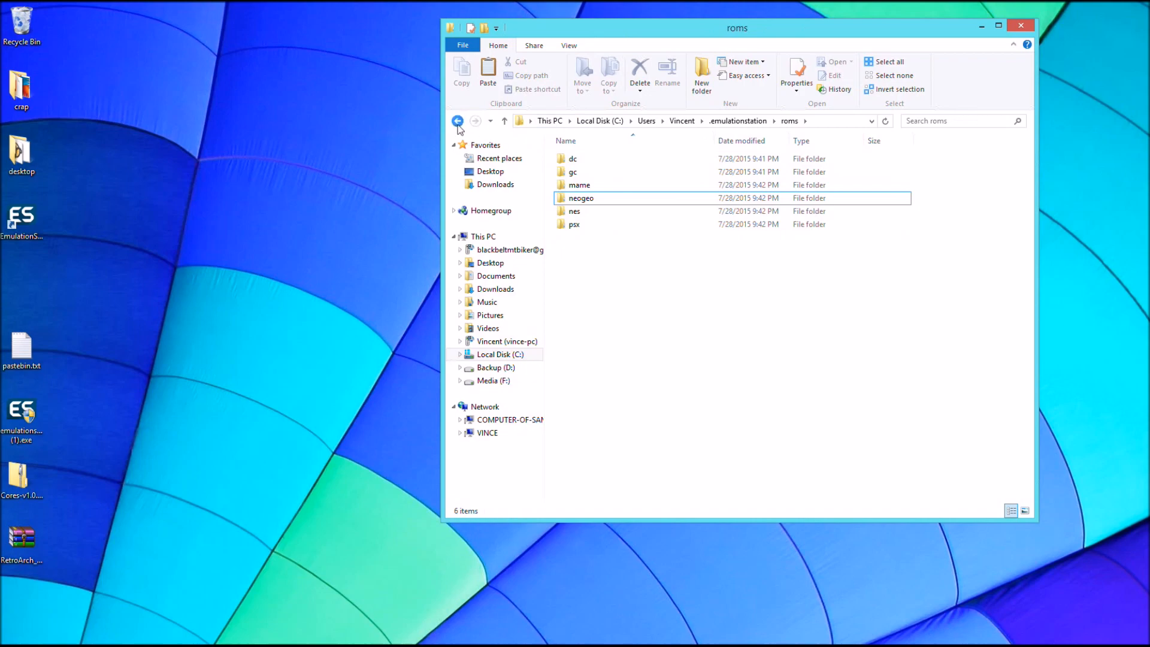
left_click(457, 121)
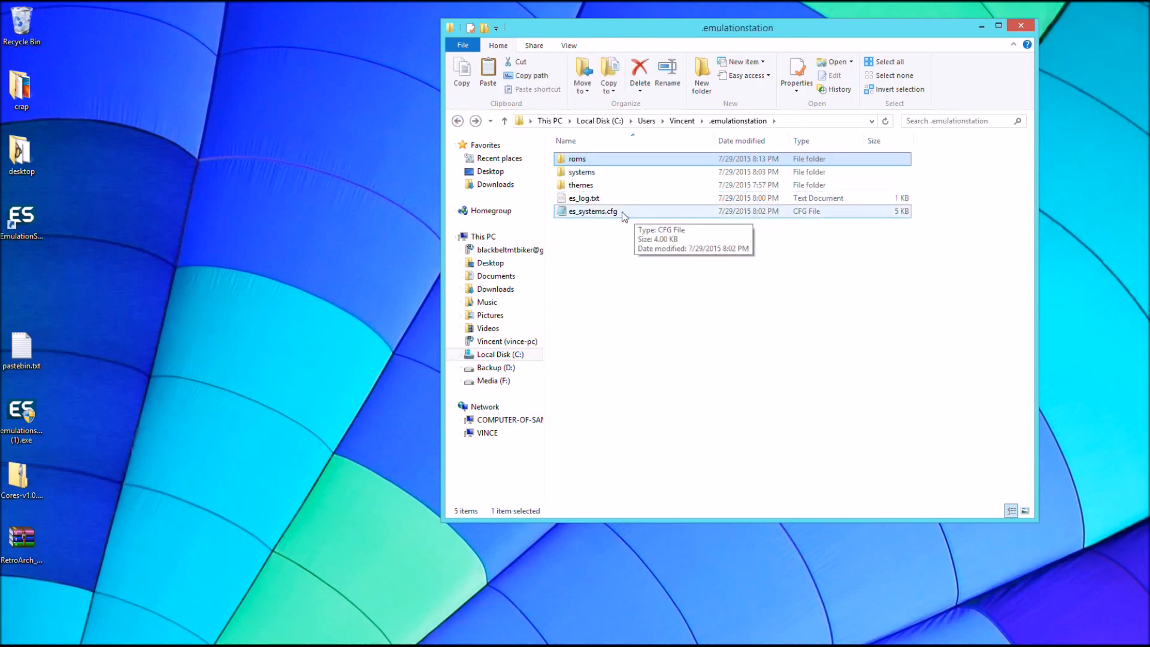
double_click(596, 211)
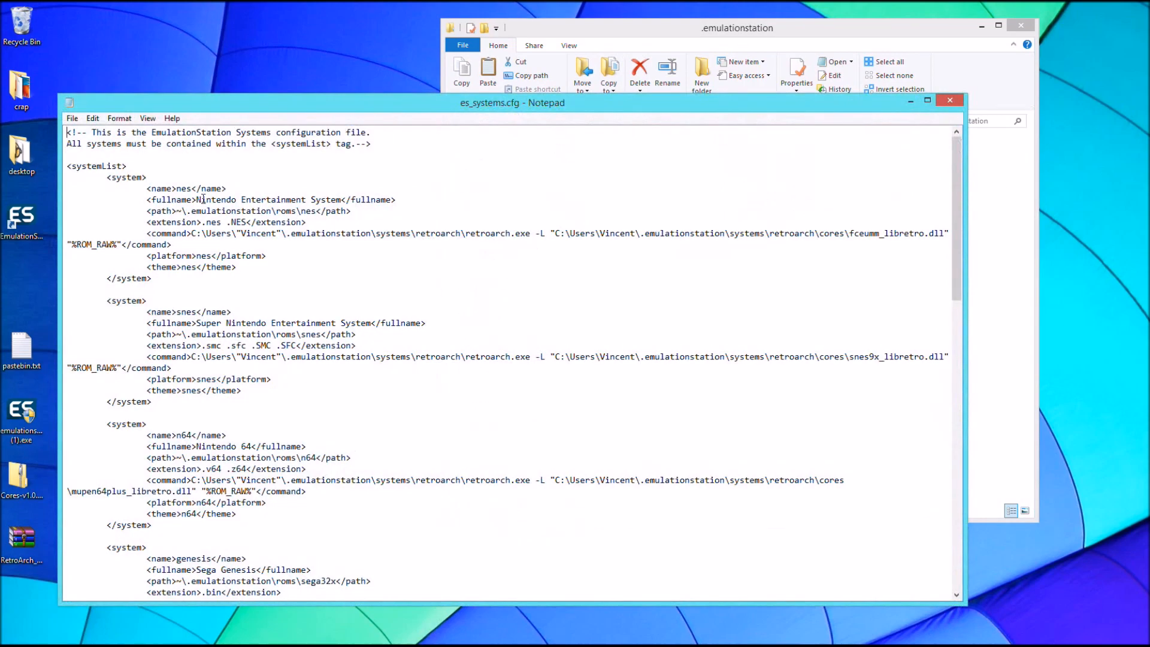
double_click(184, 188)
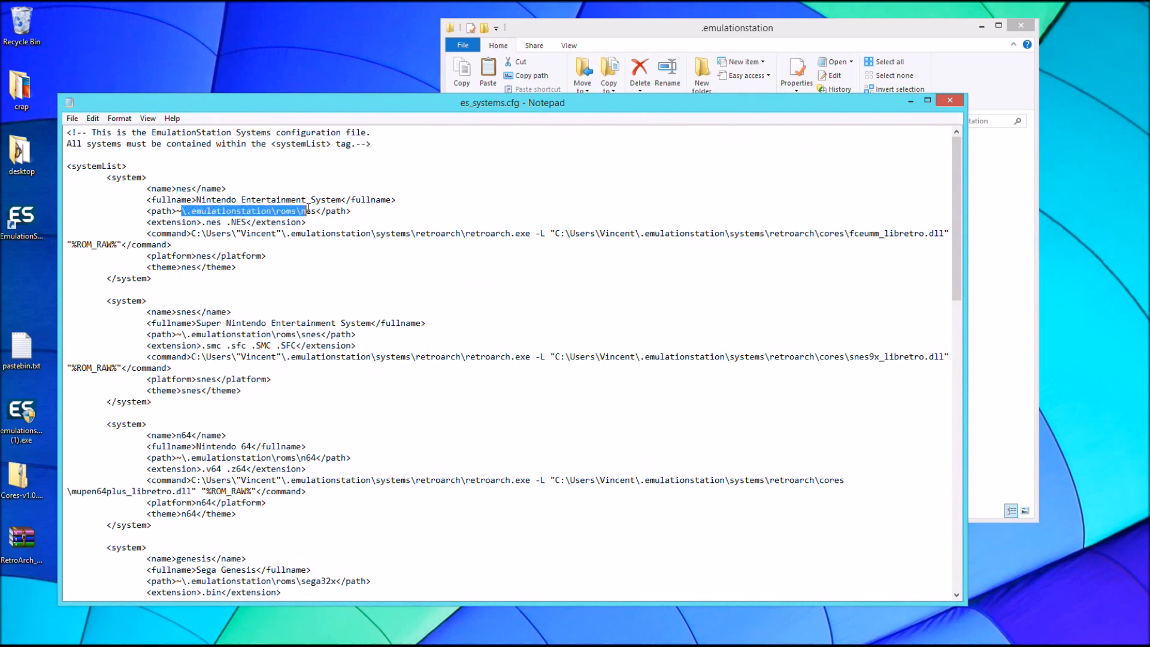
left_click(736, 27)
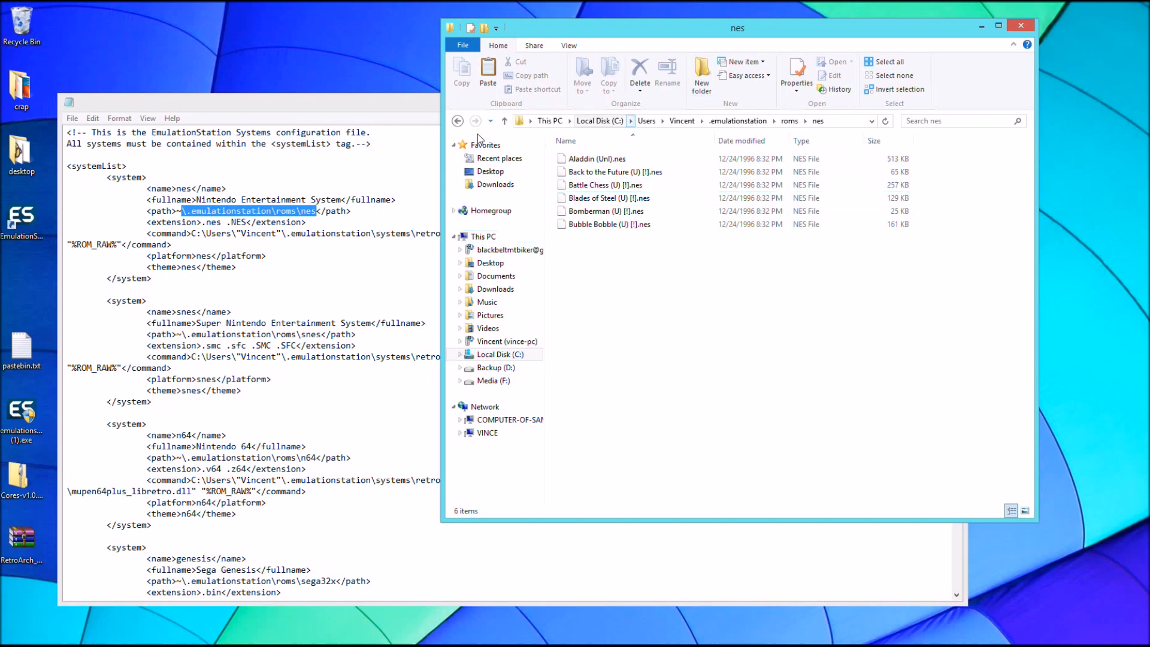
left_click(457, 120)
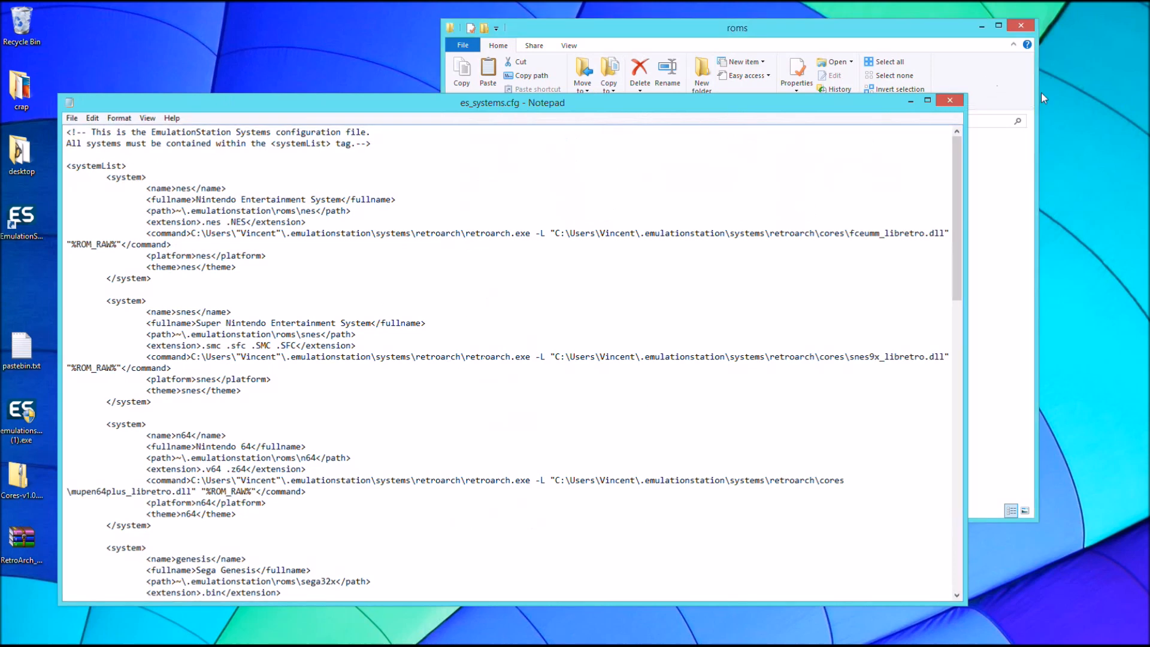
left_click(949, 100)
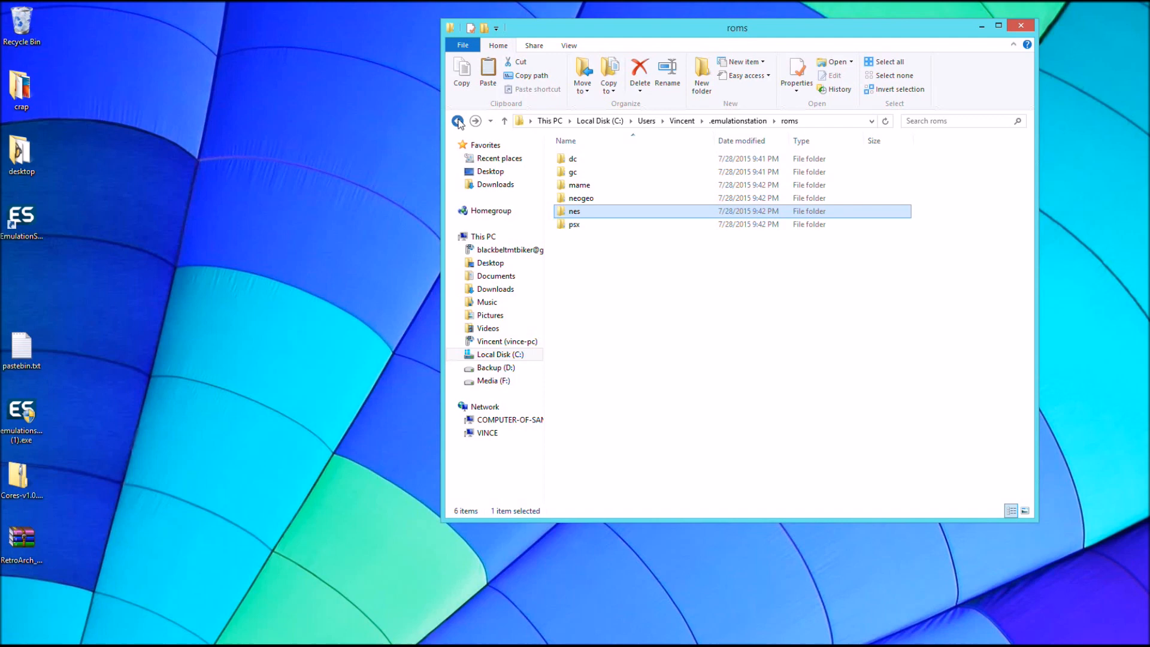
left_click(458, 120)
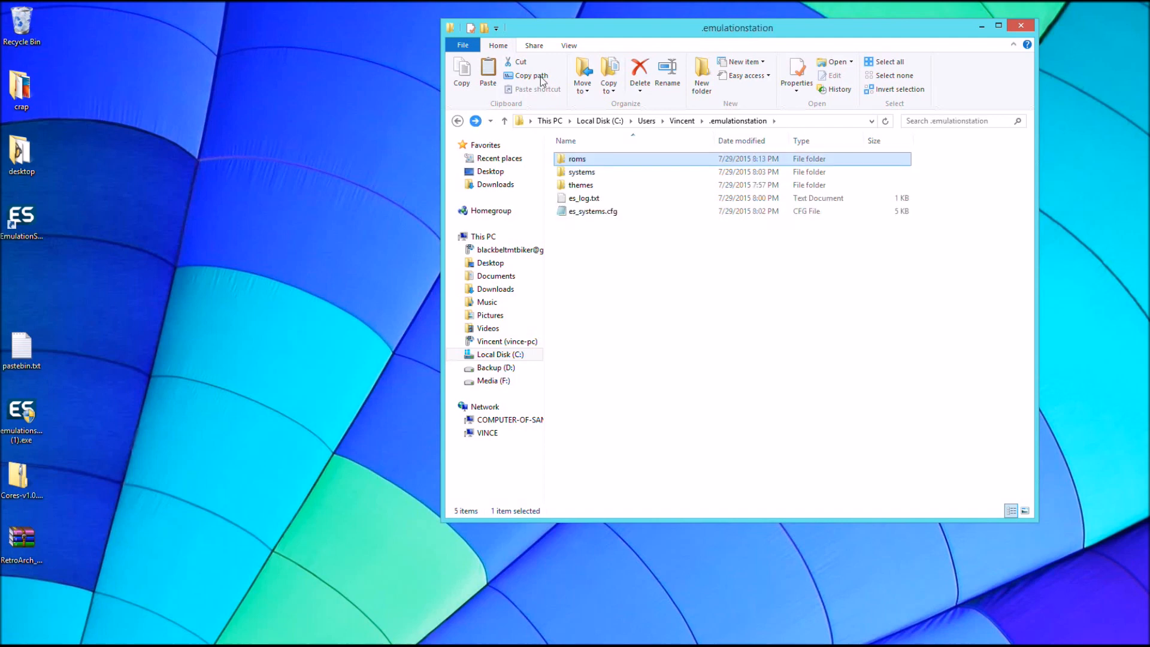
mouse_move(615, 5)
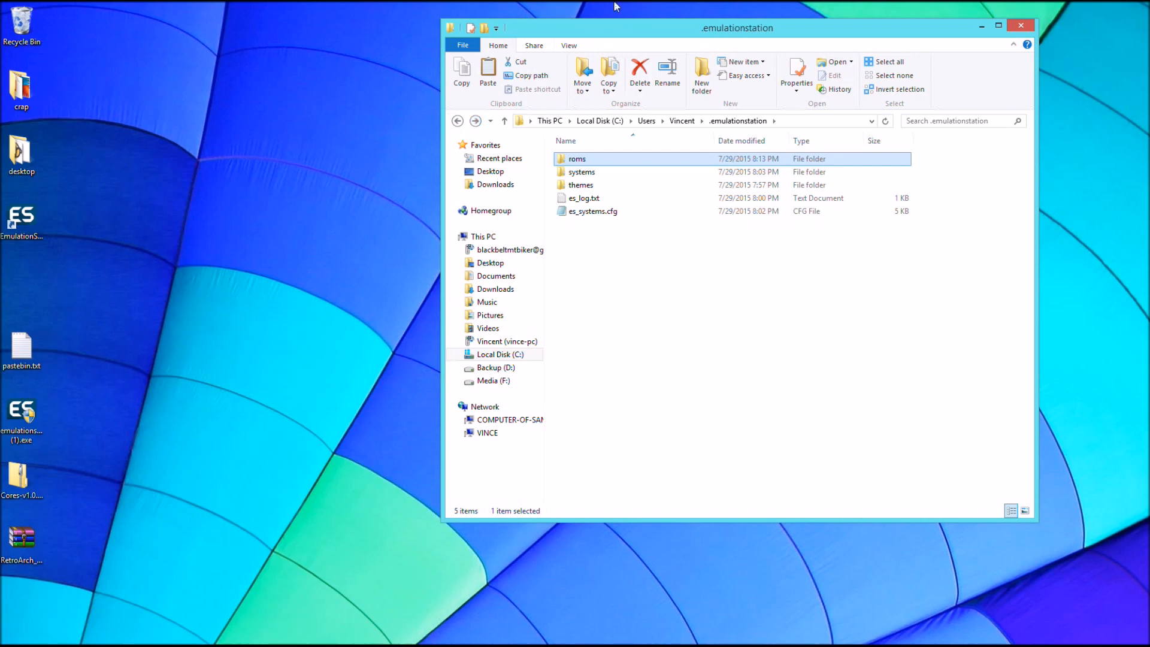
mouse_move(699, 247)
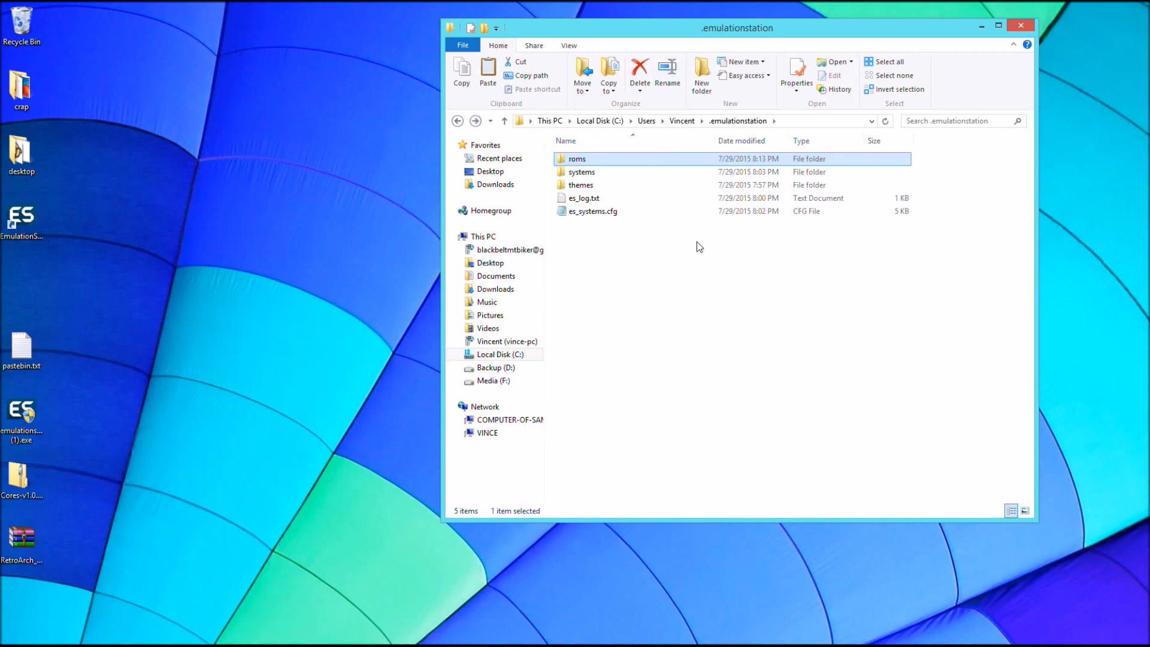
mouse_move(759, 232)
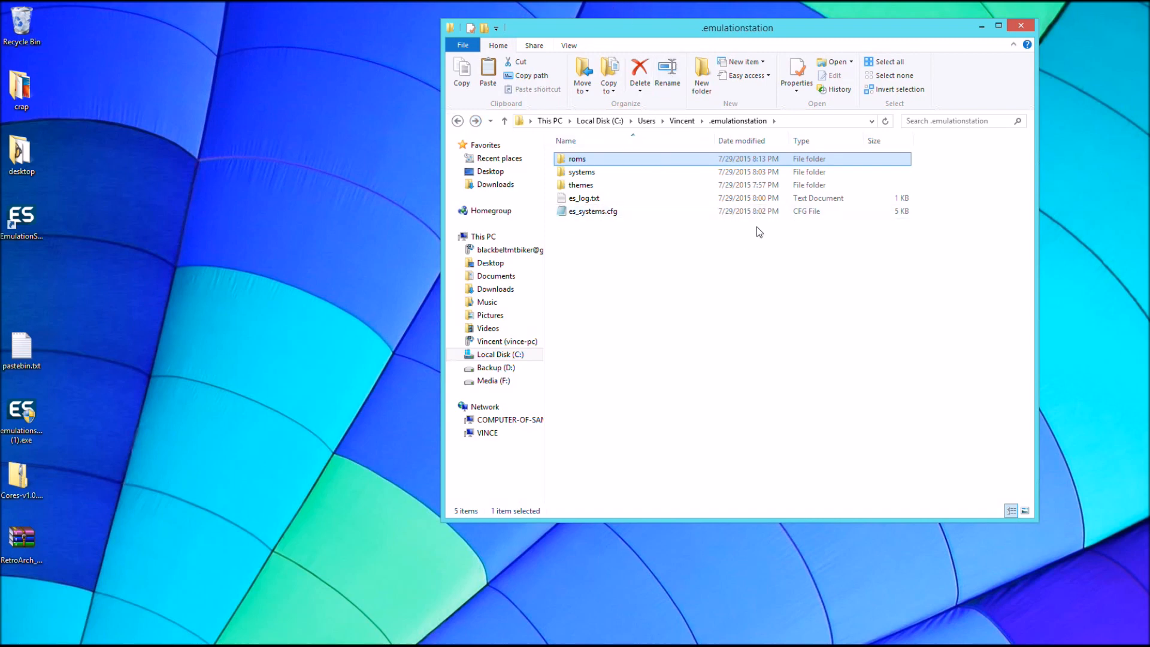
mouse_move(777, 287)
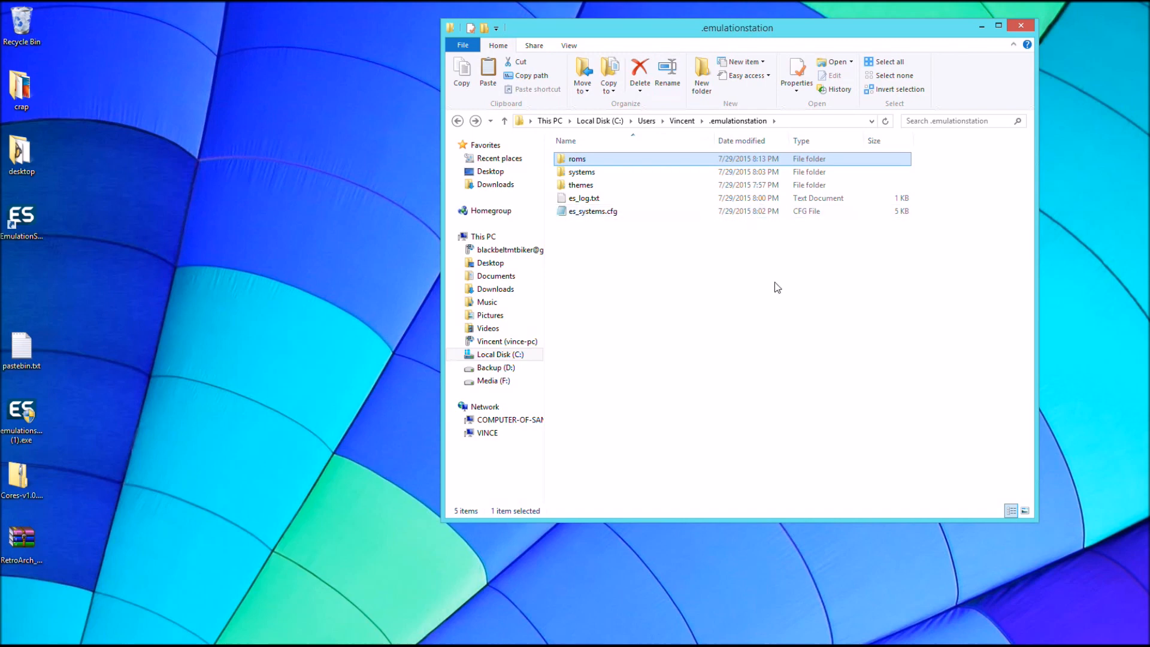
mouse_move(753, 237)
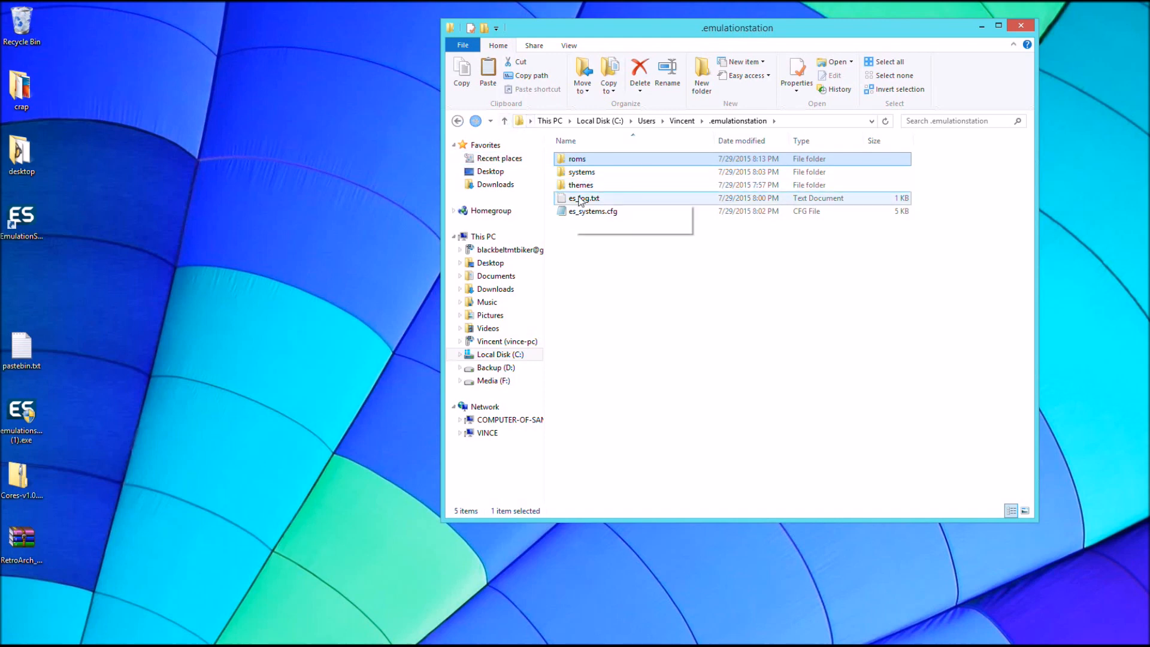
mouse_move(577, 159)
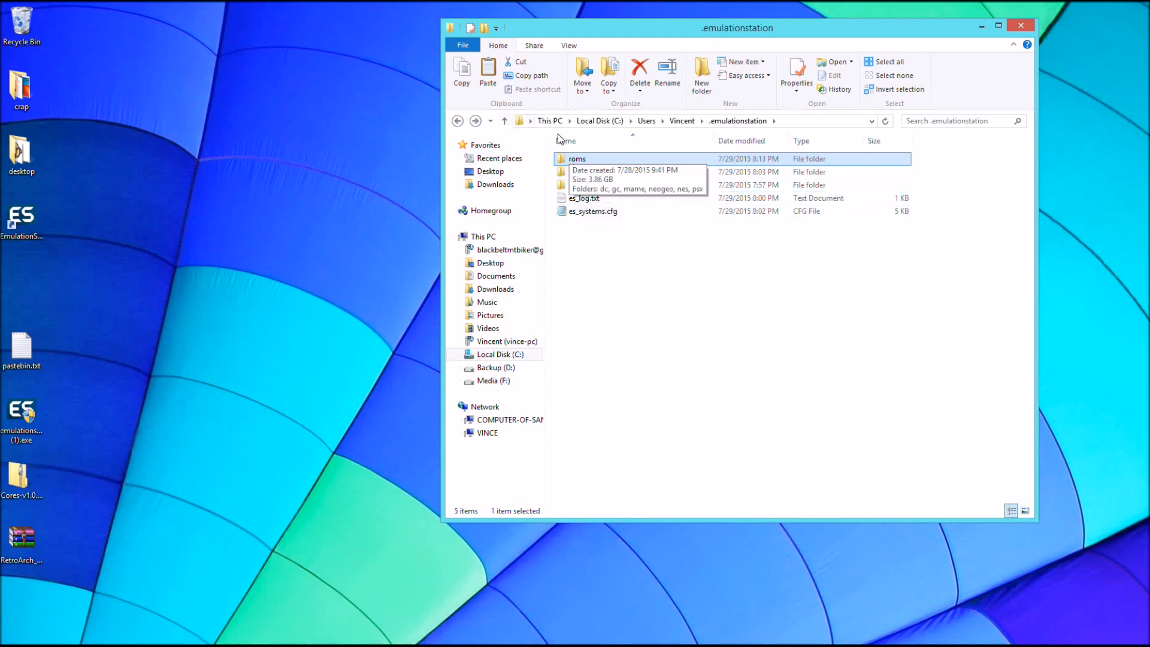
double_click(593, 211)
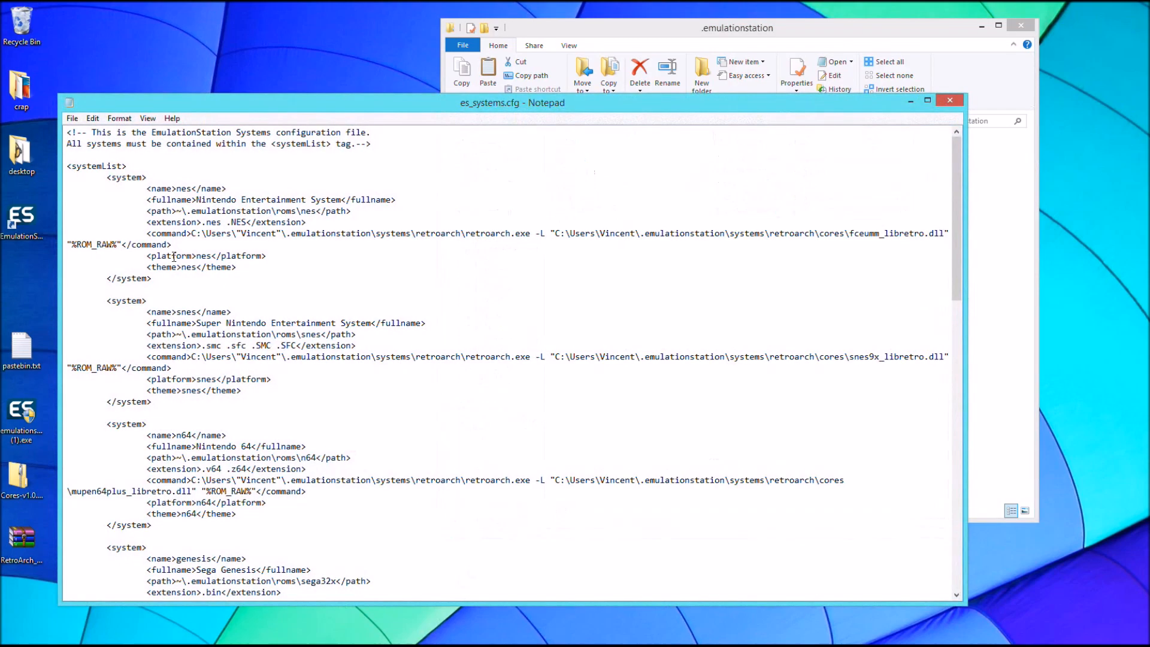
Select the snes system block in es_systems.cfg, then close Notepad.
left_click_drag(107, 301, 266, 390)
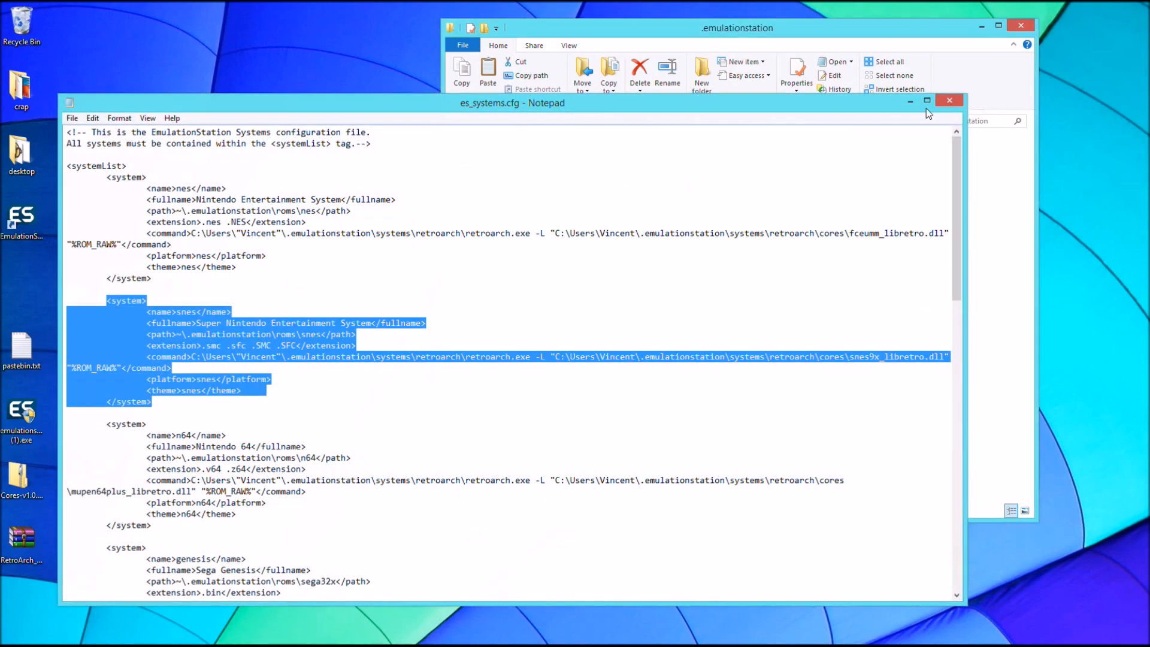
left_click(949, 100)
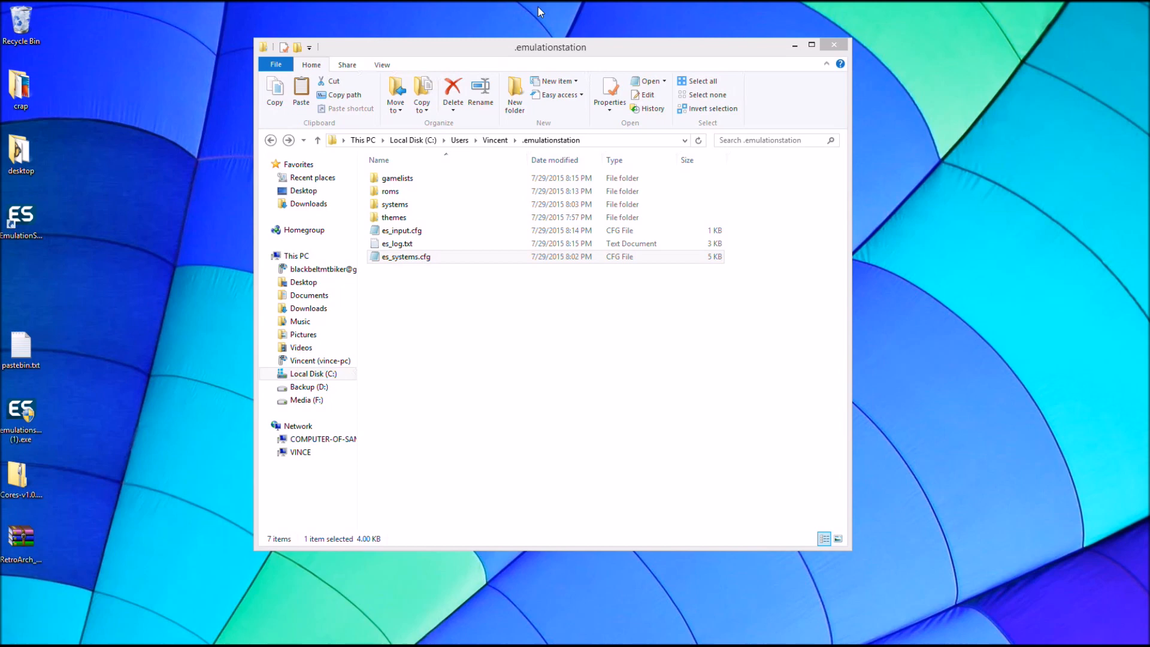
left_click(394, 217)
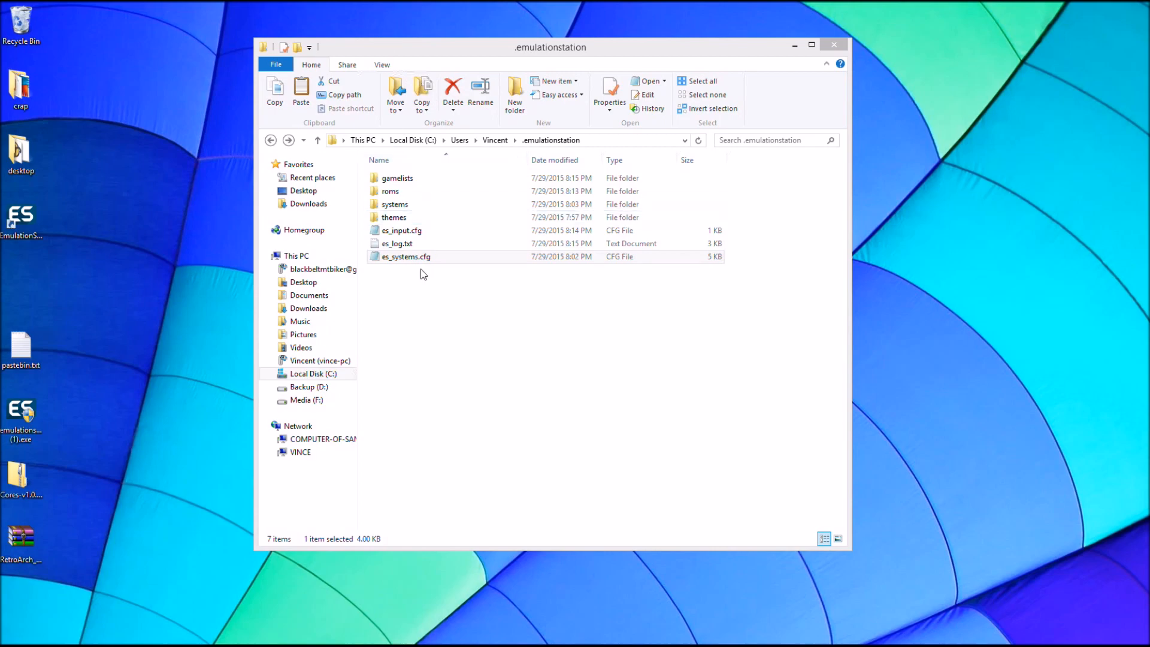
double_click(406, 256)
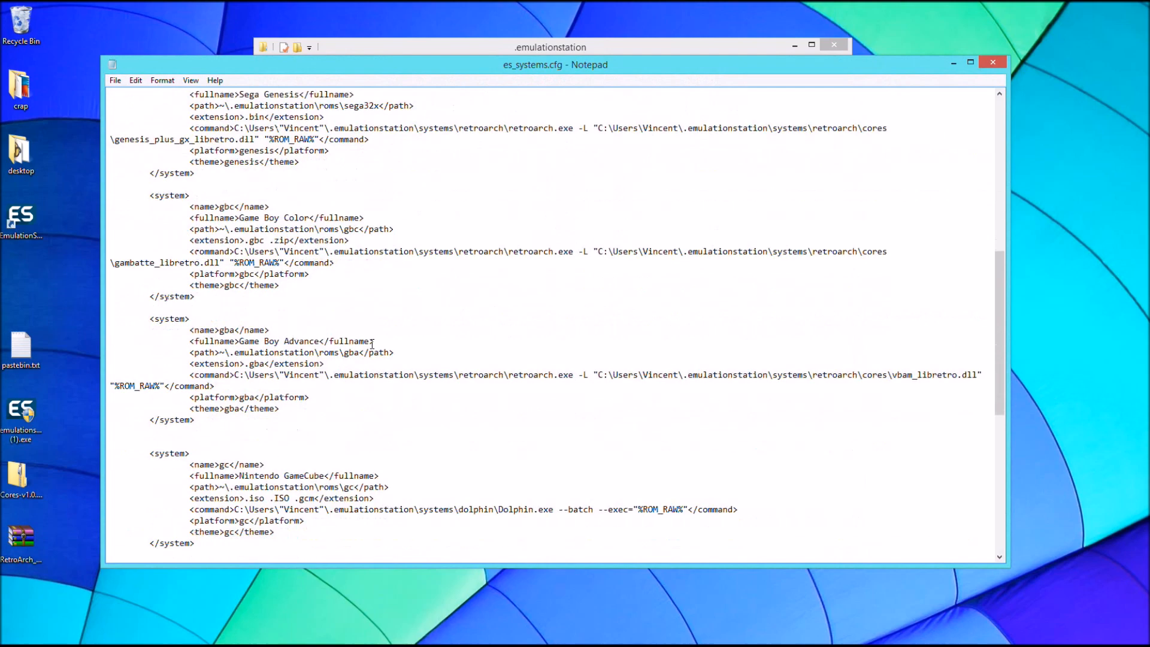
scroll("down", 3)
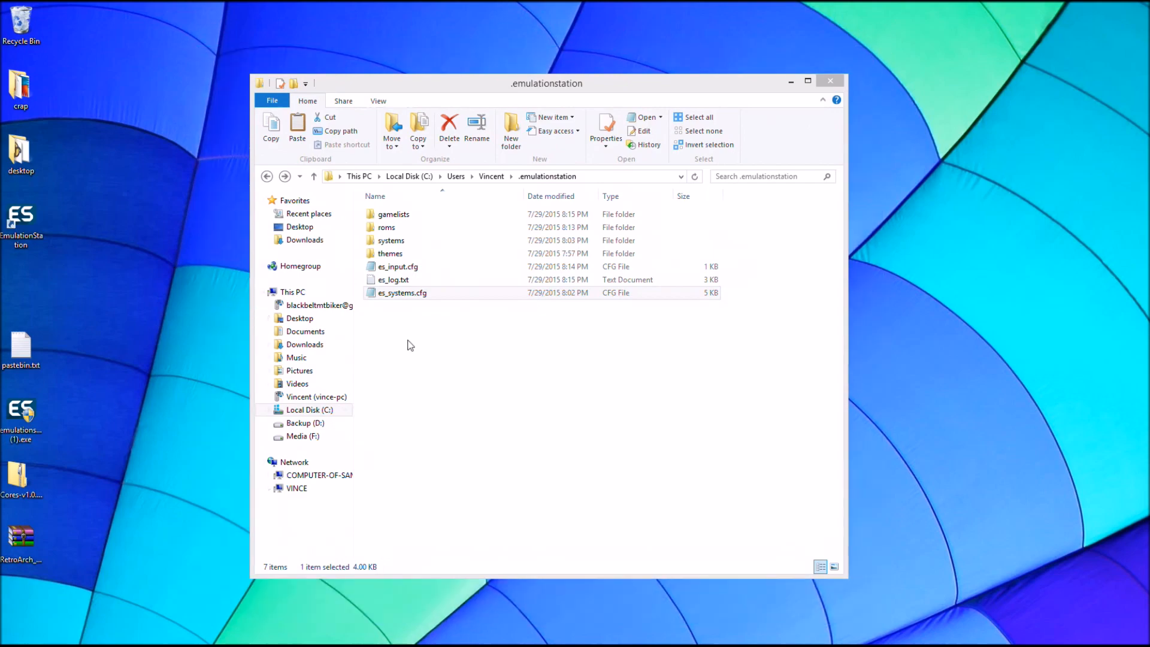
double_click(401, 293)
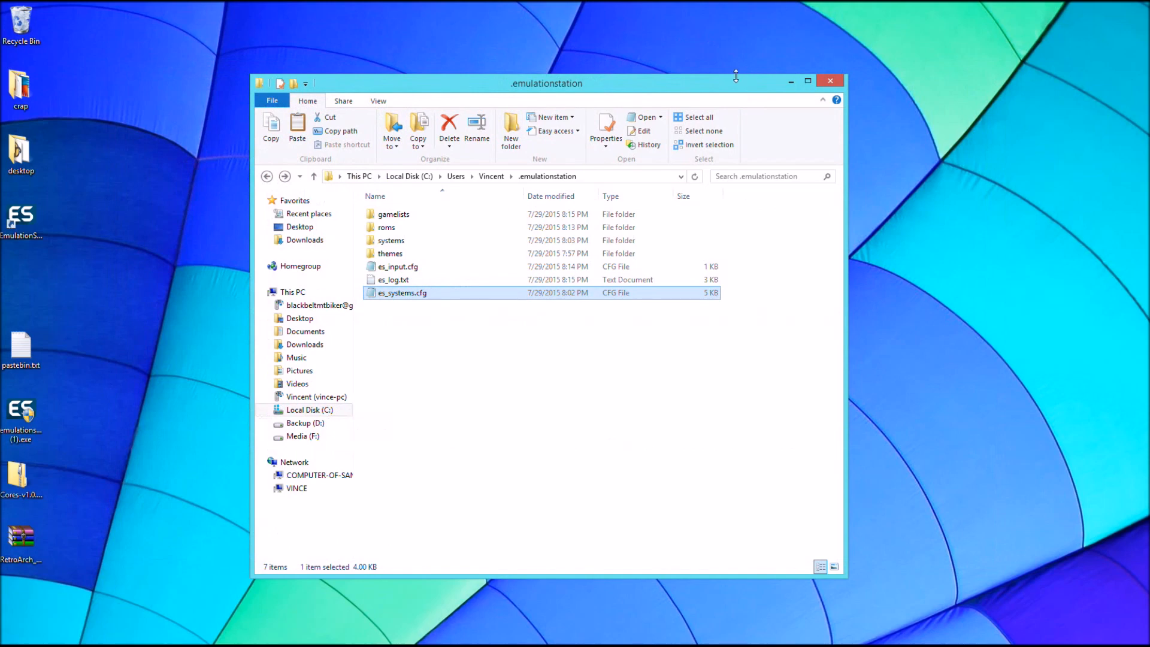
left_click_drag(547, 83, 546, 88)
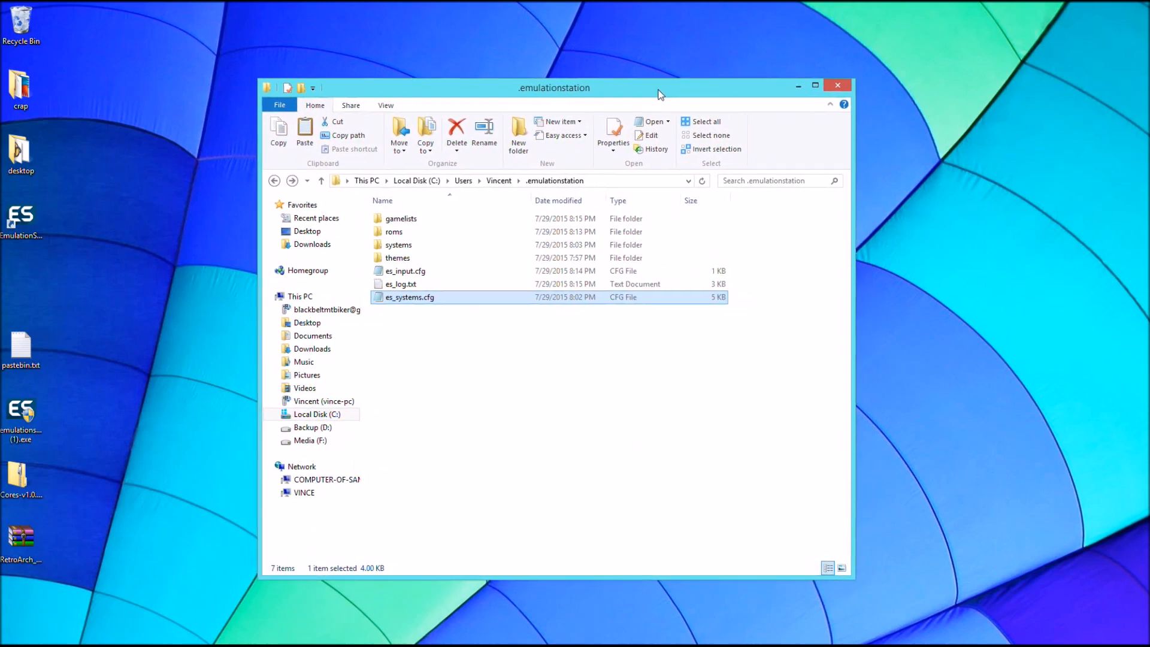
mouse_move(935, 43)
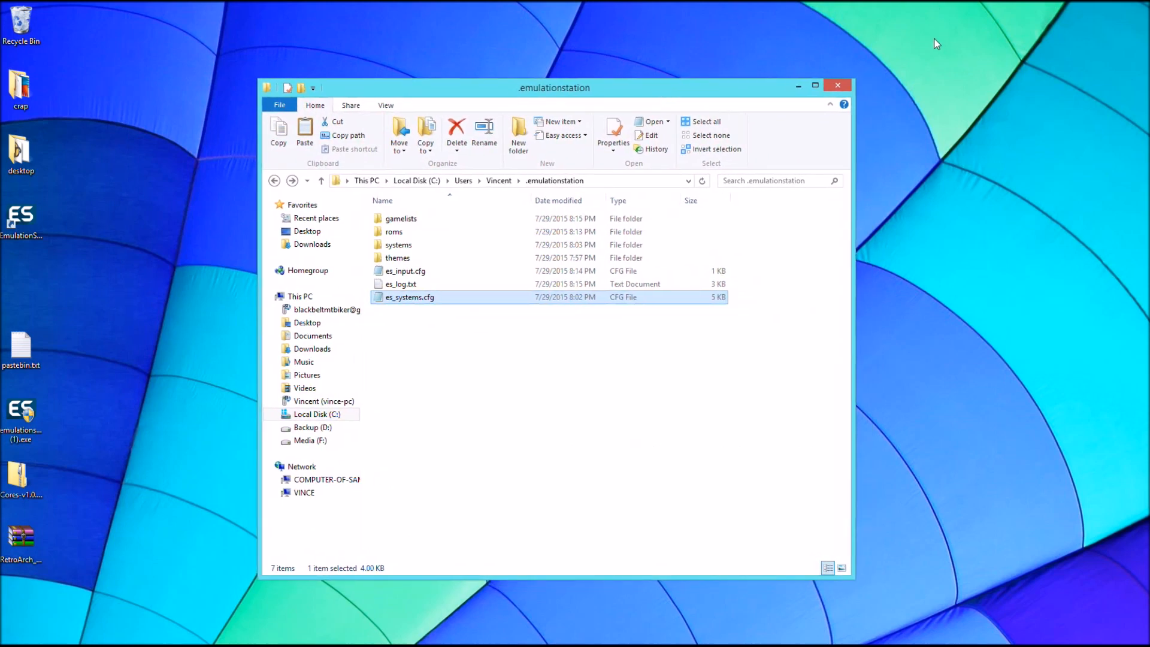
mouse_move(923, 58)
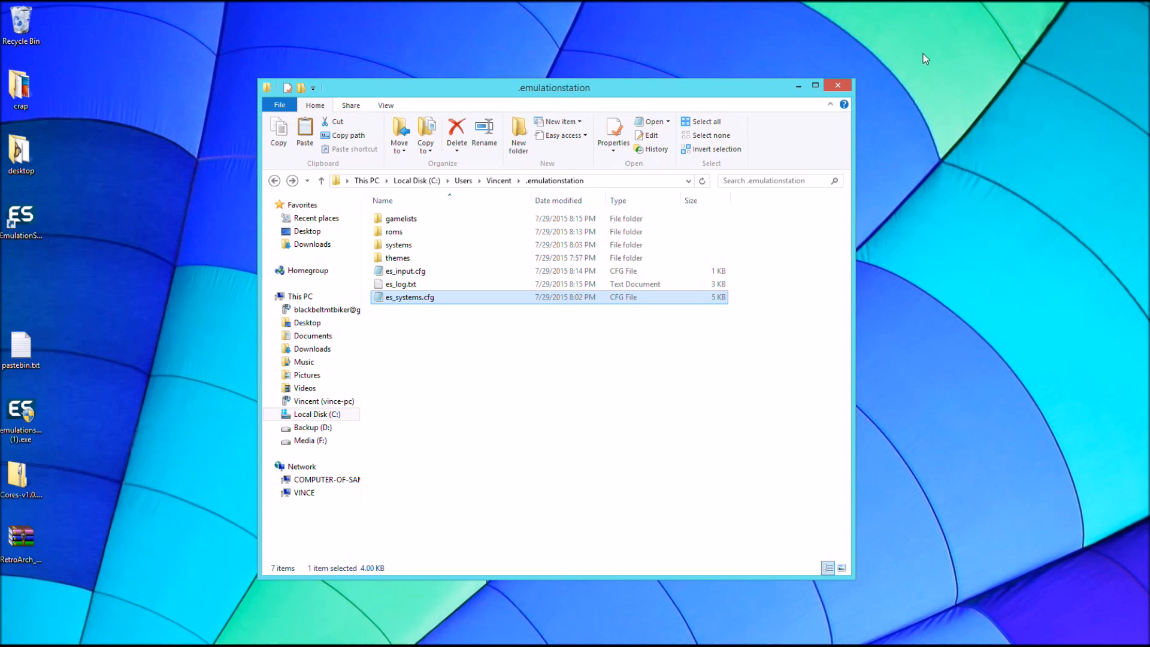
mouse_move(899, 44)
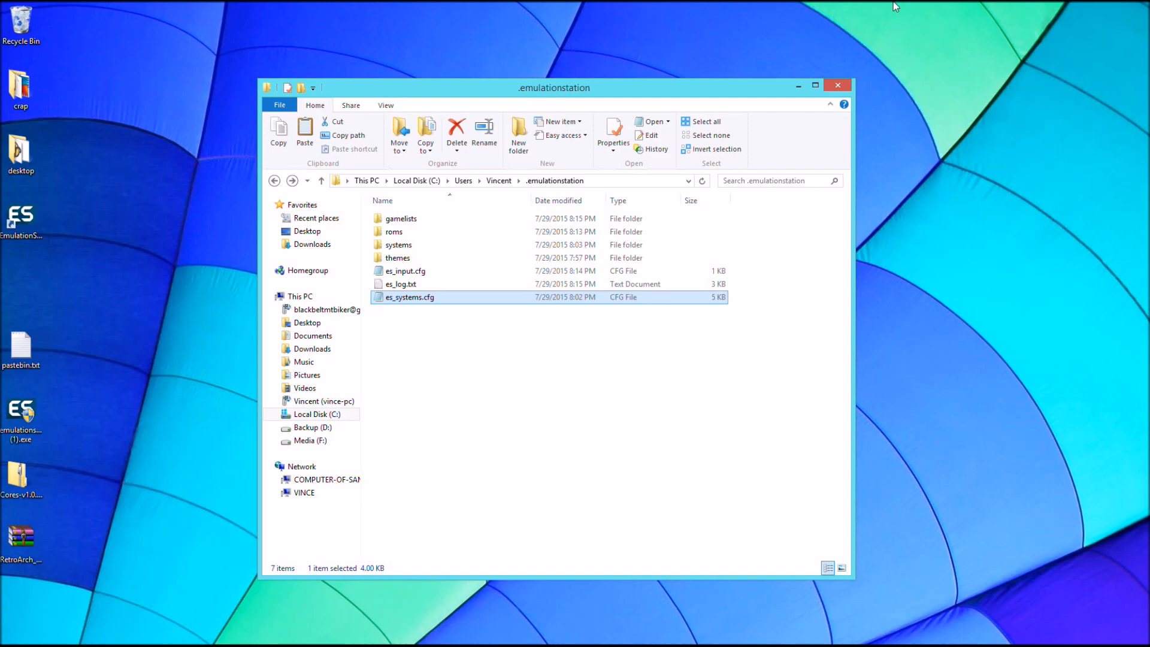
mouse_move(820, 15)
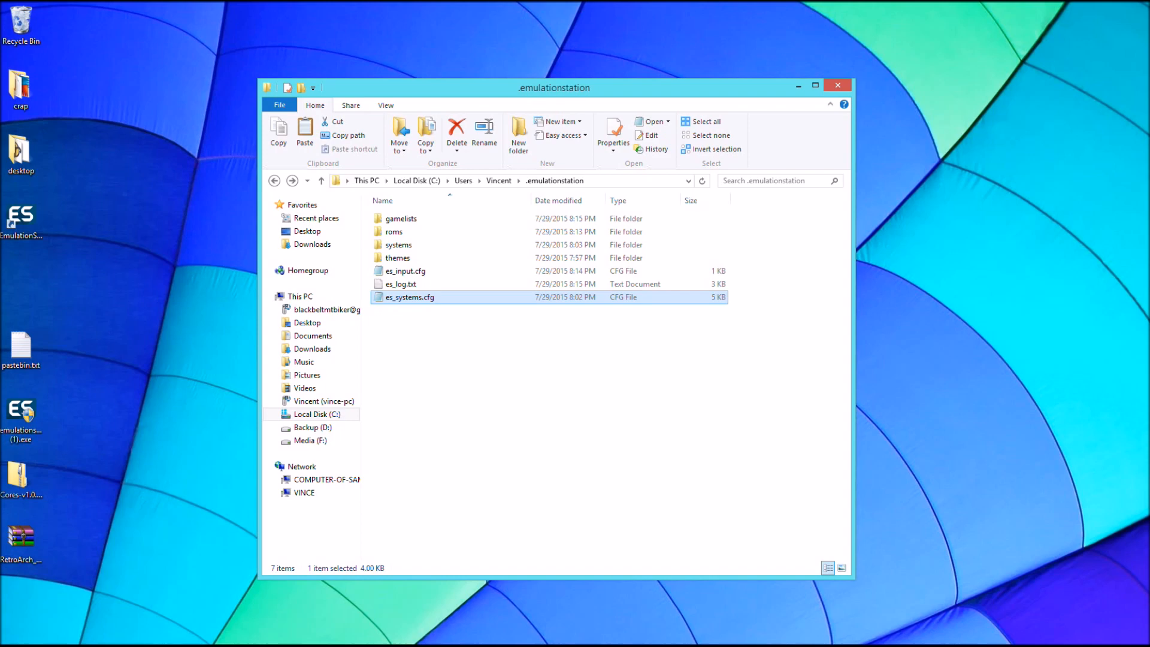
mouse_move(1116, 381)
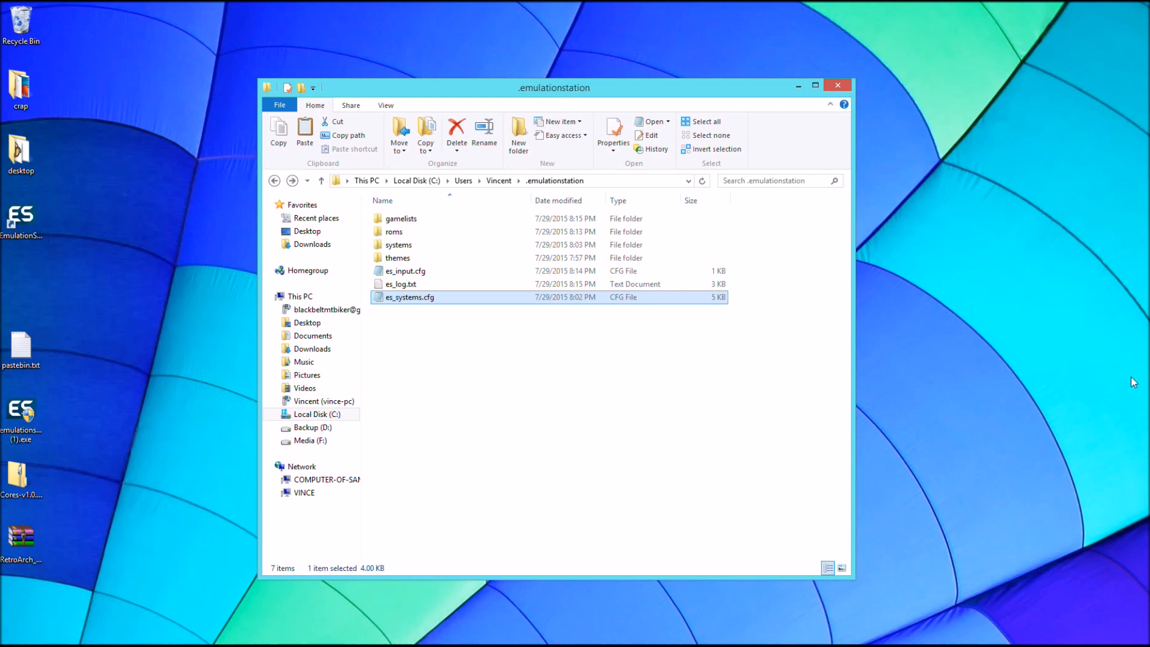